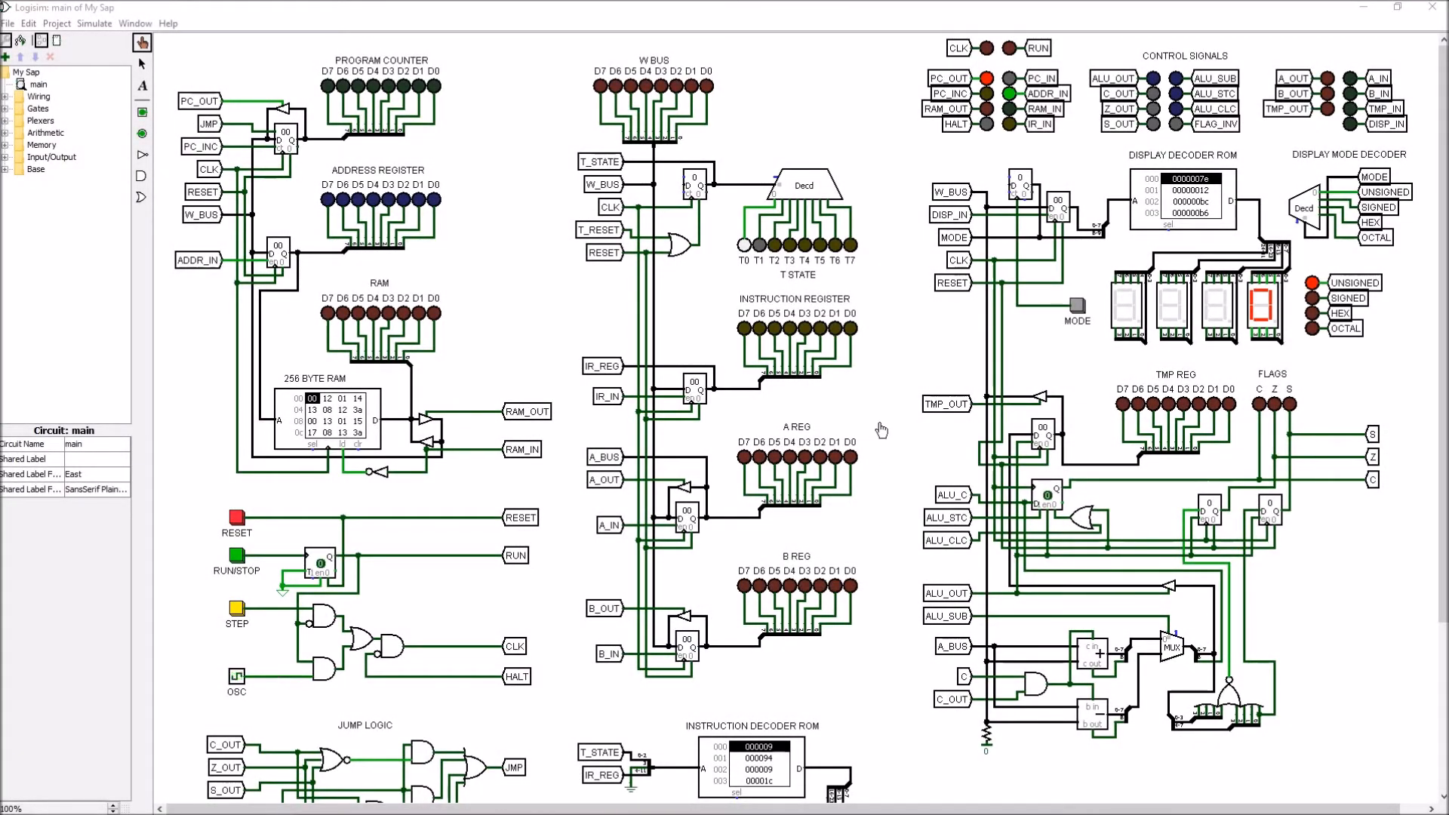
pyautogui.moveTo(885, 594)
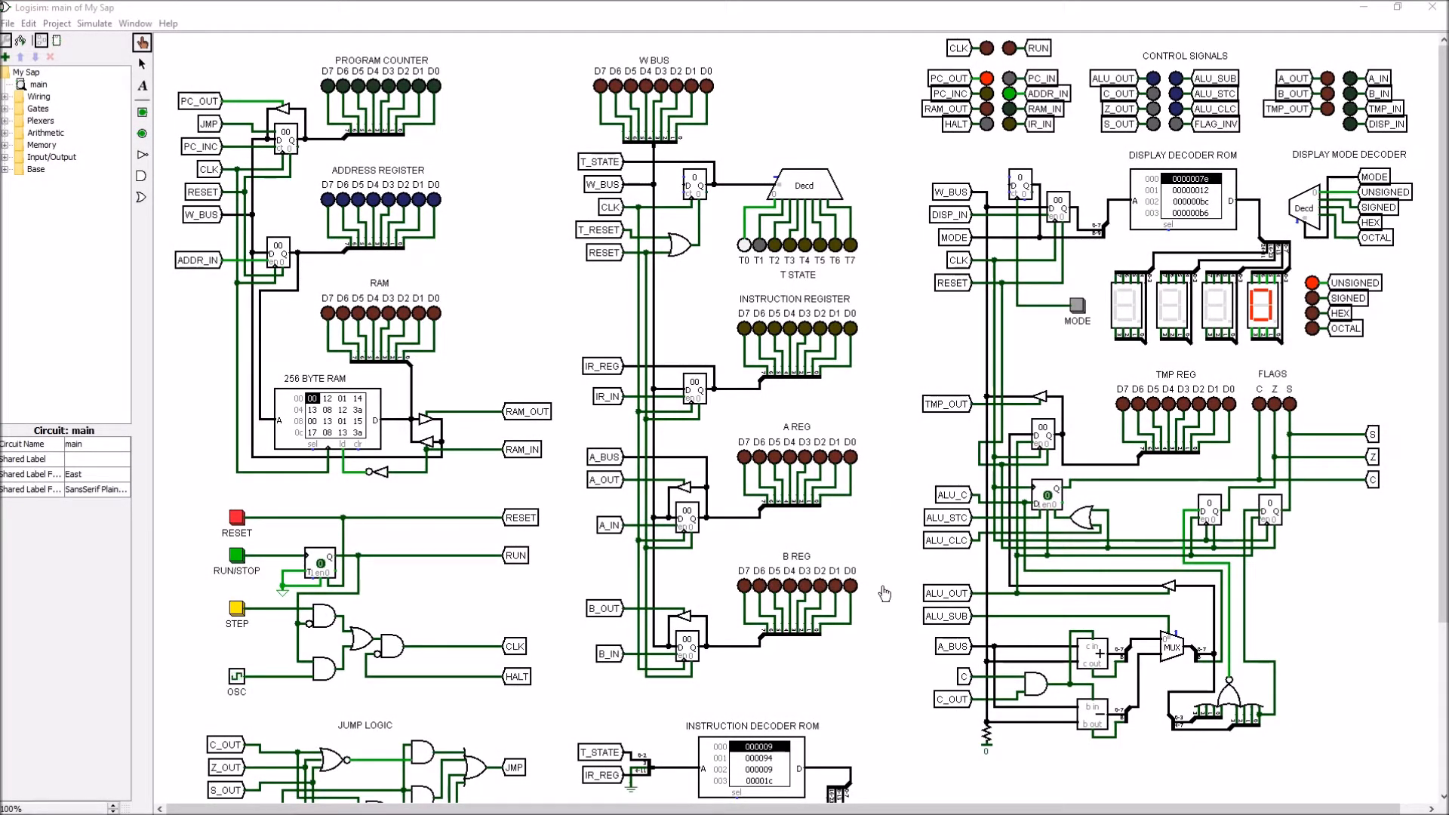
pyautogui.moveTo(880, 568)
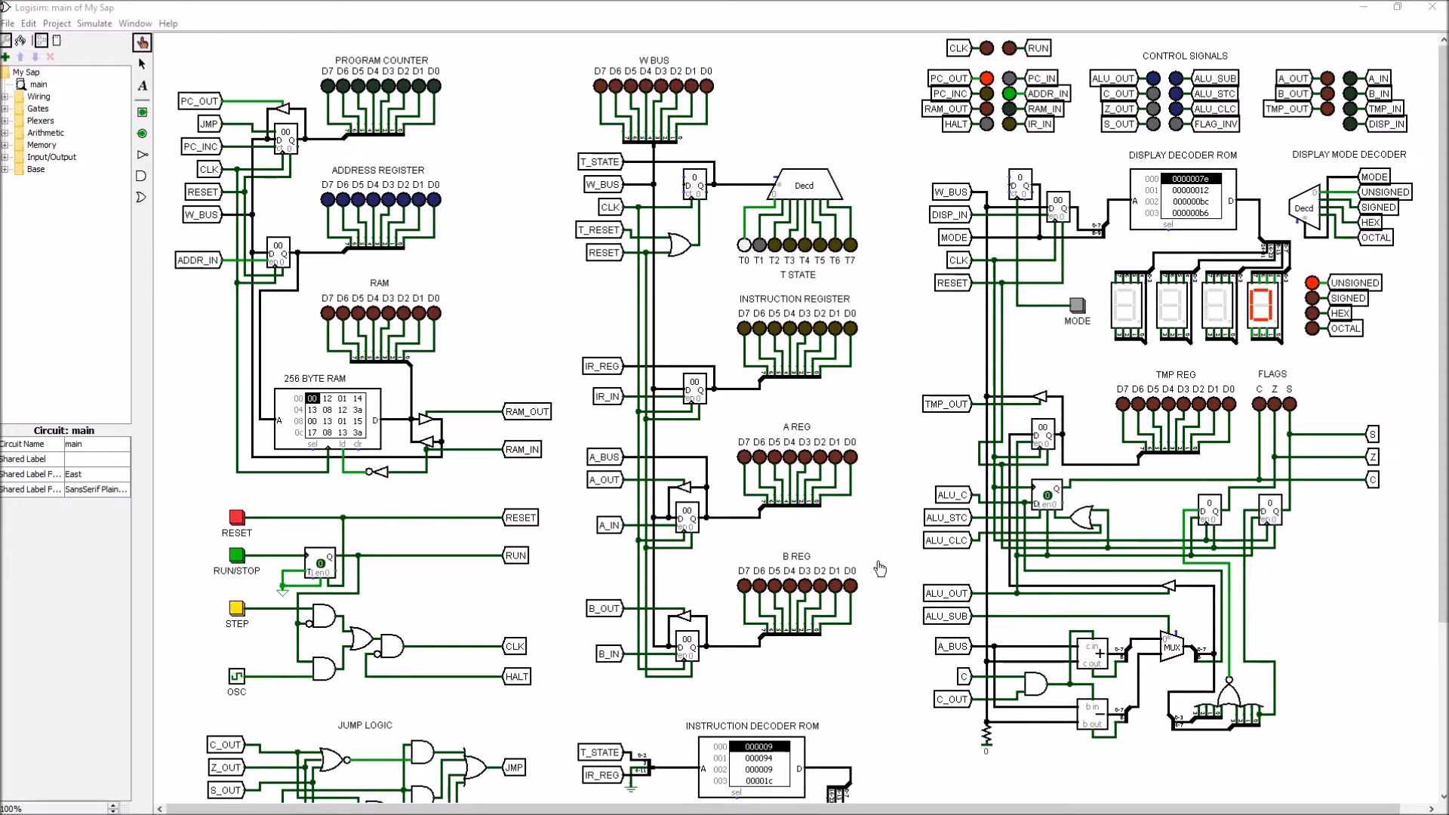
pyautogui.moveTo(818, 489)
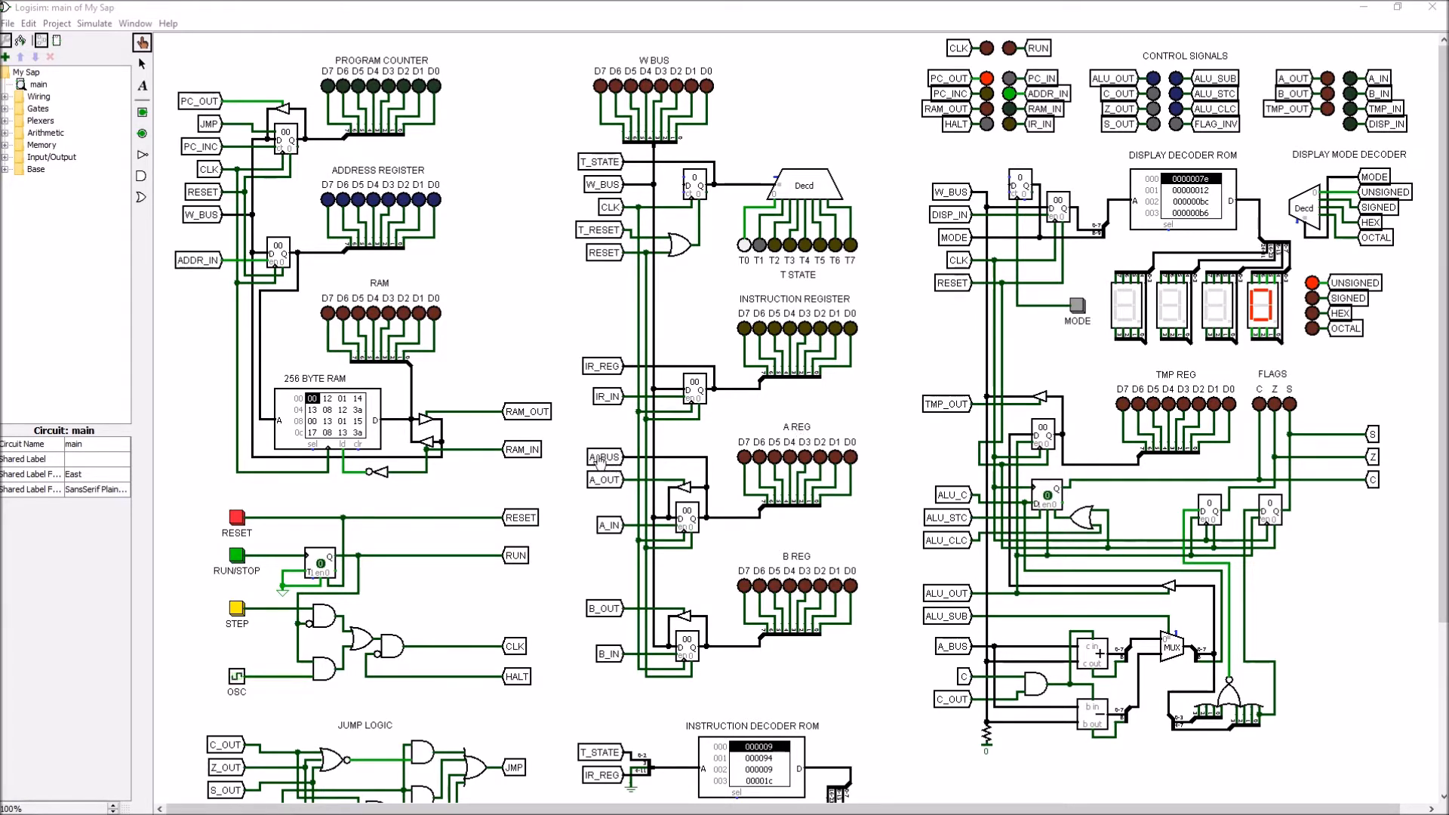
pyautogui.moveTo(911, 656)
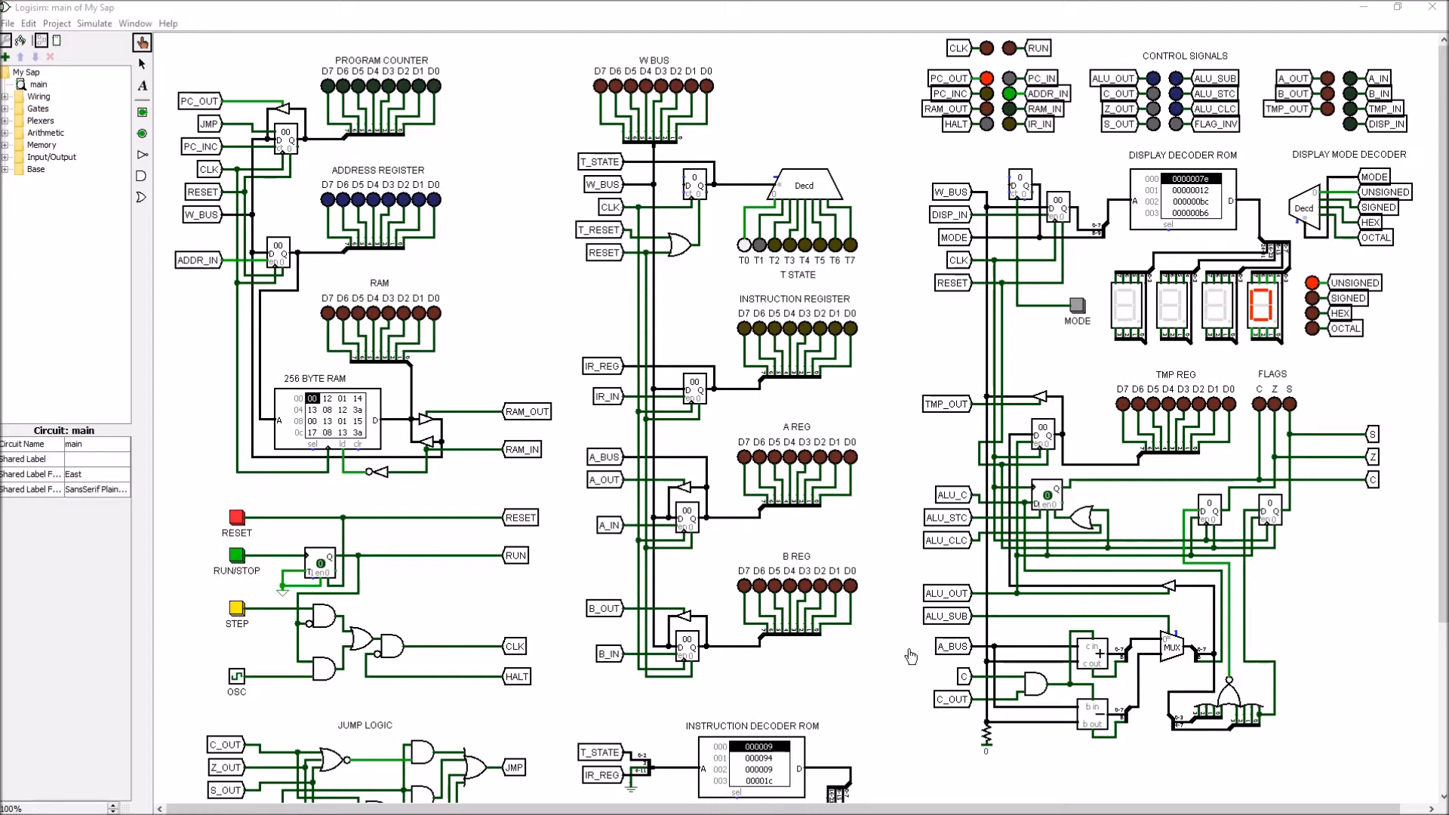
pyautogui.moveTo(1162, 641)
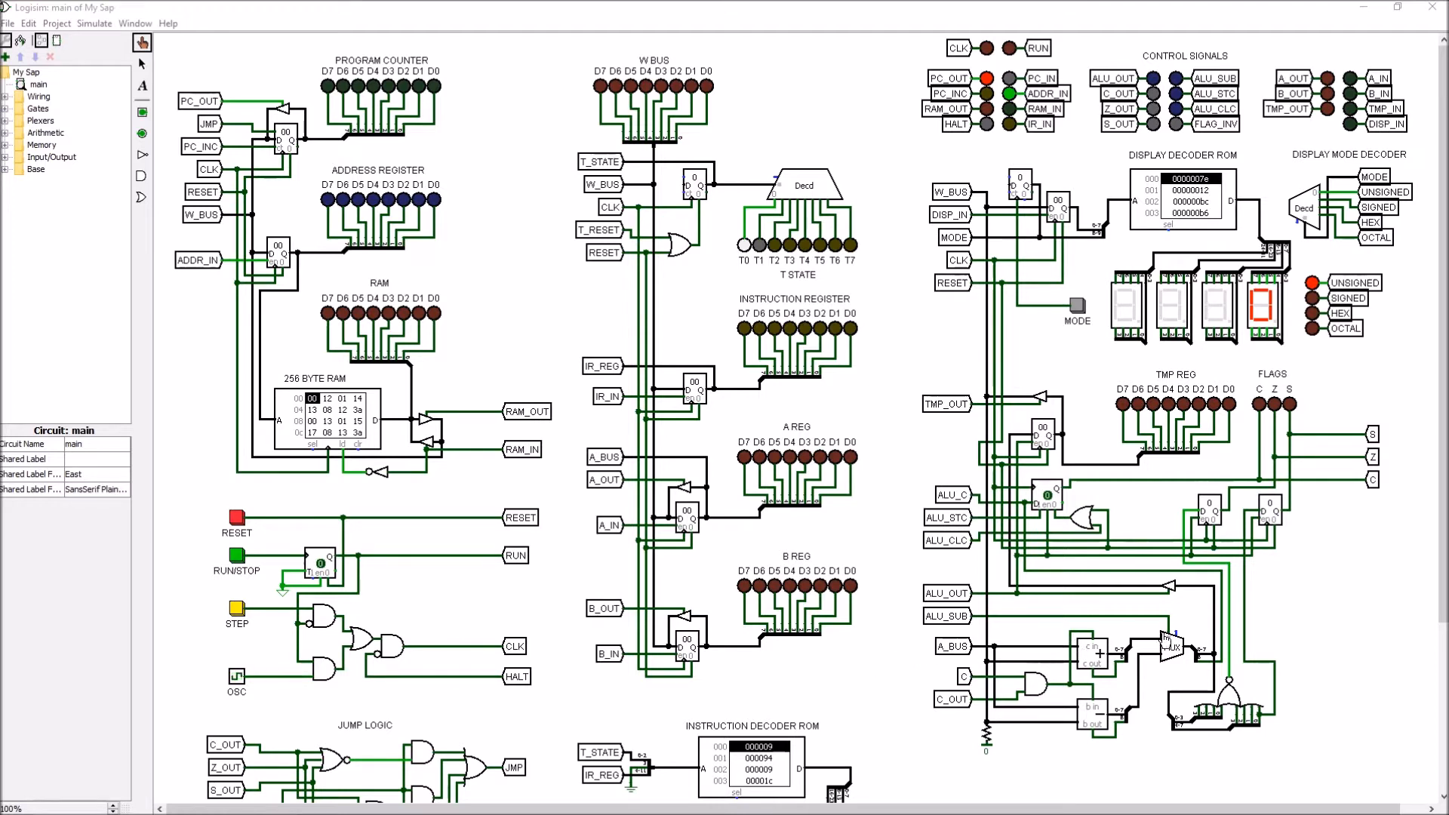
pyautogui.moveTo(1029, 639)
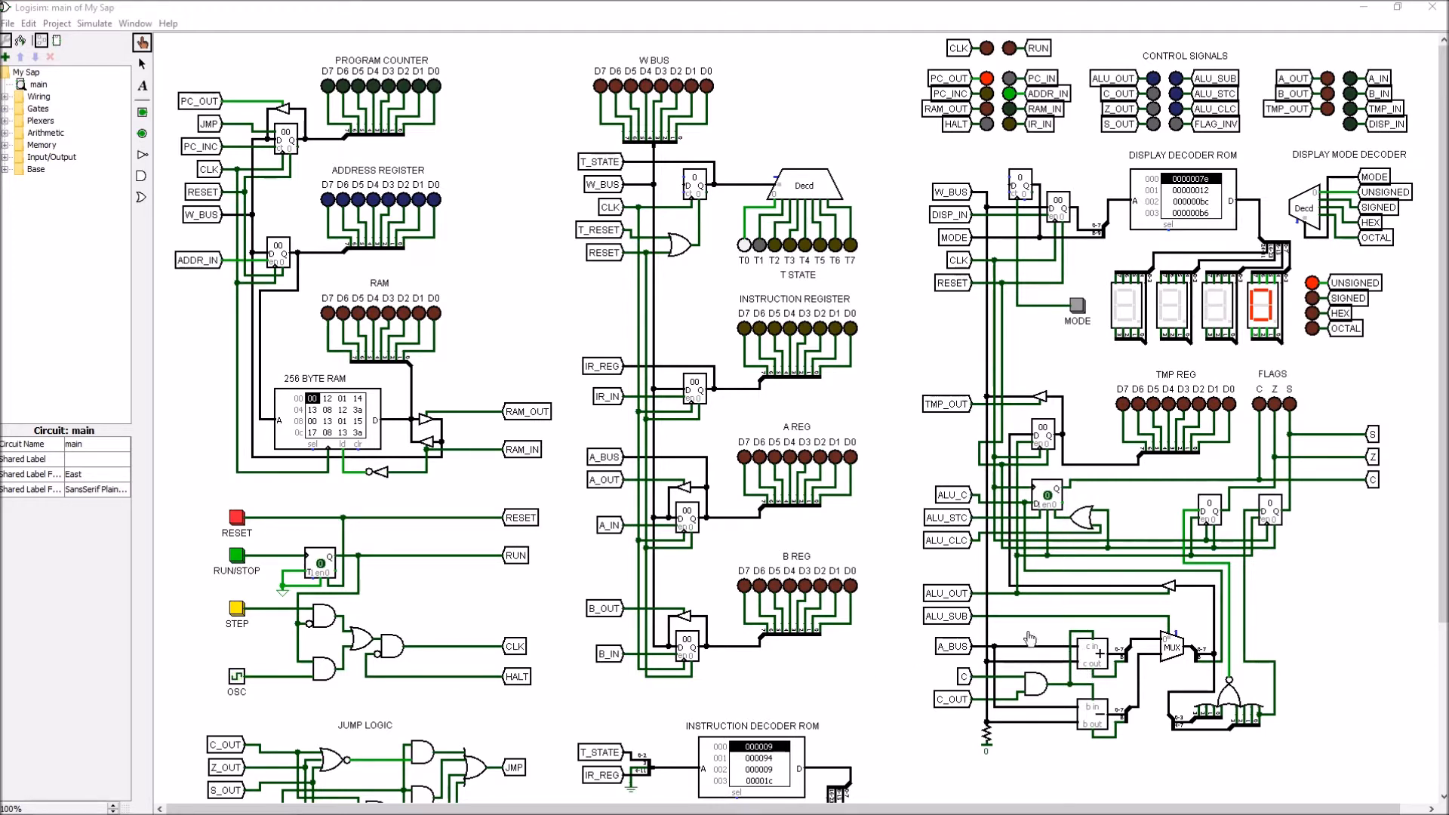
pyautogui.moveTo(1001, 690)
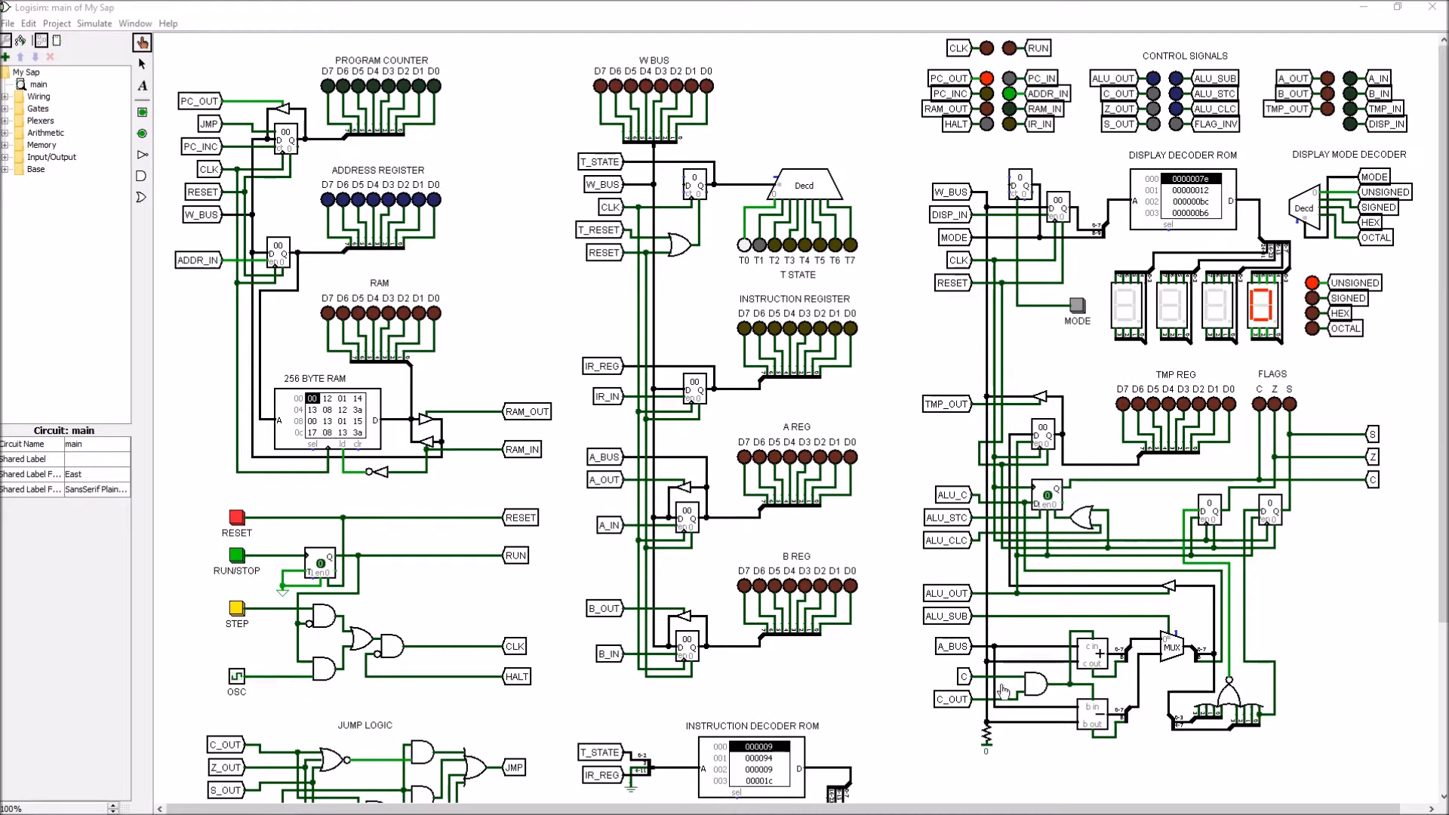
pyautogui.moveTo(11, 489)
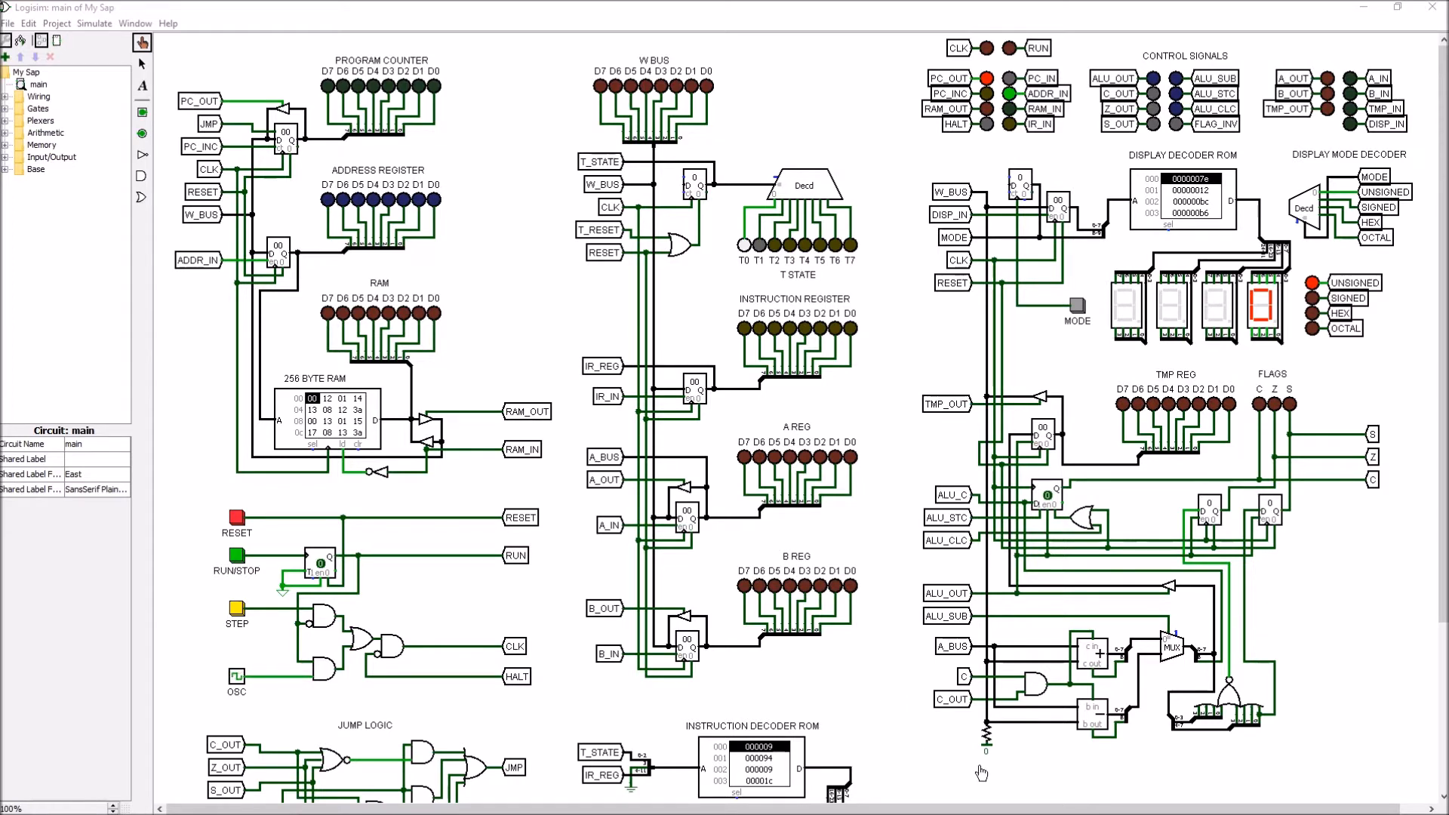
pyautogui.moveTo(956, 755)
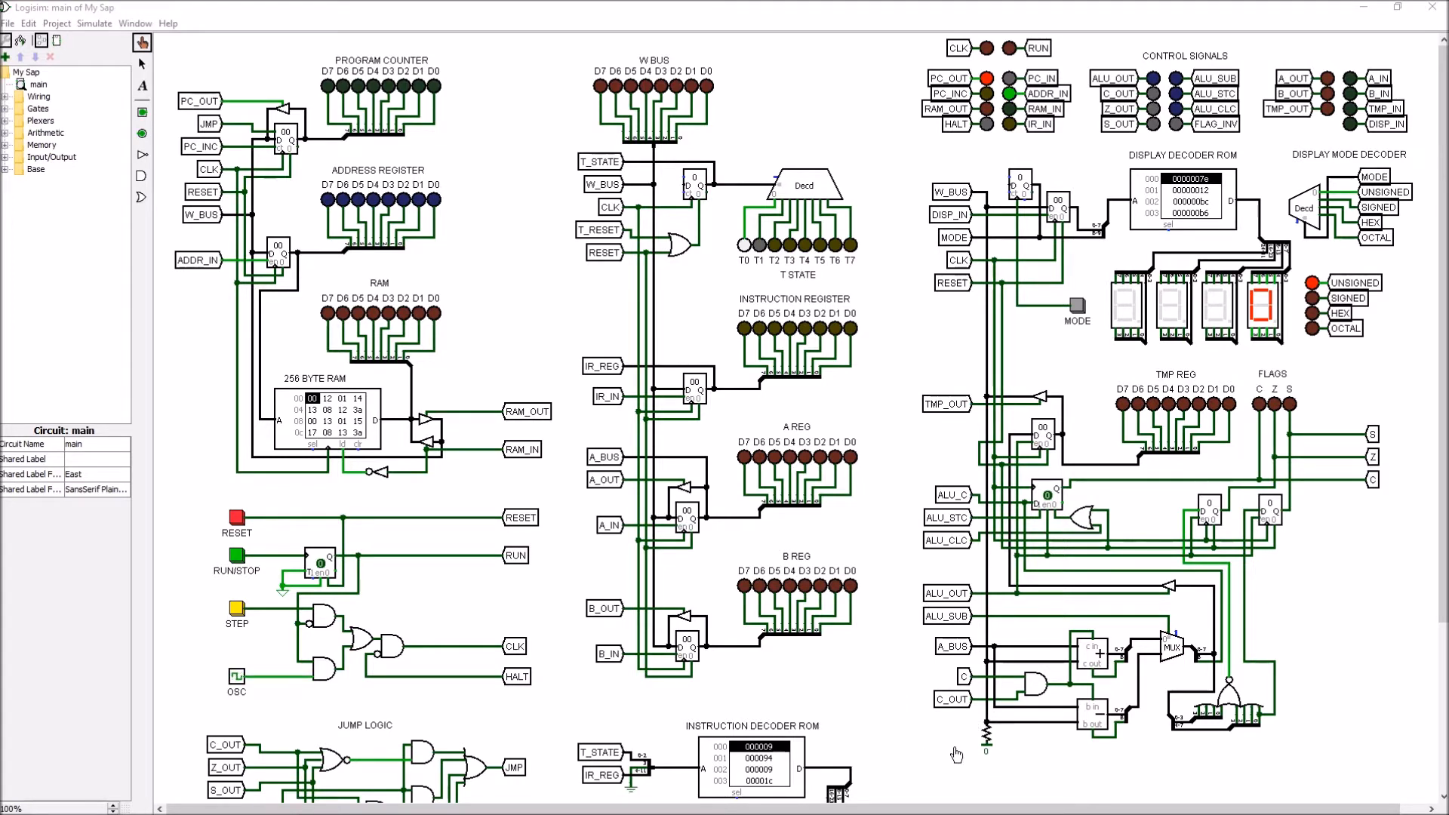
pyautogui.moveTo(1003, 737)
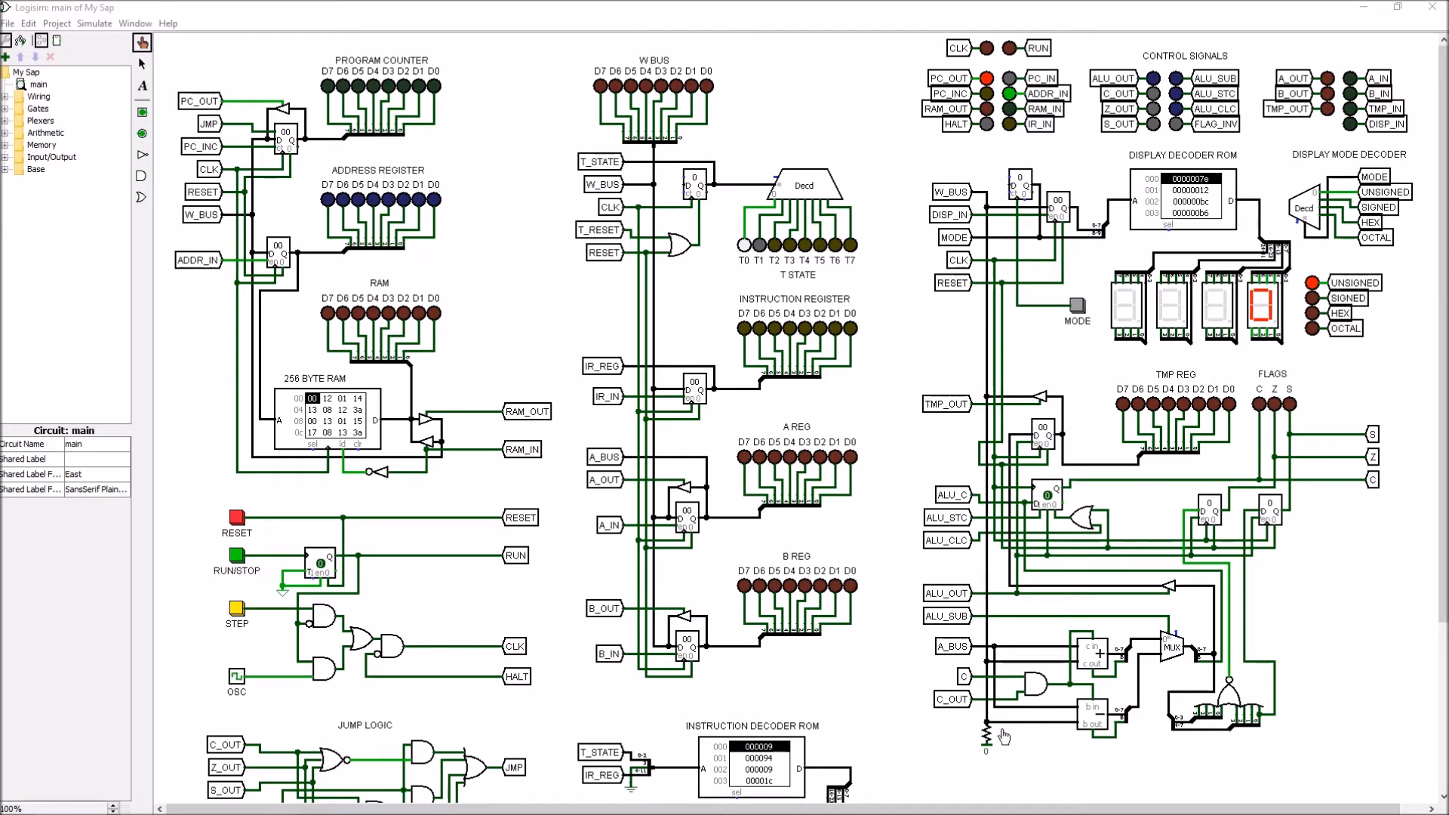
pyautogui.moveTo(987, 770)
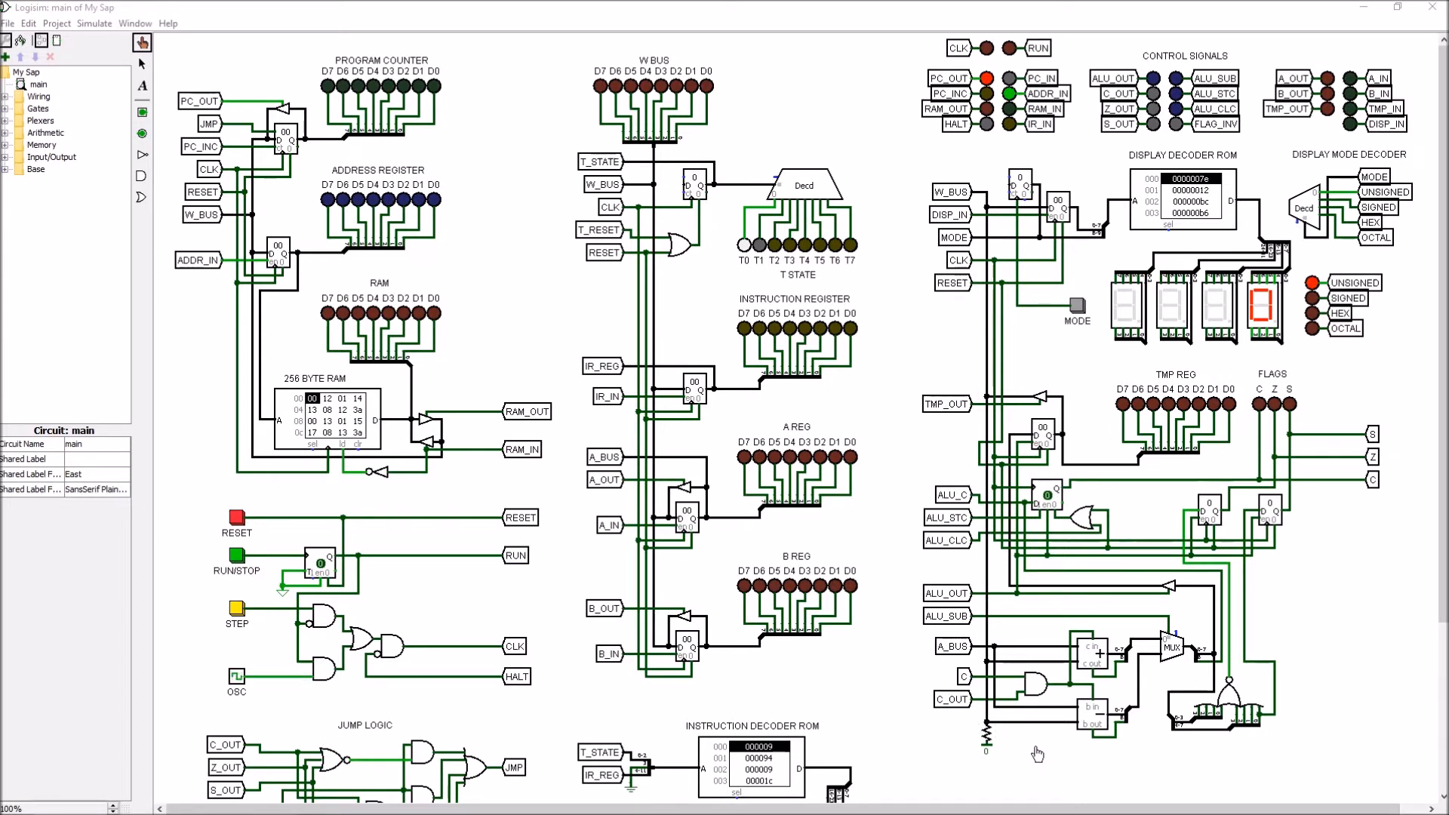
pyautogui.moveTo(1047, 752)
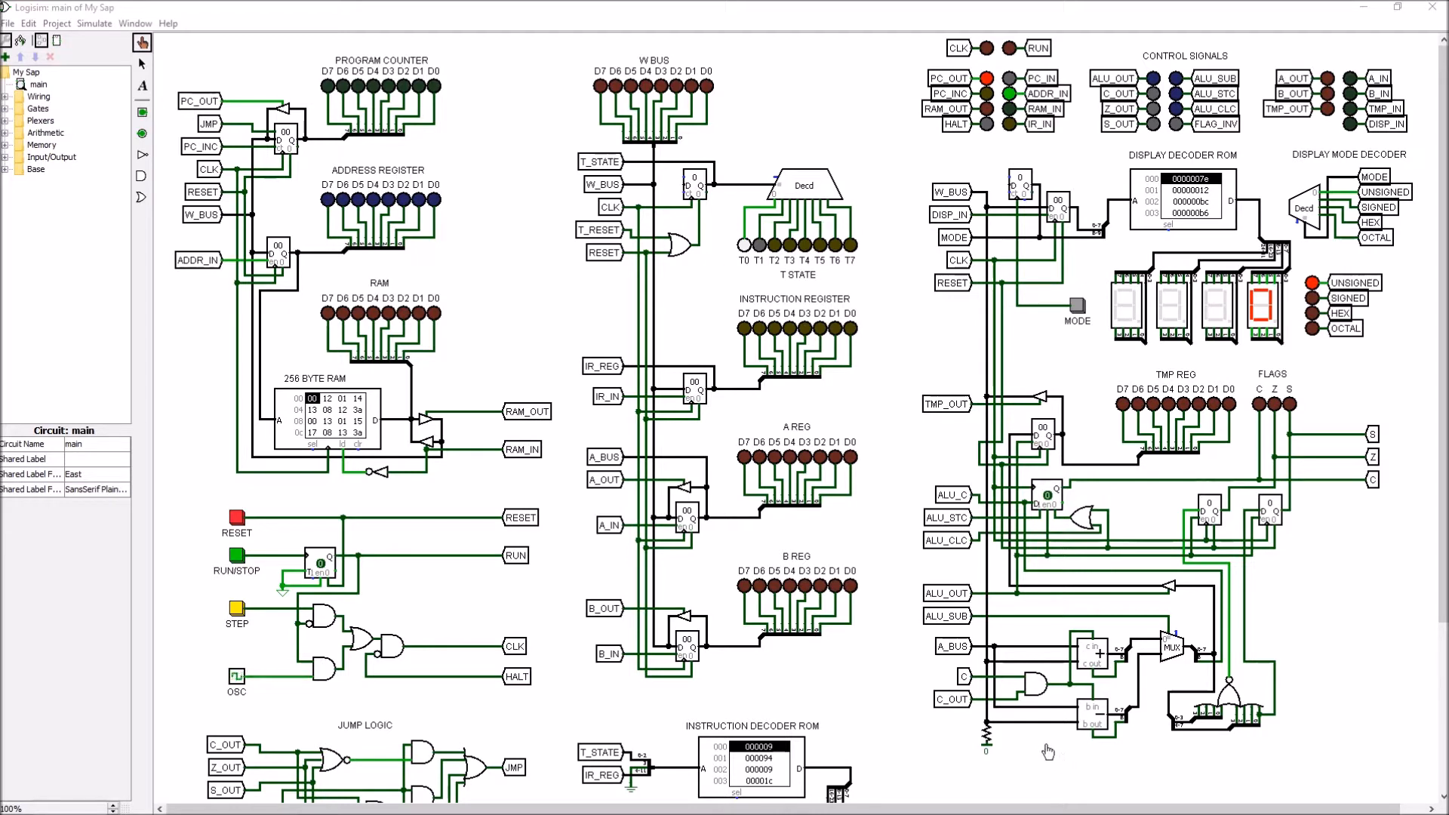
pyautogui.moveTo(1061, 677)
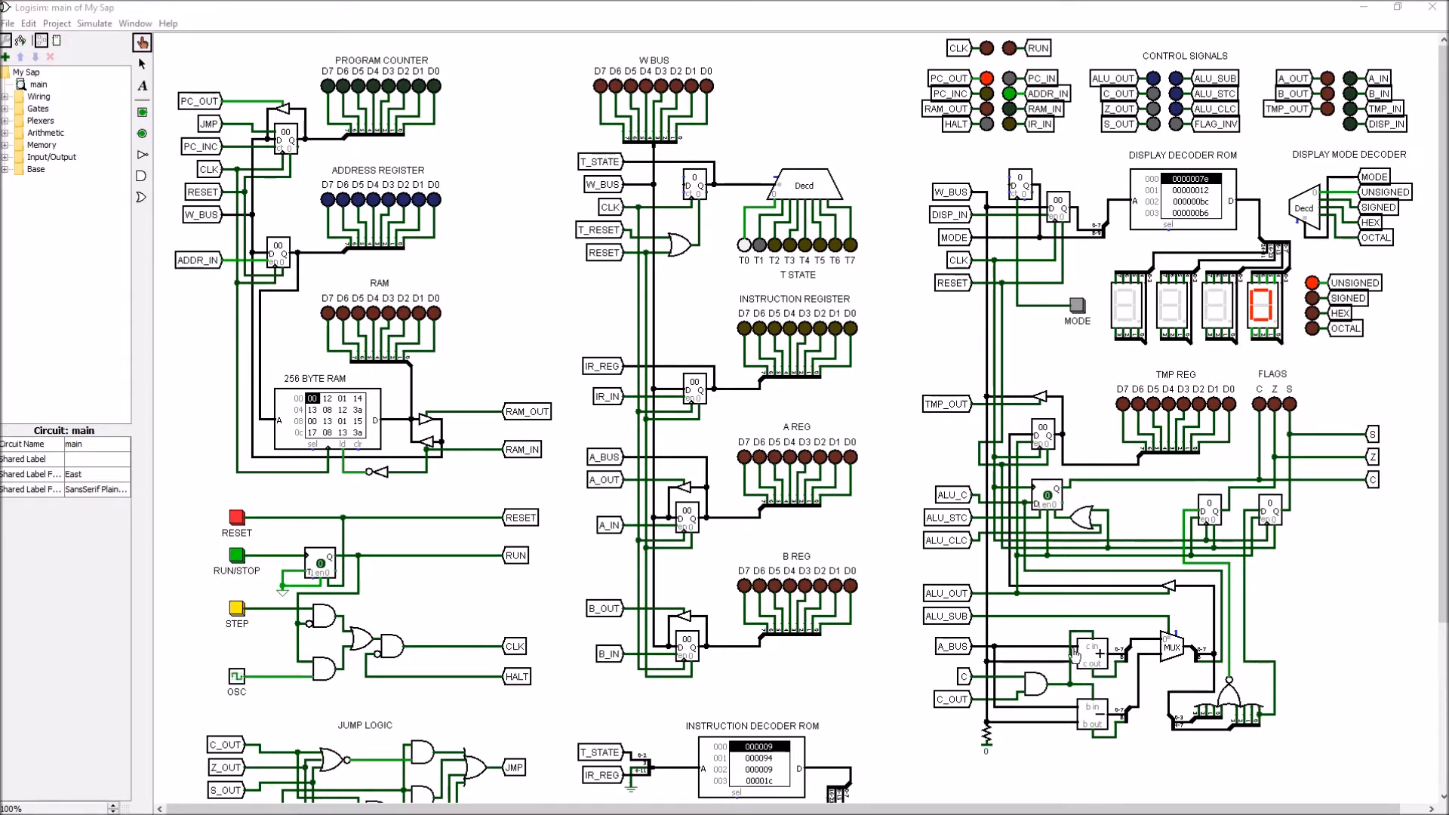
pyautogui.moveTo(1083, 719)
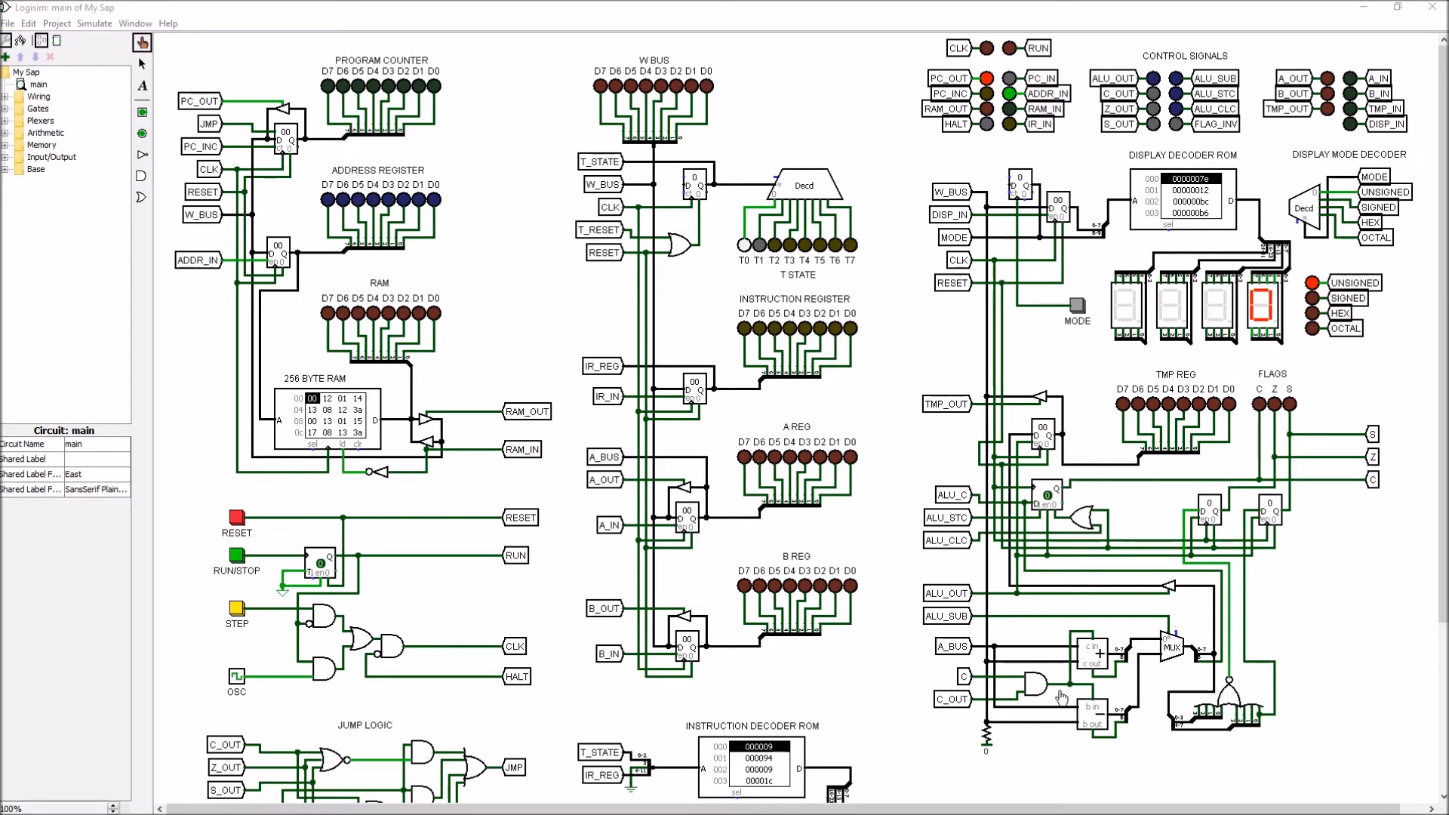
pyautogui.moveTo(1125, 737)
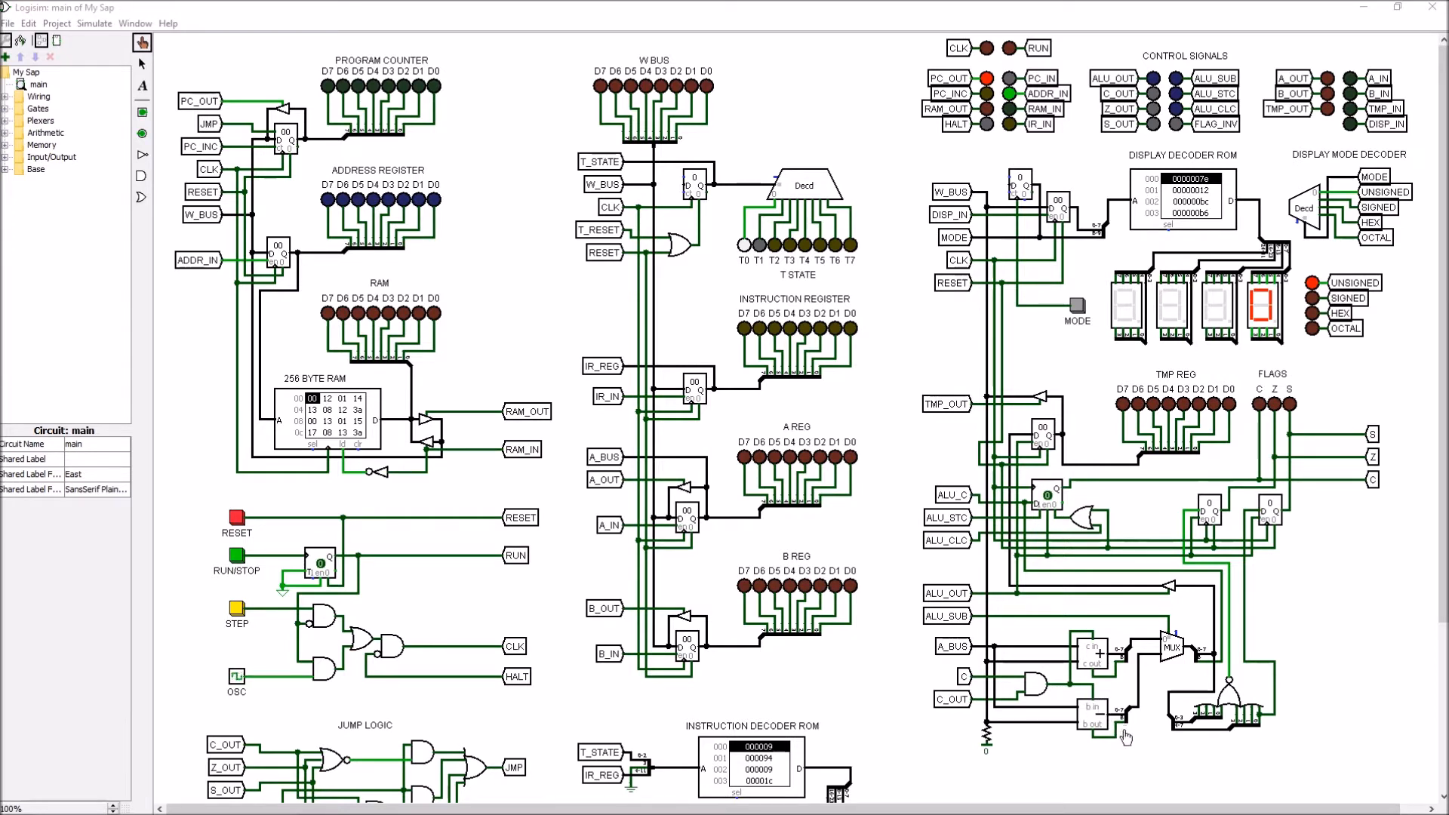
pyautogui.moveTo(1109, 695)
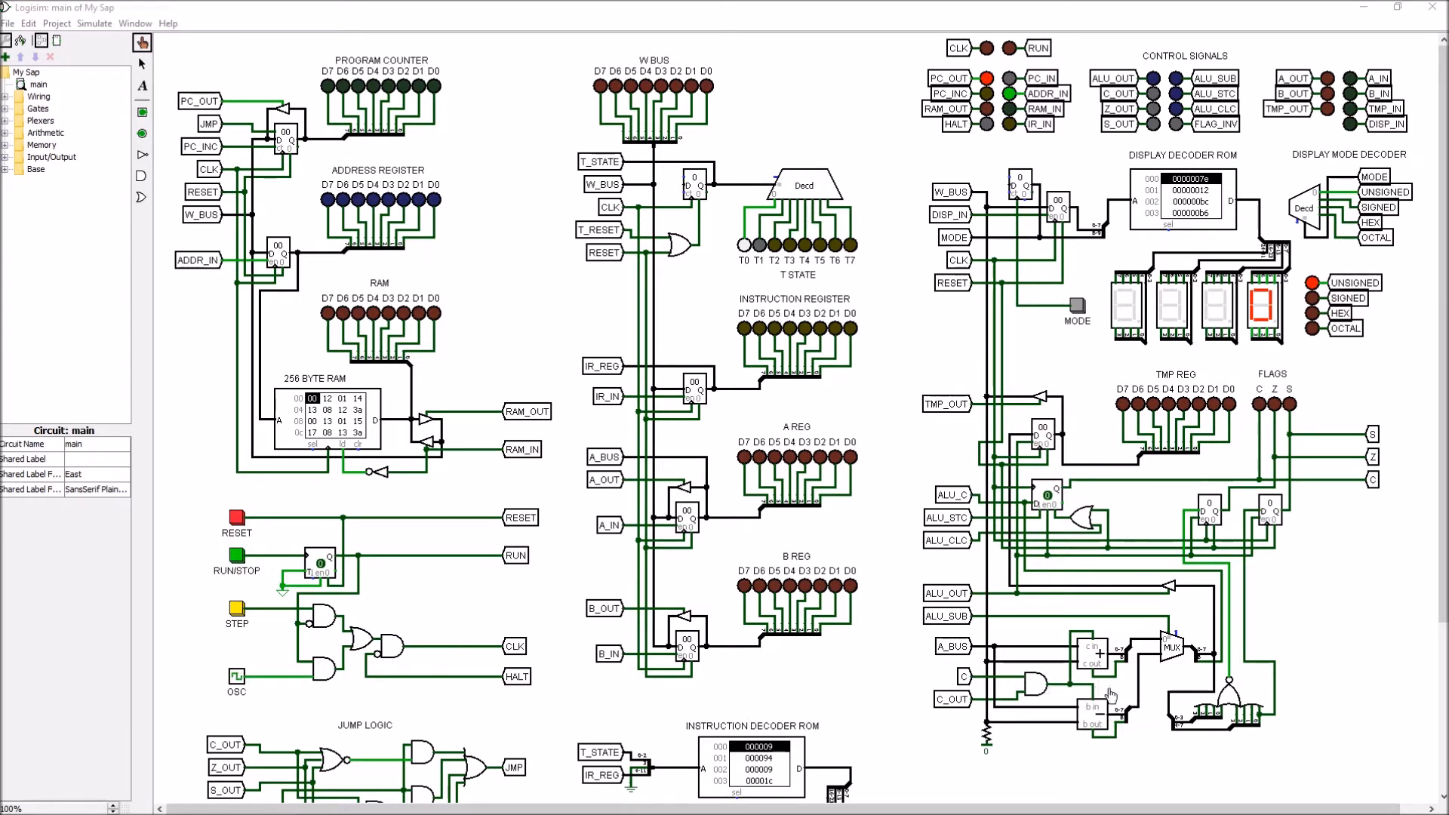
pyautogui.moveTo(1114, 729)
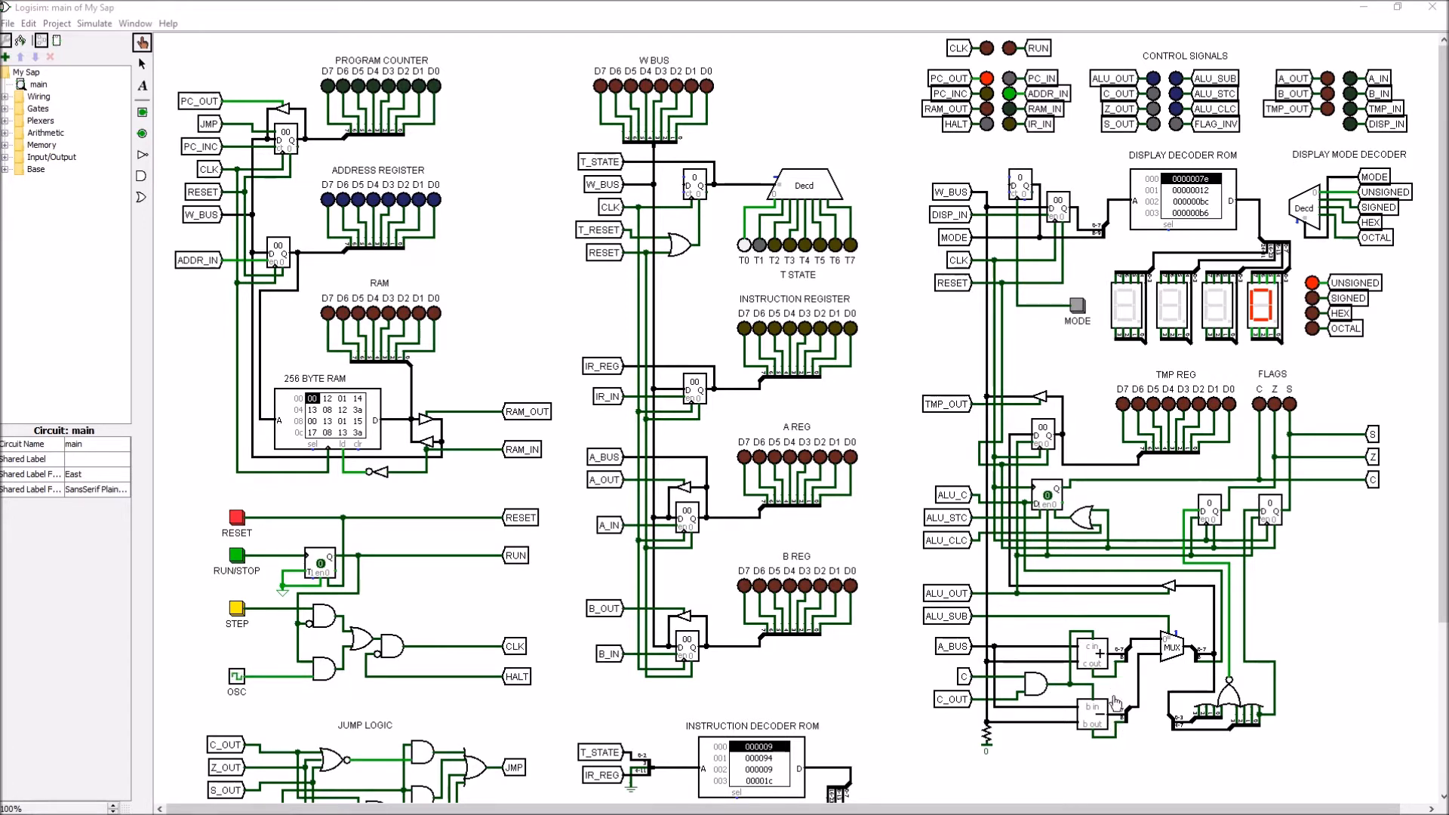
pyautogui.moveTo(1156, 663)
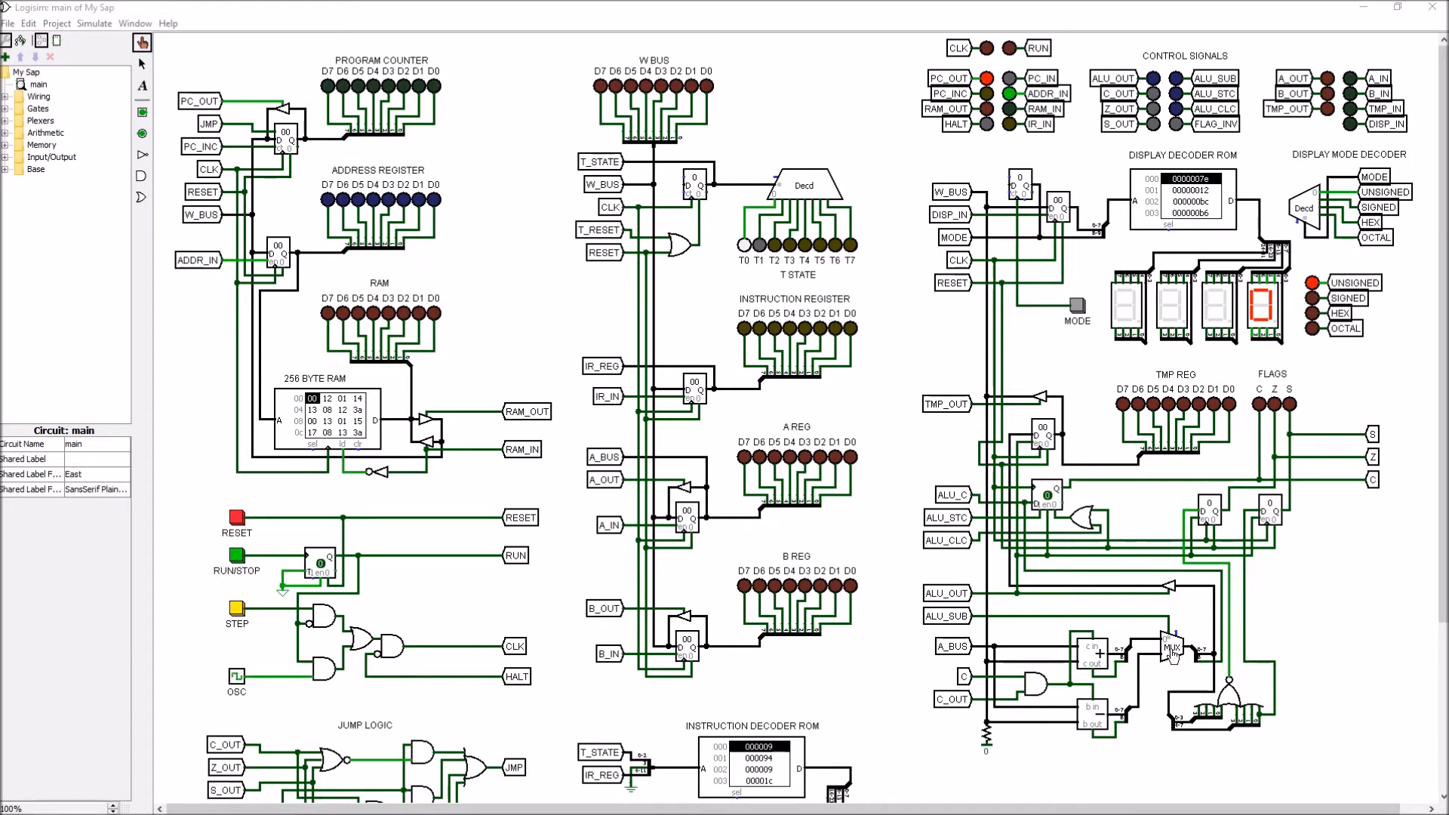
pyautogui.moveTo(1170, 652)
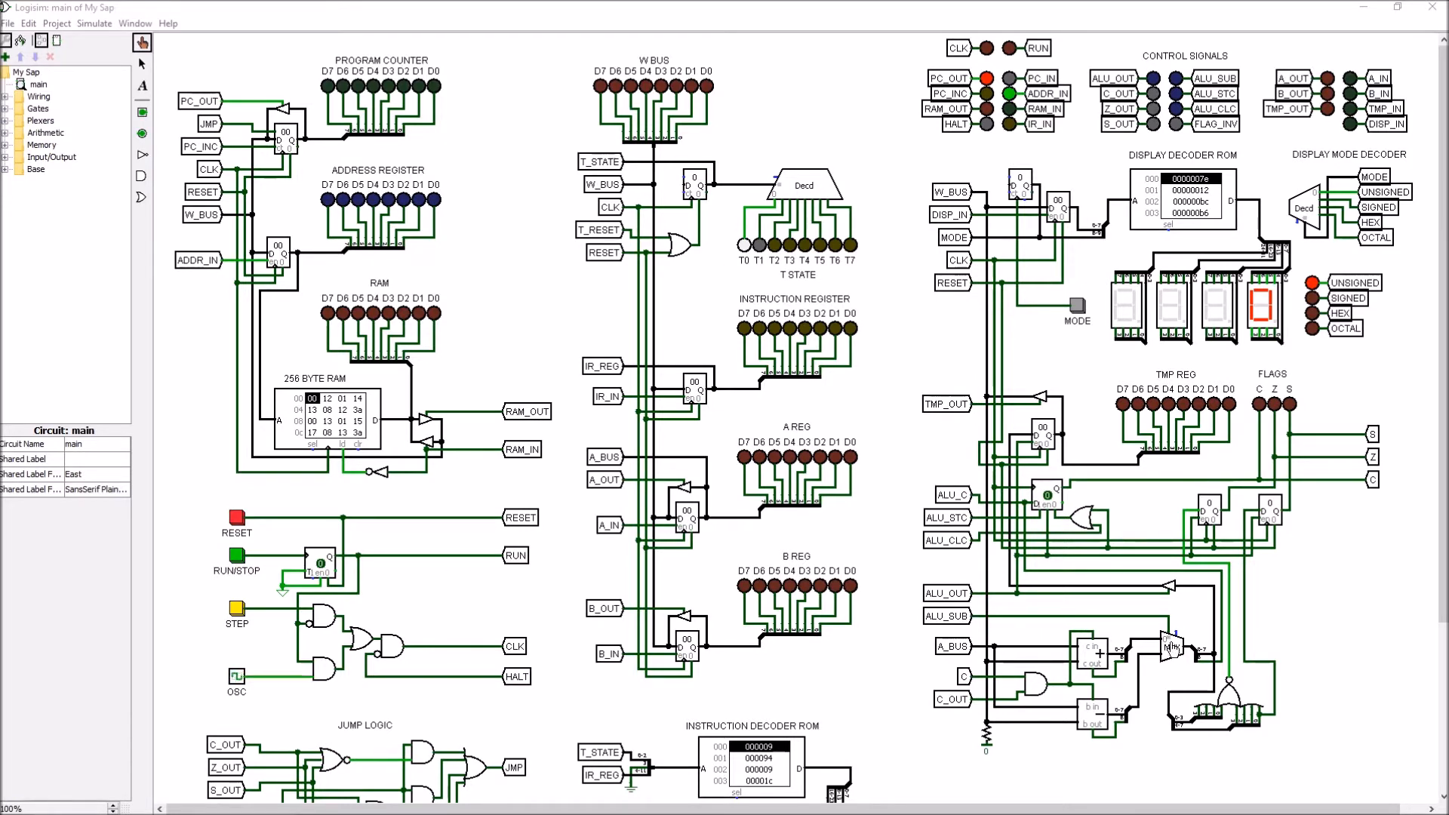
pyautogui.moveTo(931, 627)
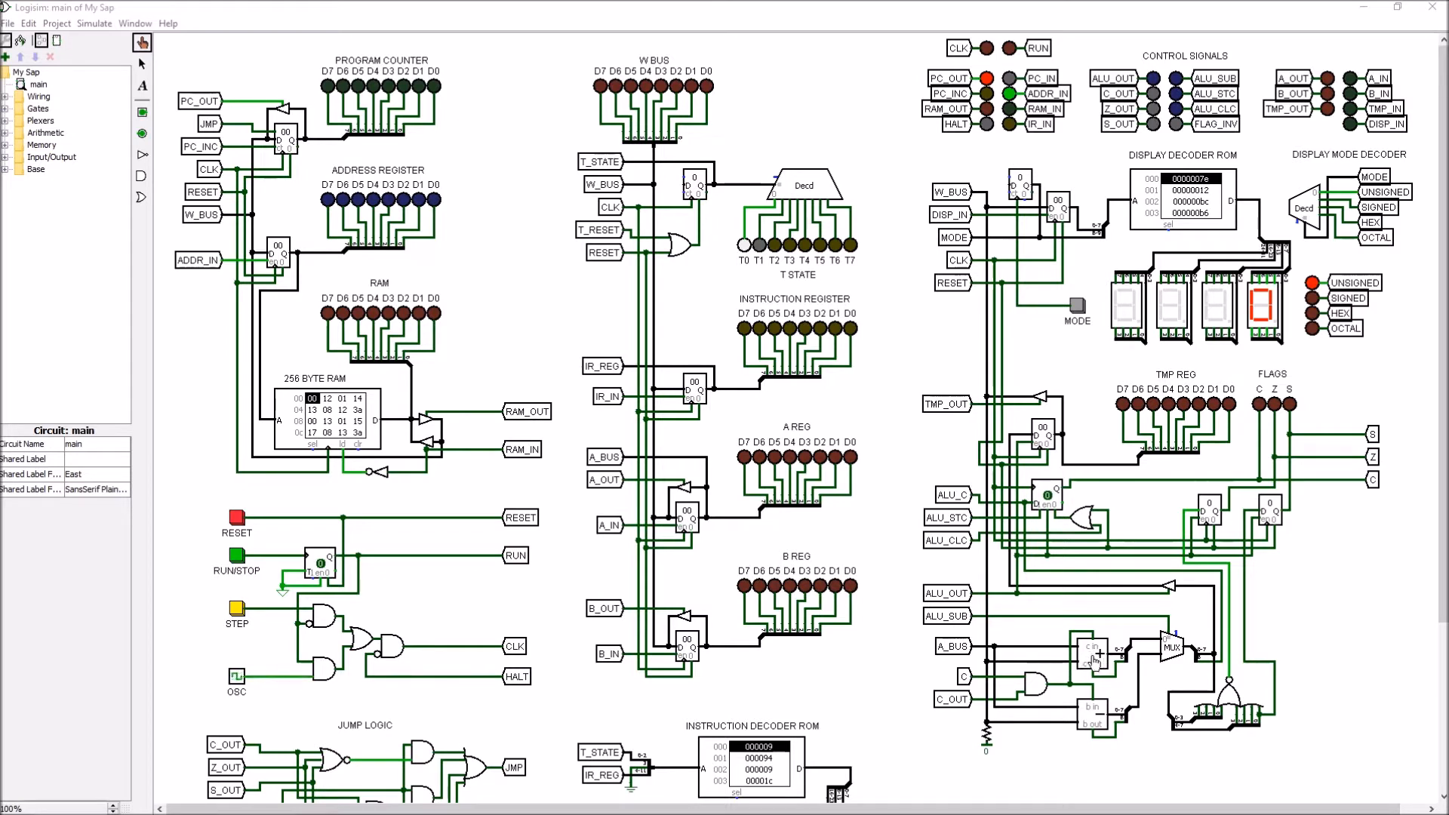
pyautogui.moveTo(1186, 652)
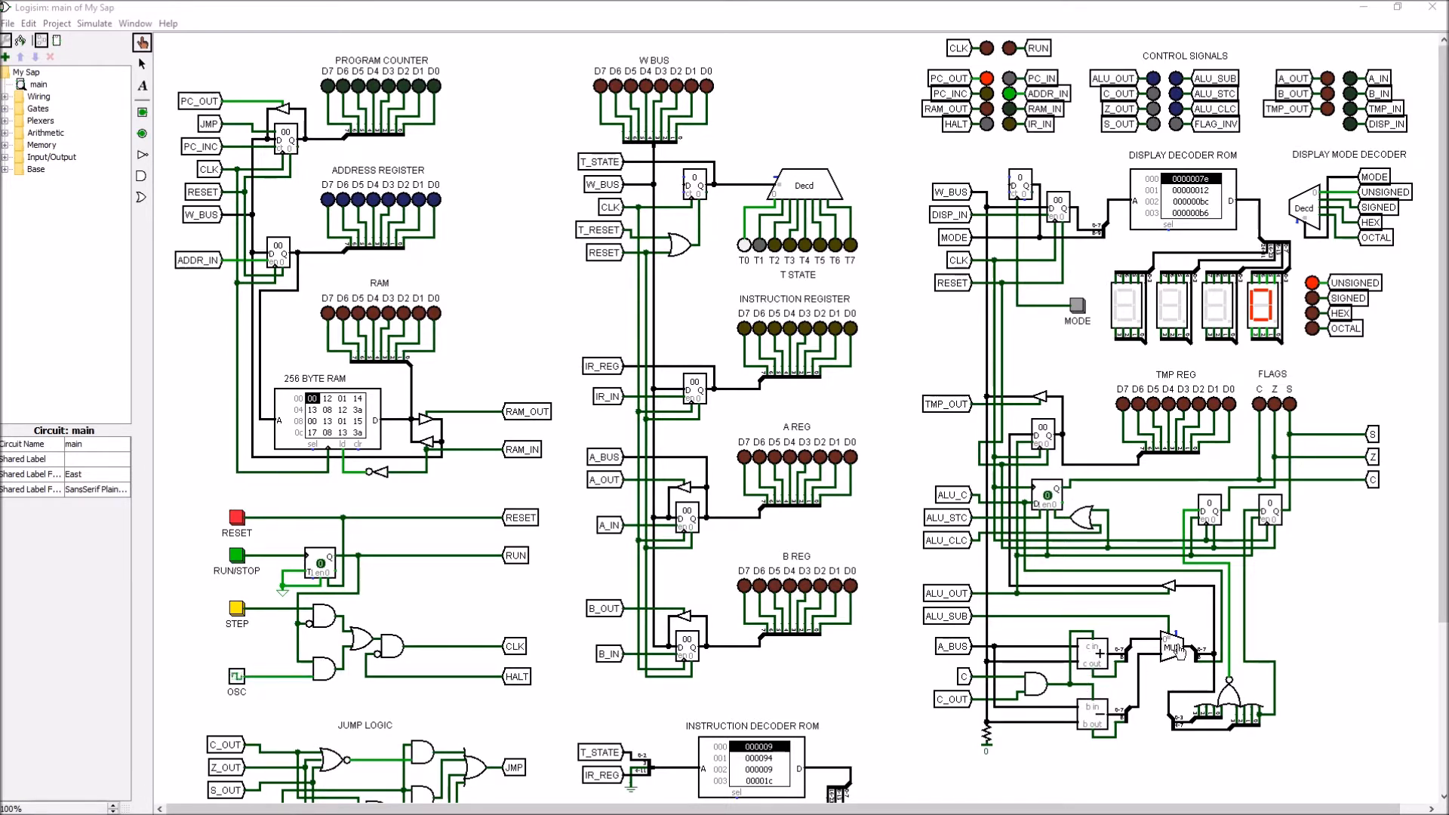
pyautogui.moveTo(1121, 670)
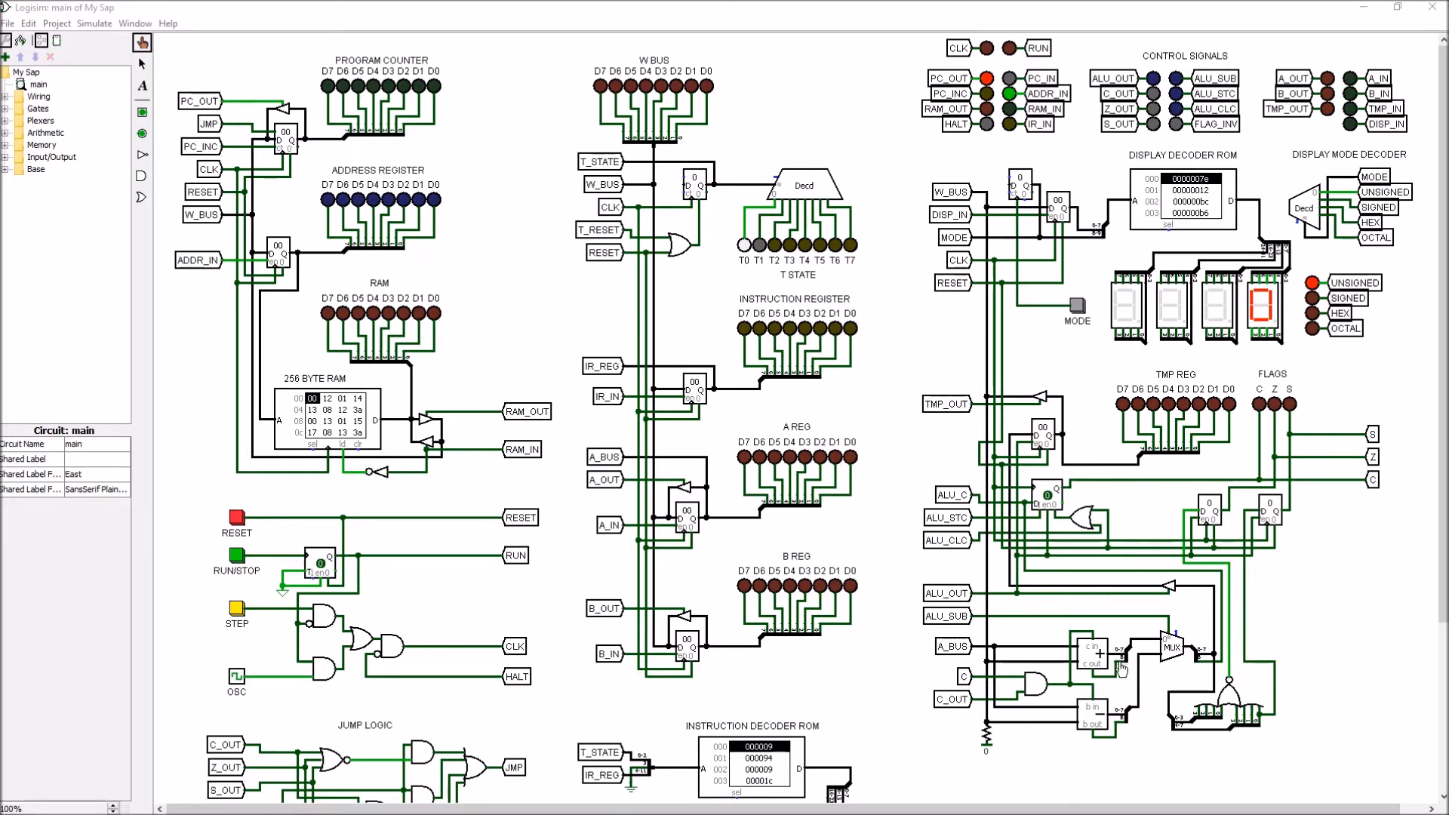
pyautogui.moveTo(1125, 695)
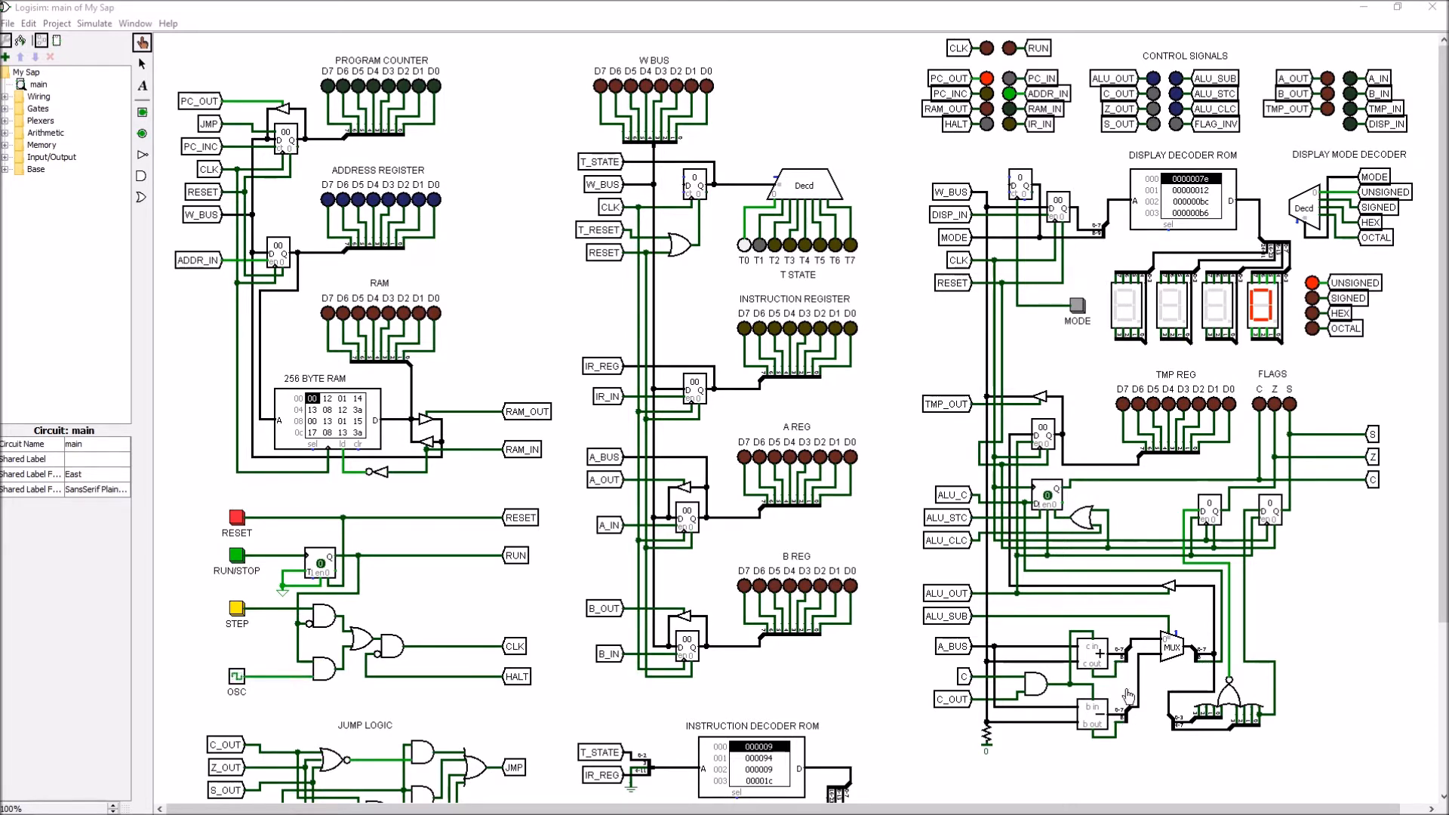
pyautogui.moveTo(1131, 722)
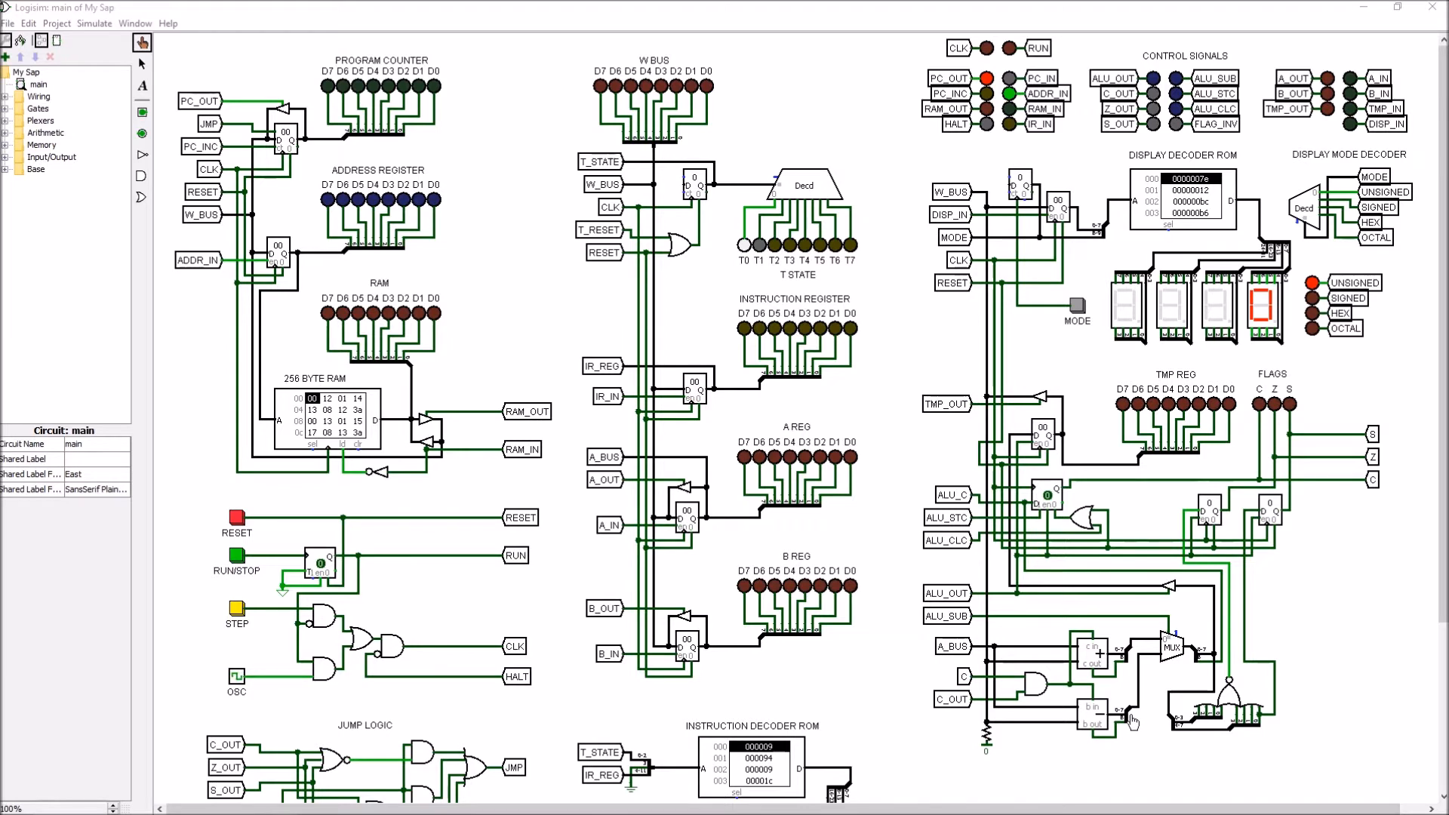
pyautogui.moveTo(1137, 655)
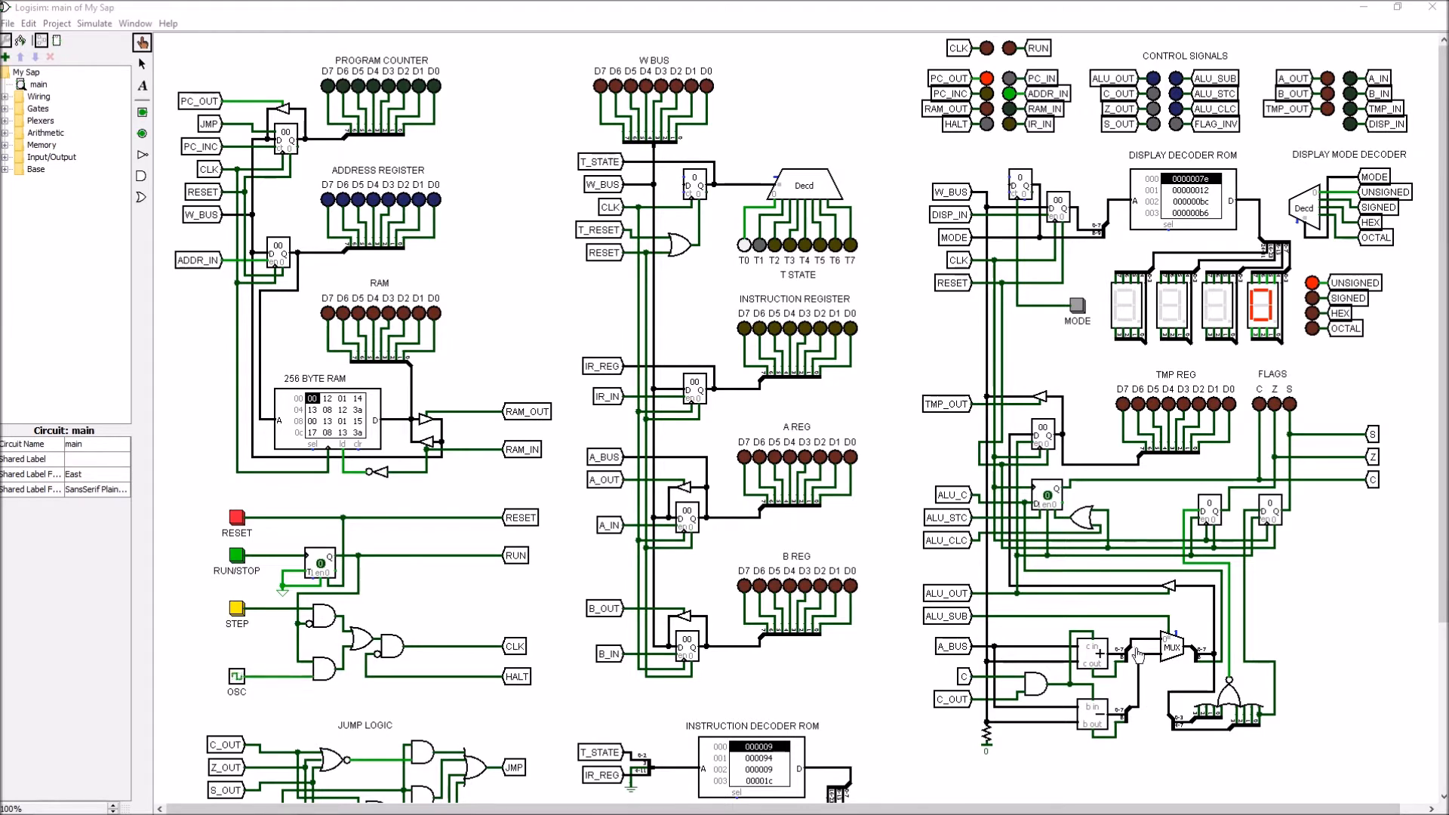
pyautogui.moveTo(1193, 657)
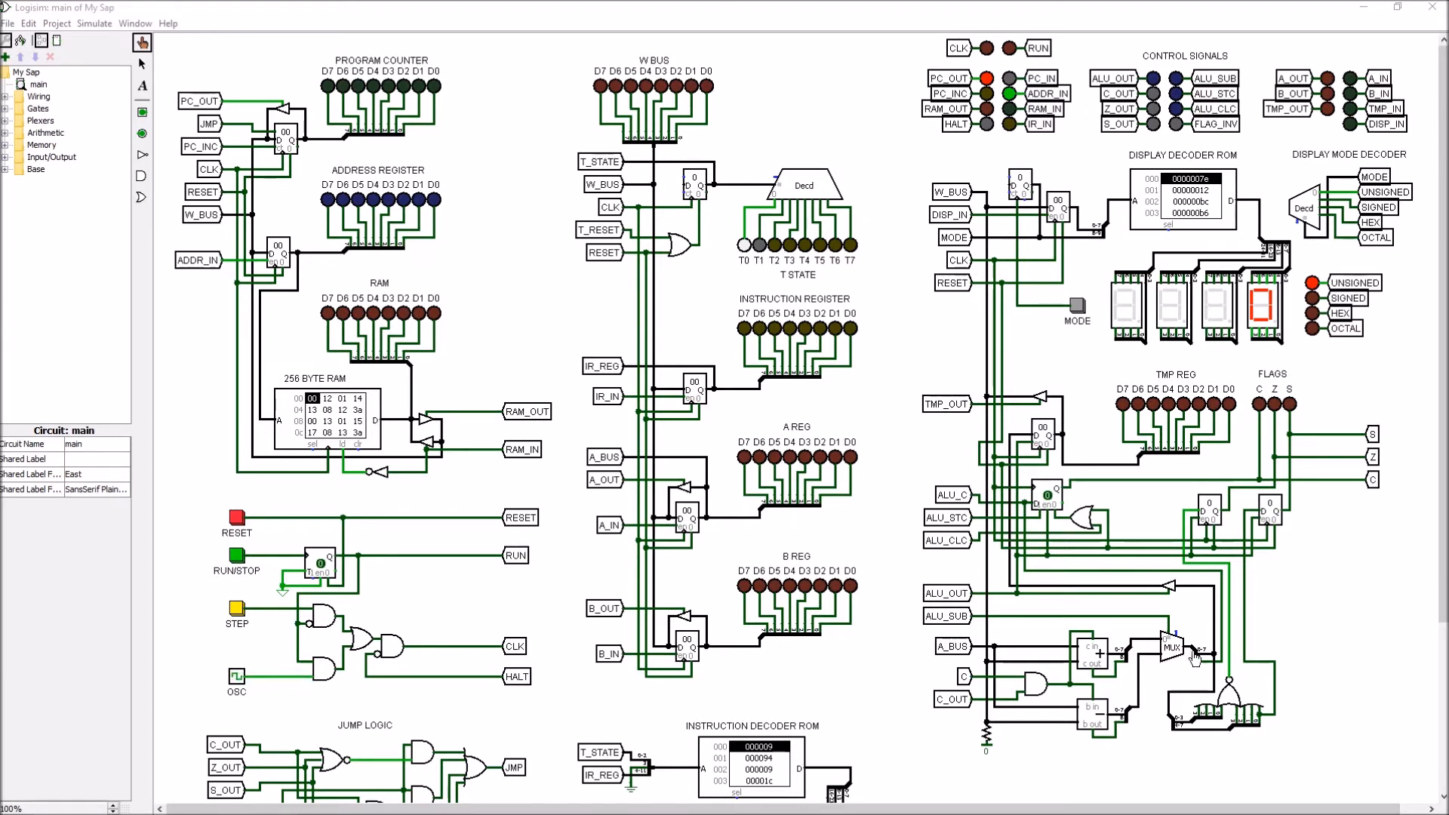
pyautogui.moveTo(1195, 735)
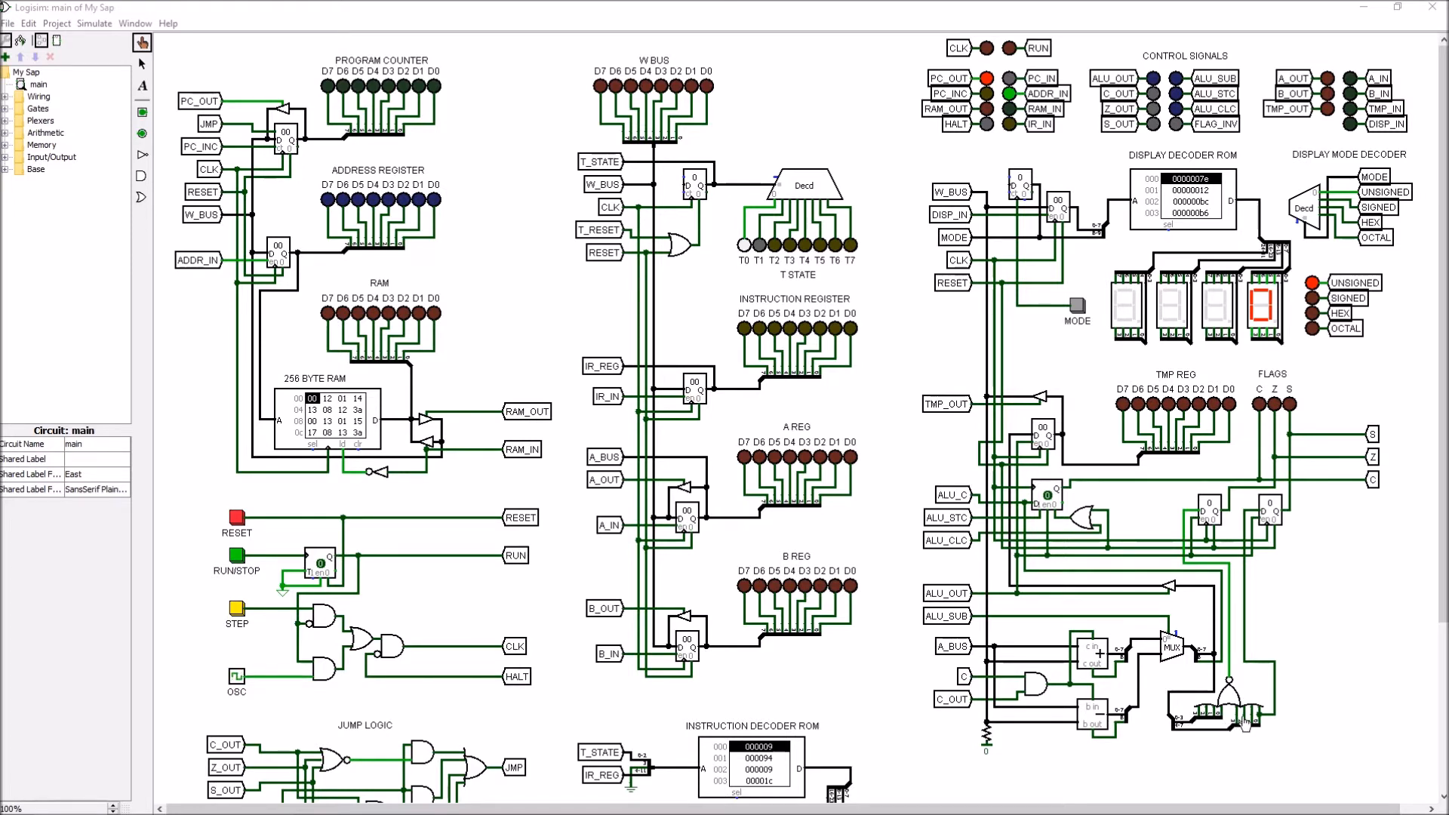
pyautogui.moveTo(1224, 700)
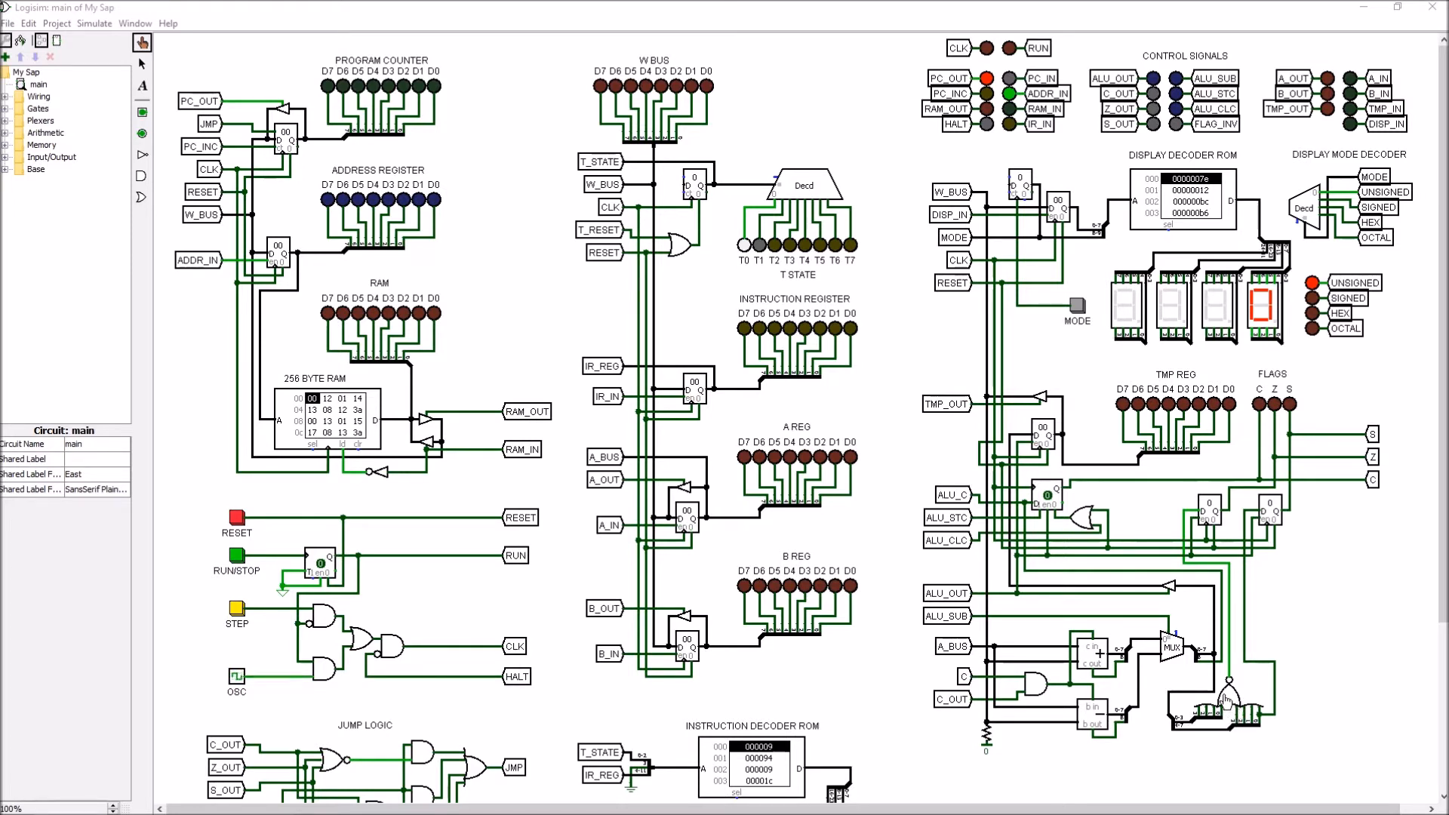
pyautogui.moveTo(1236, 666)
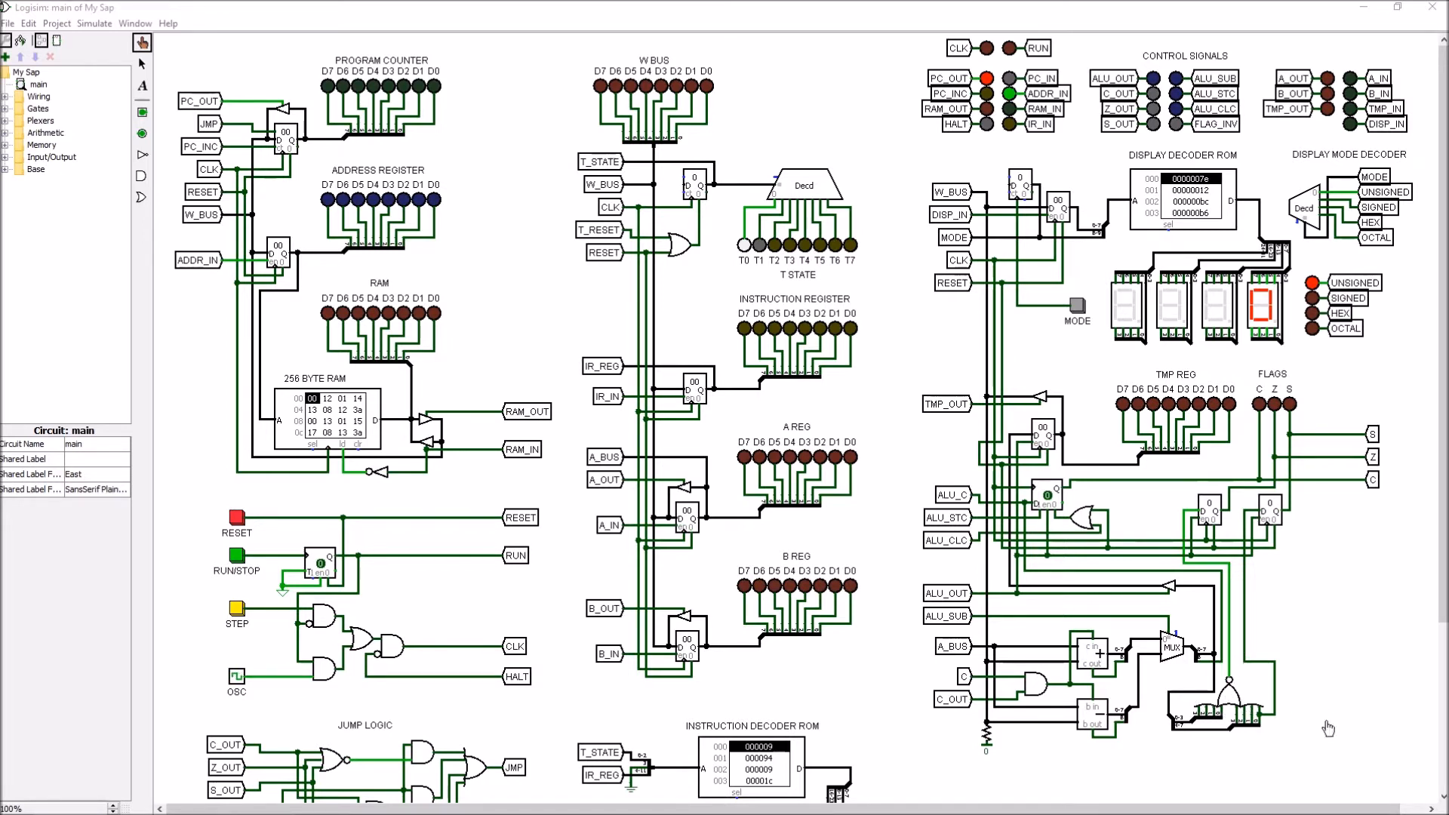
pyautogui.moveTo(1292, 740)
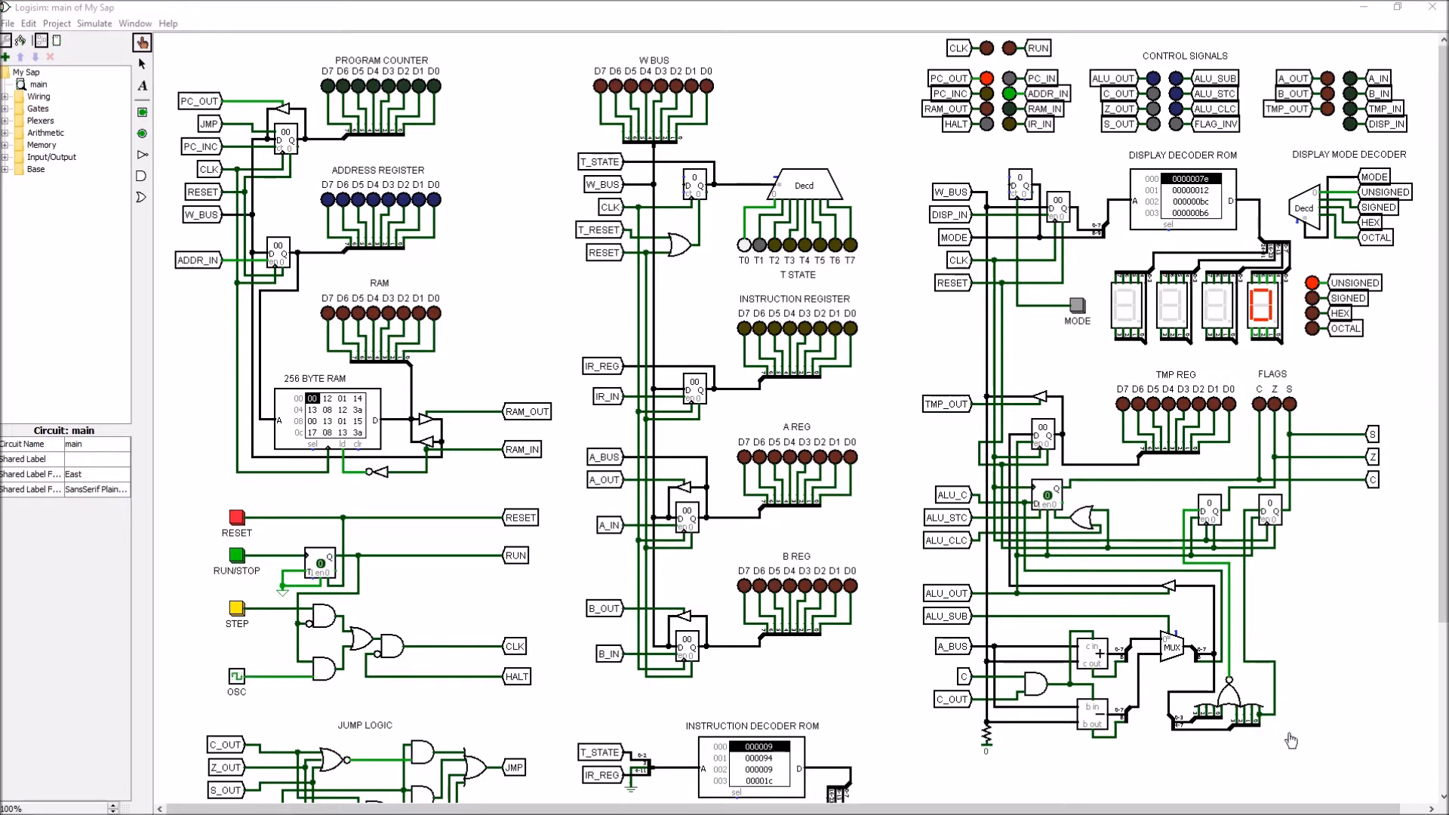
pyautogui.moveTo(1259, 721)
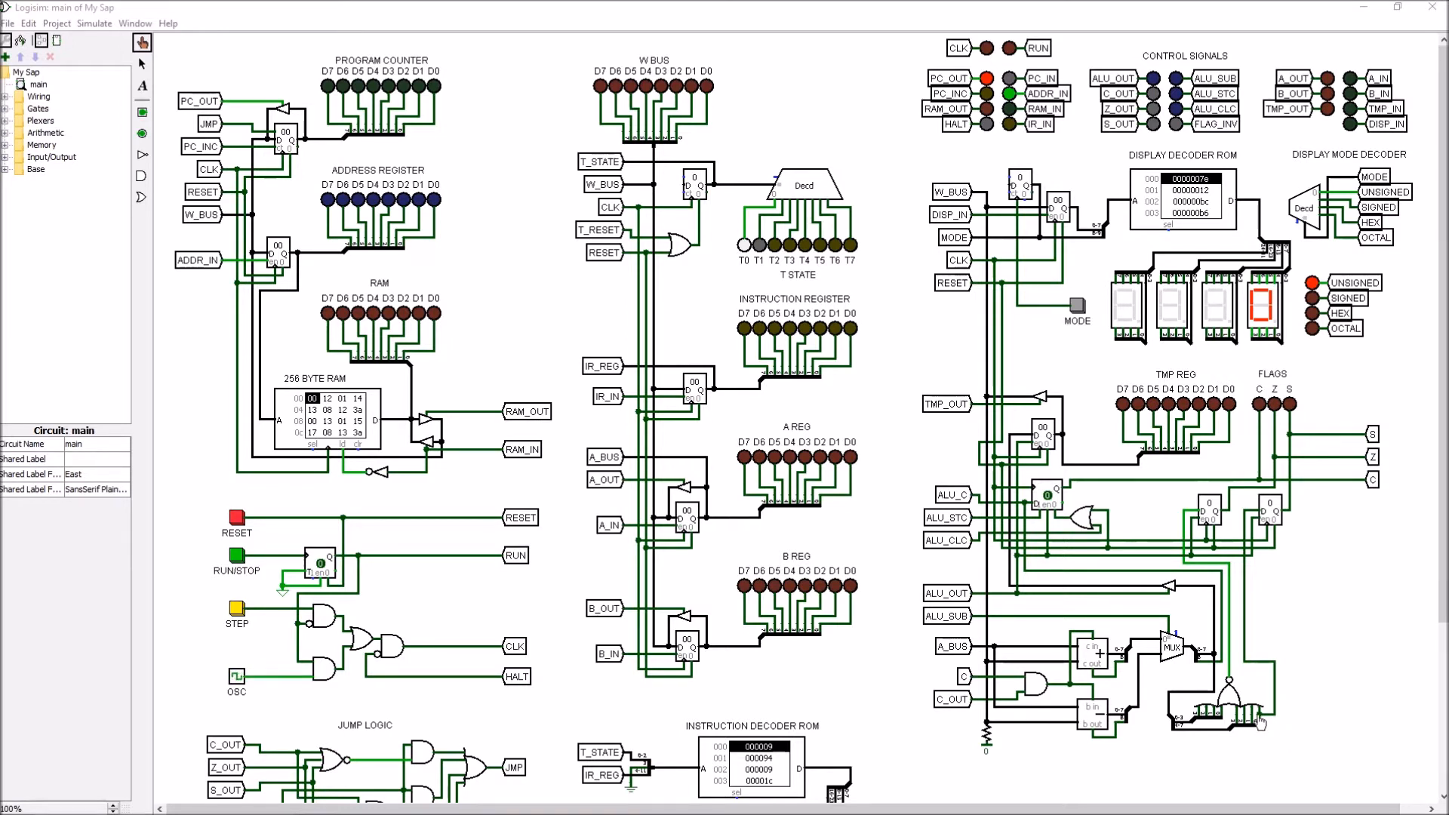
pyautogui.moveTo(1273, 469)
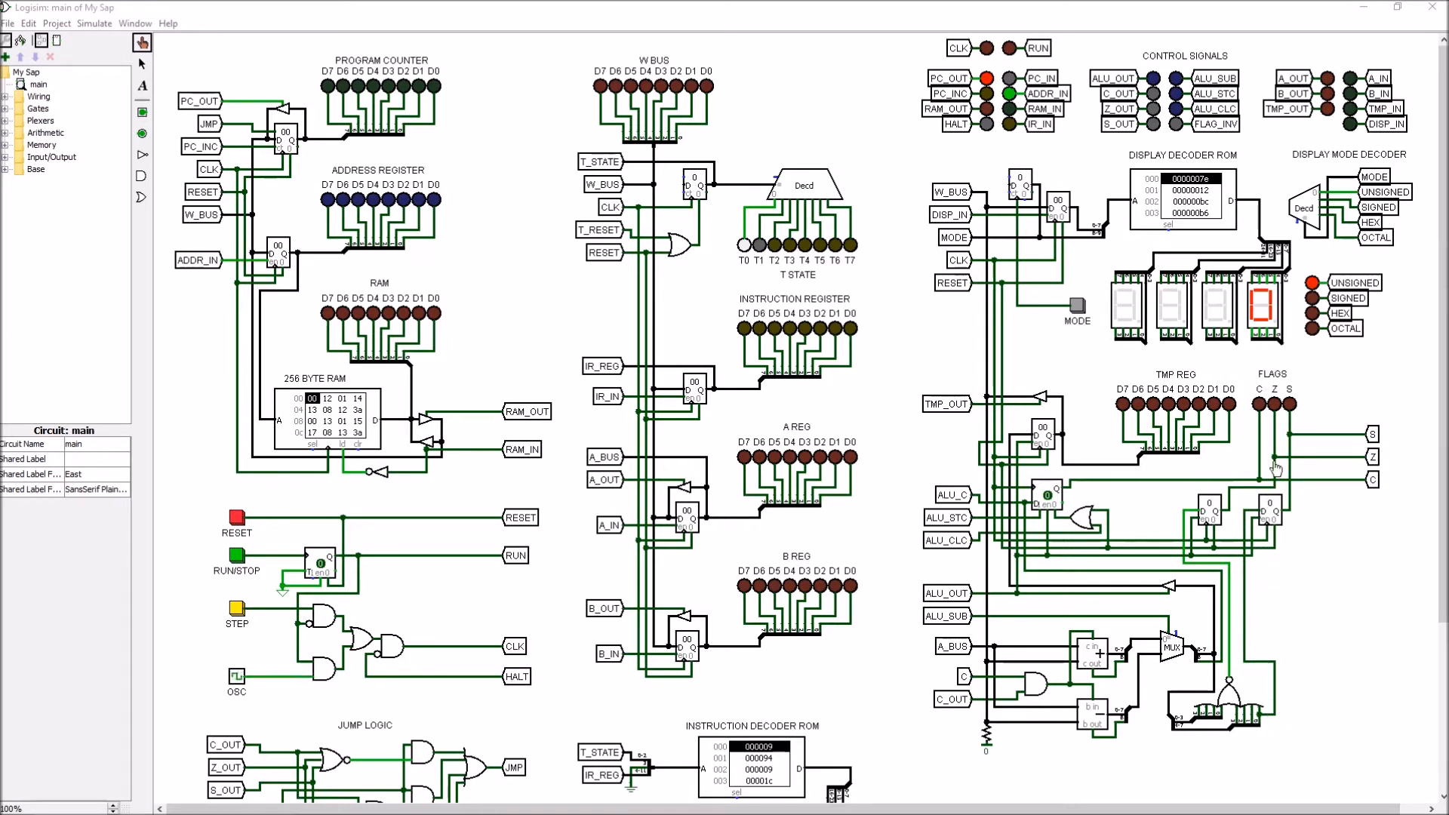
pyautogui.moveTo(1283, 629)
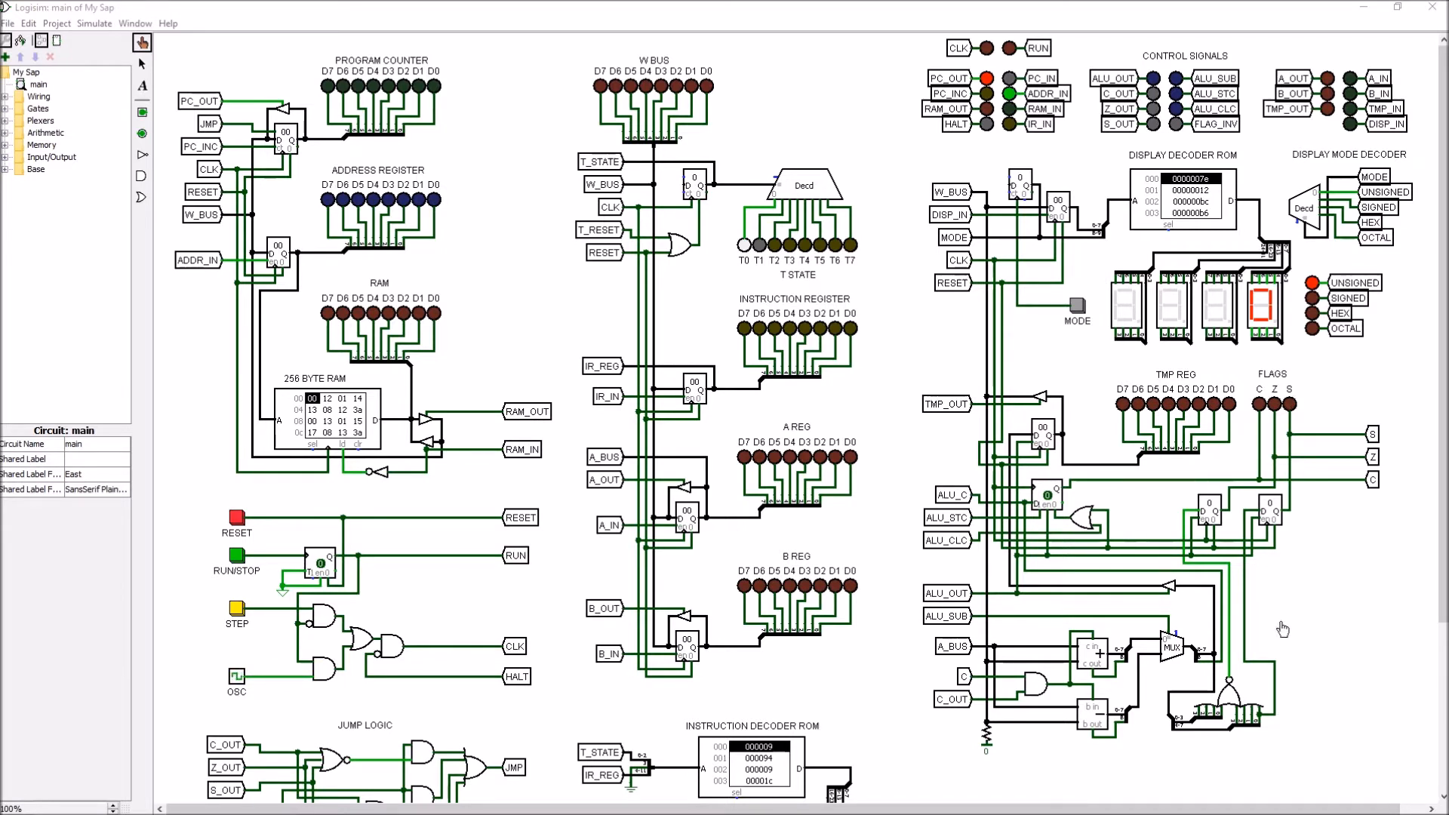
pyautogui.moveTo(1109, 592)
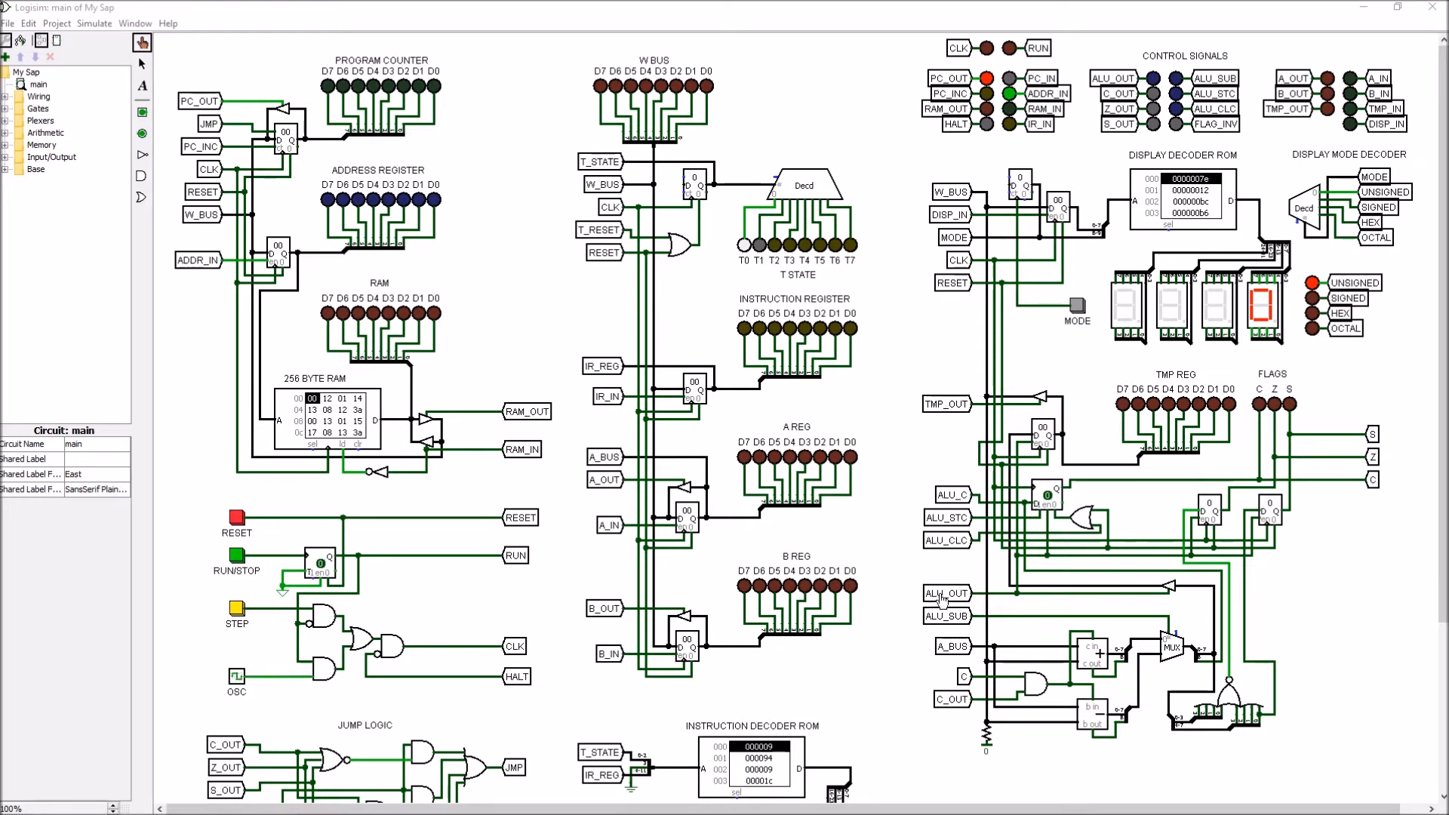
pyautogui.moveTo(983, 601)
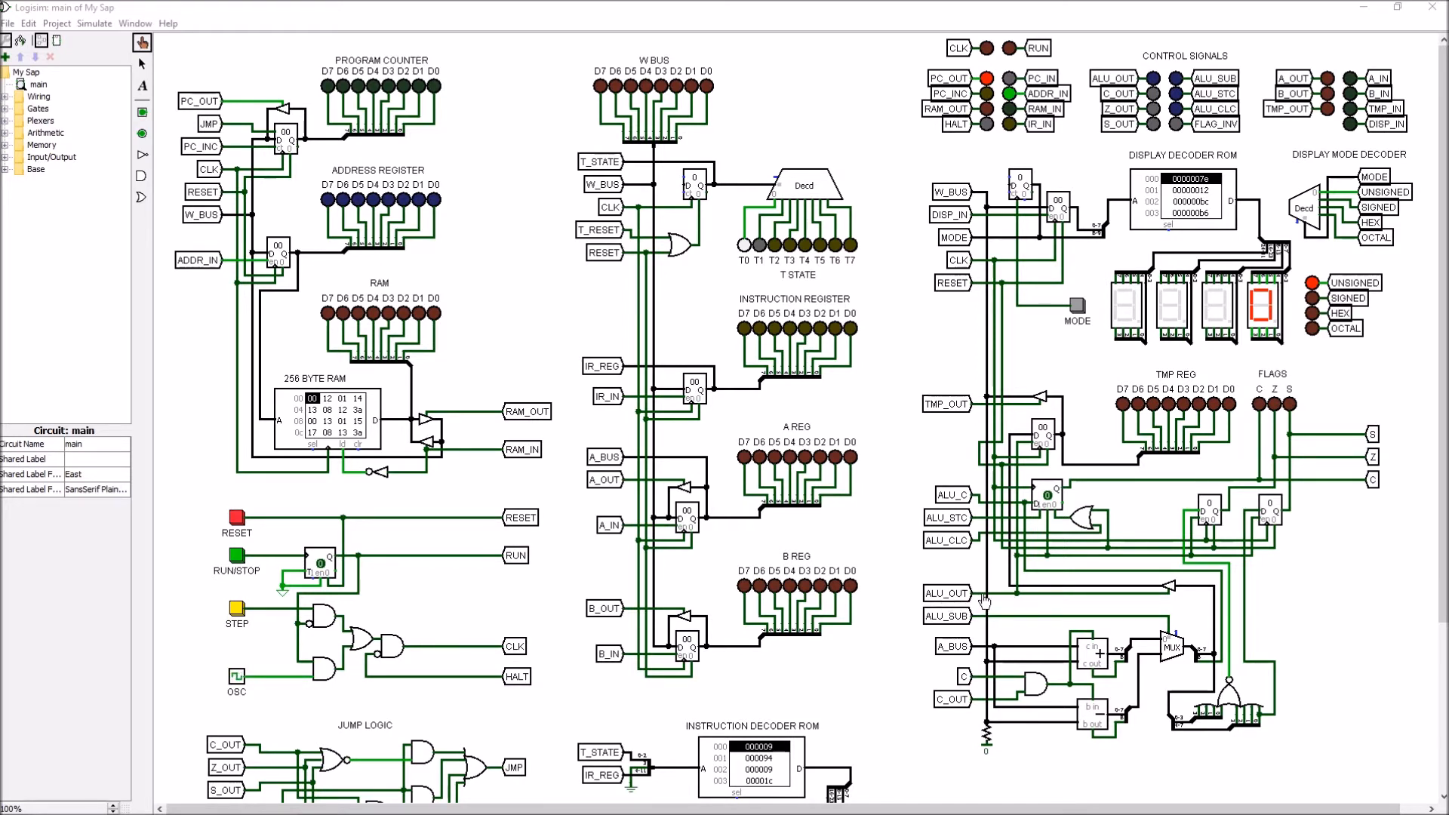
pyautogui.moveTo(1170, 594)
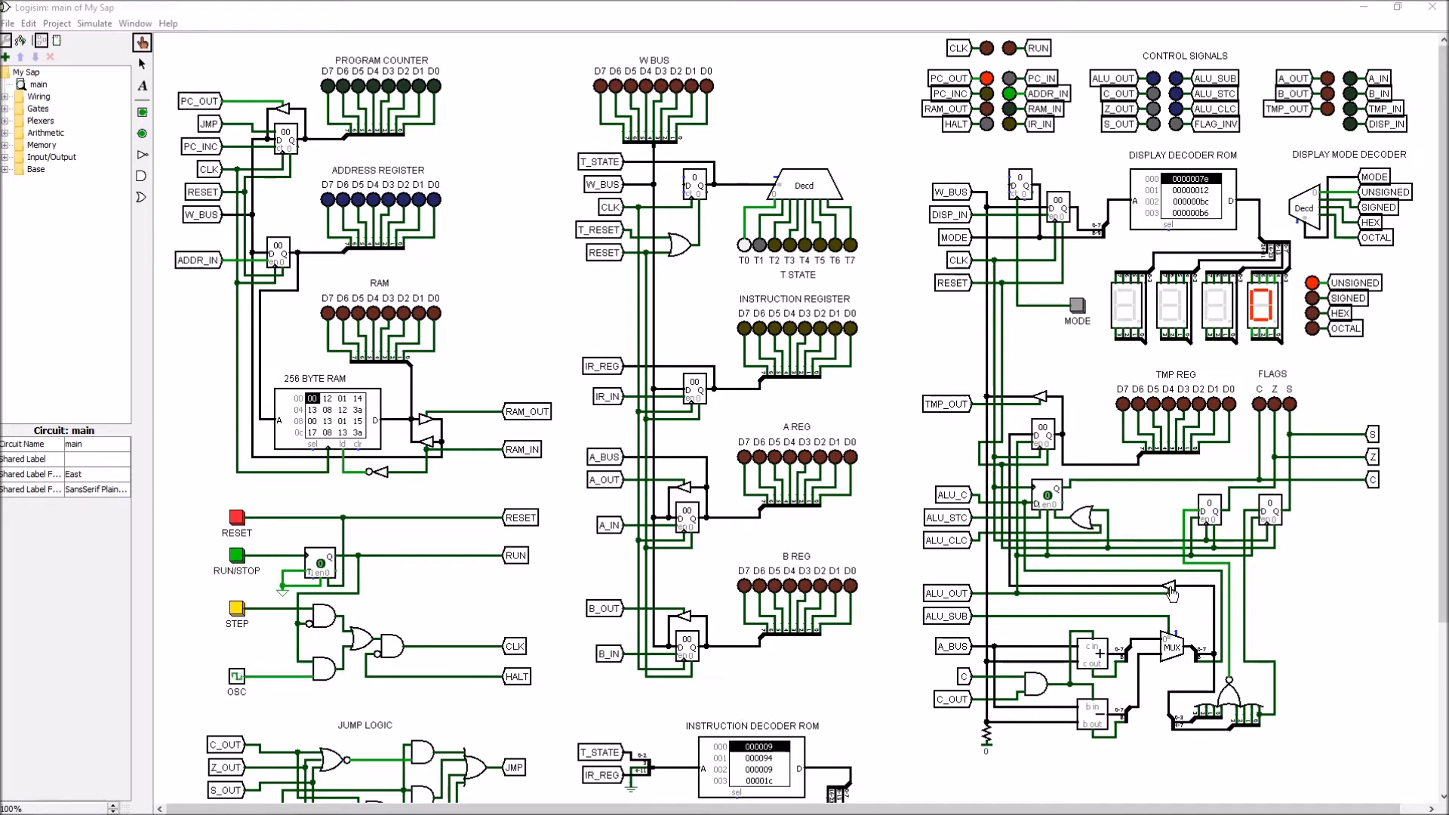
pyautogui.moveTo(1160, 592)
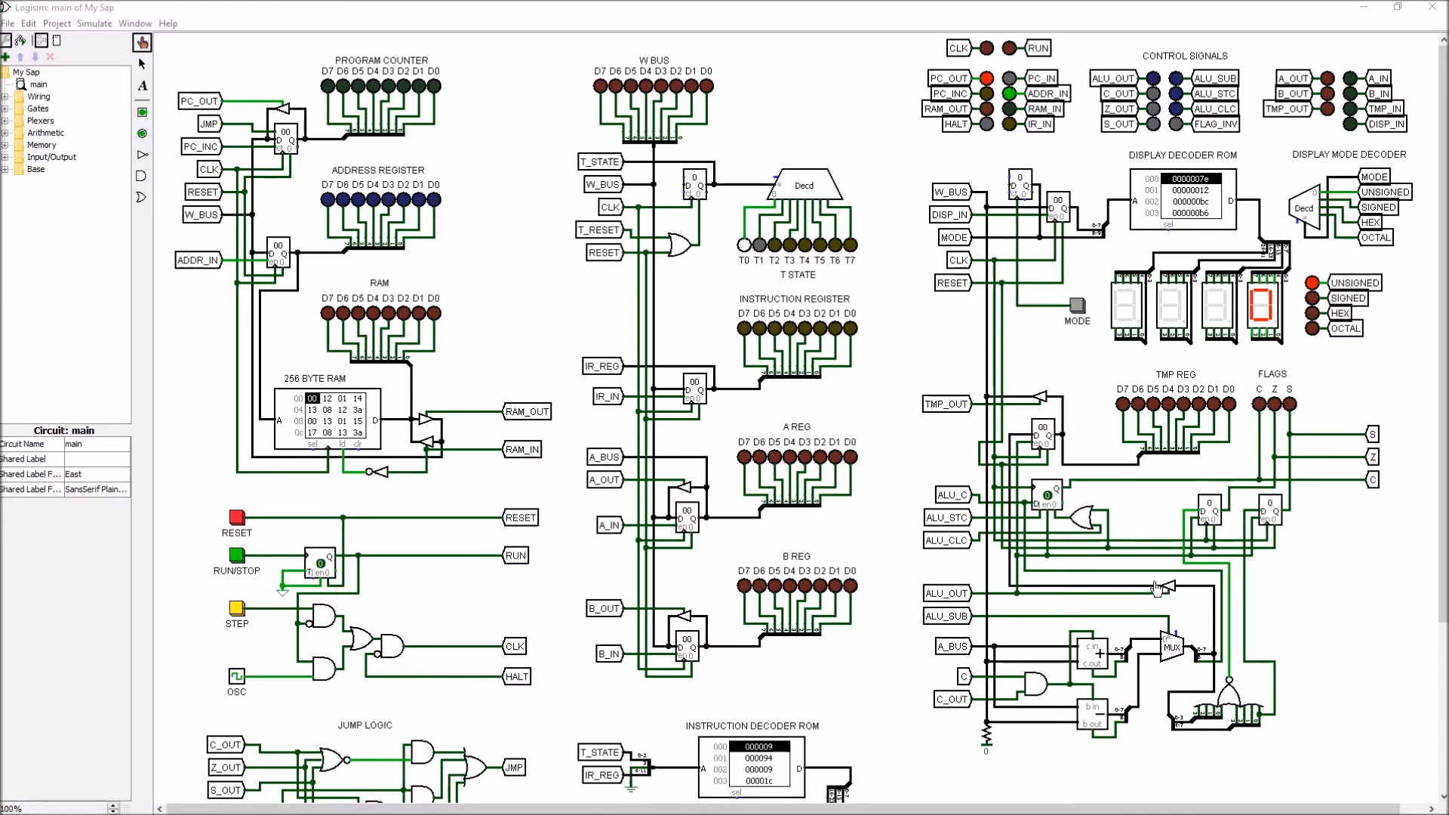
pyautogui.moveTo(1172, 594)
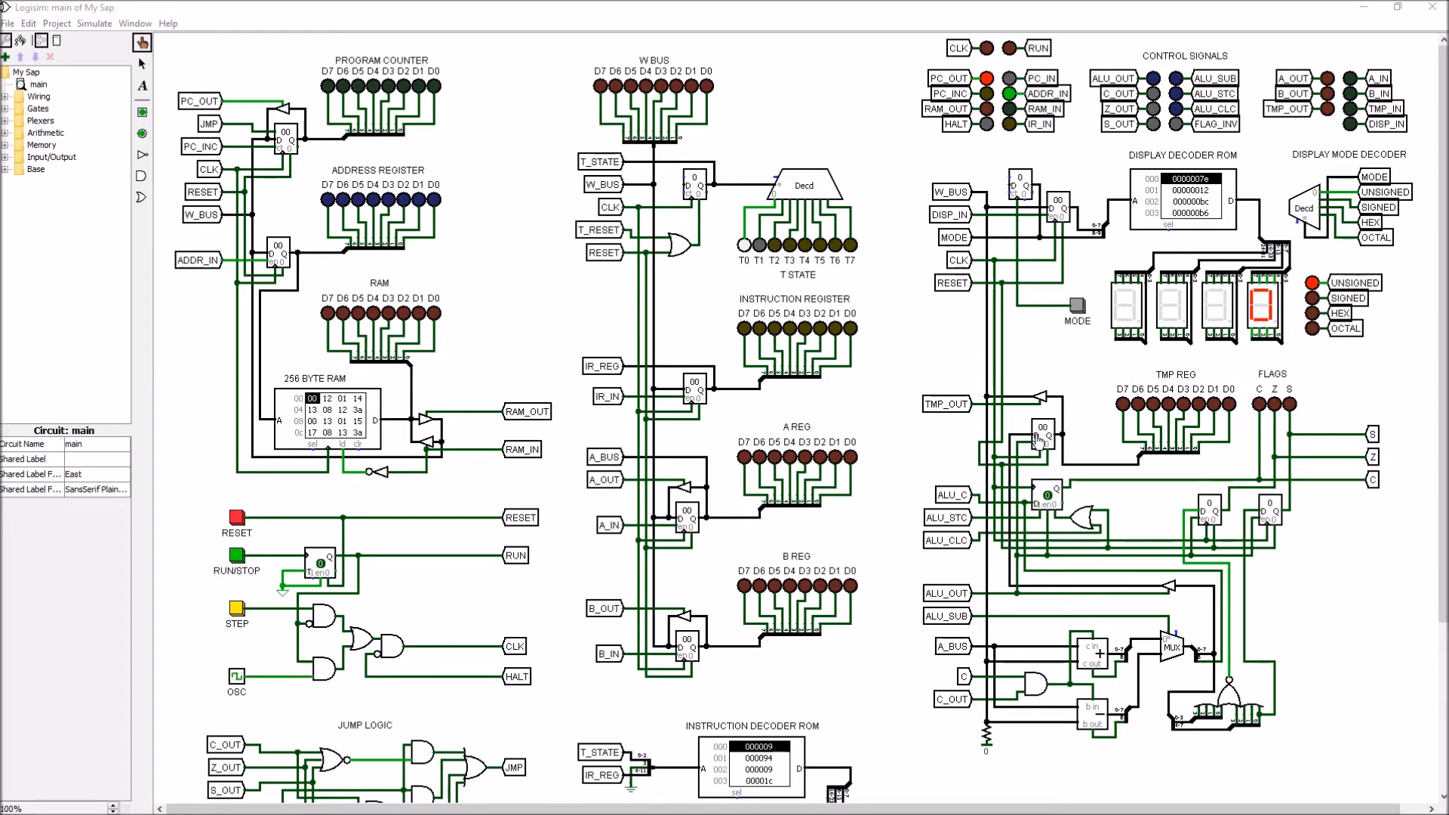
pyautogui.moveTo(1035, 442)
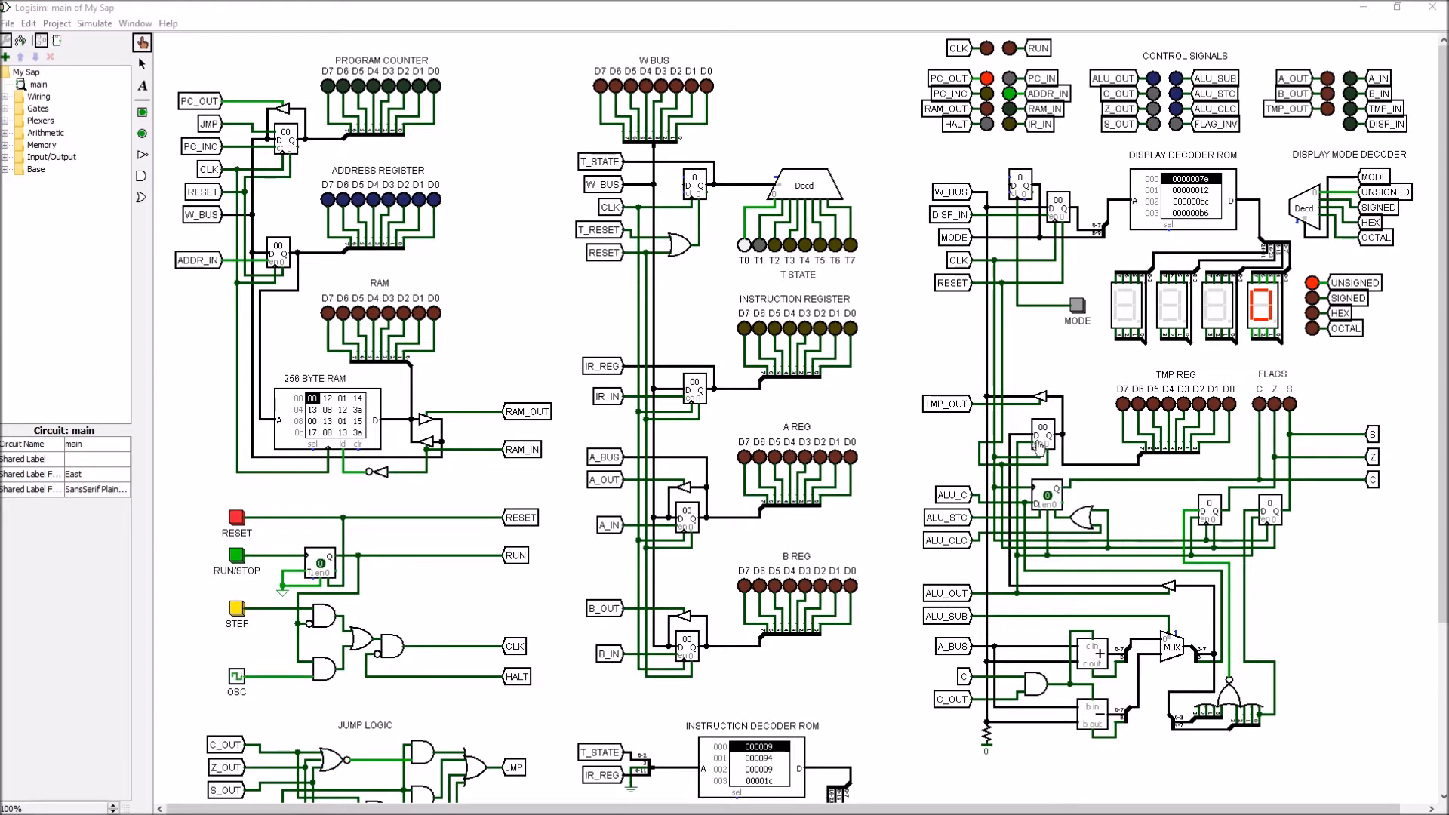
pyautogui.moveTo(1042, 520)
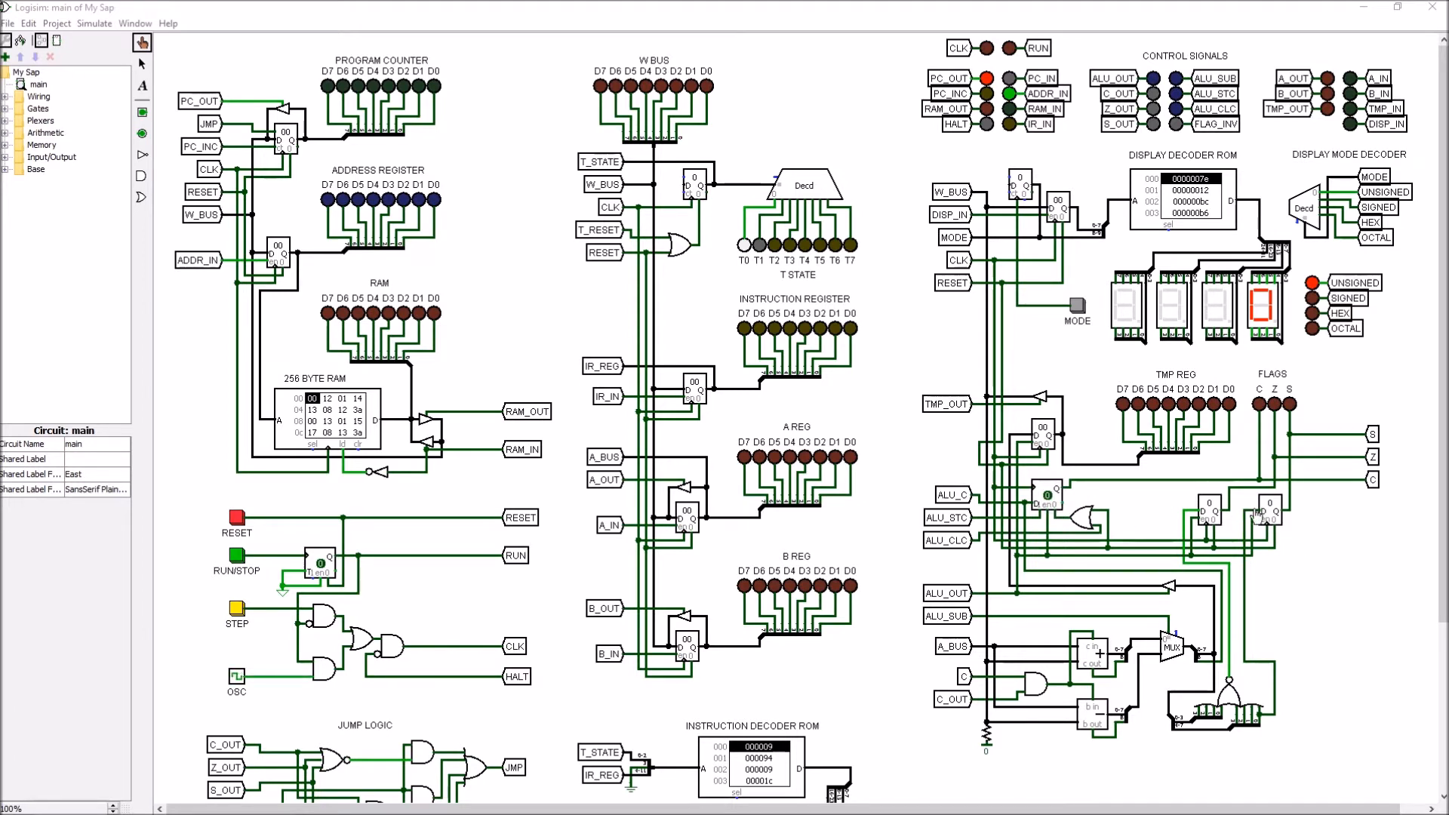
pyautogui.moveTo(1035, 621)
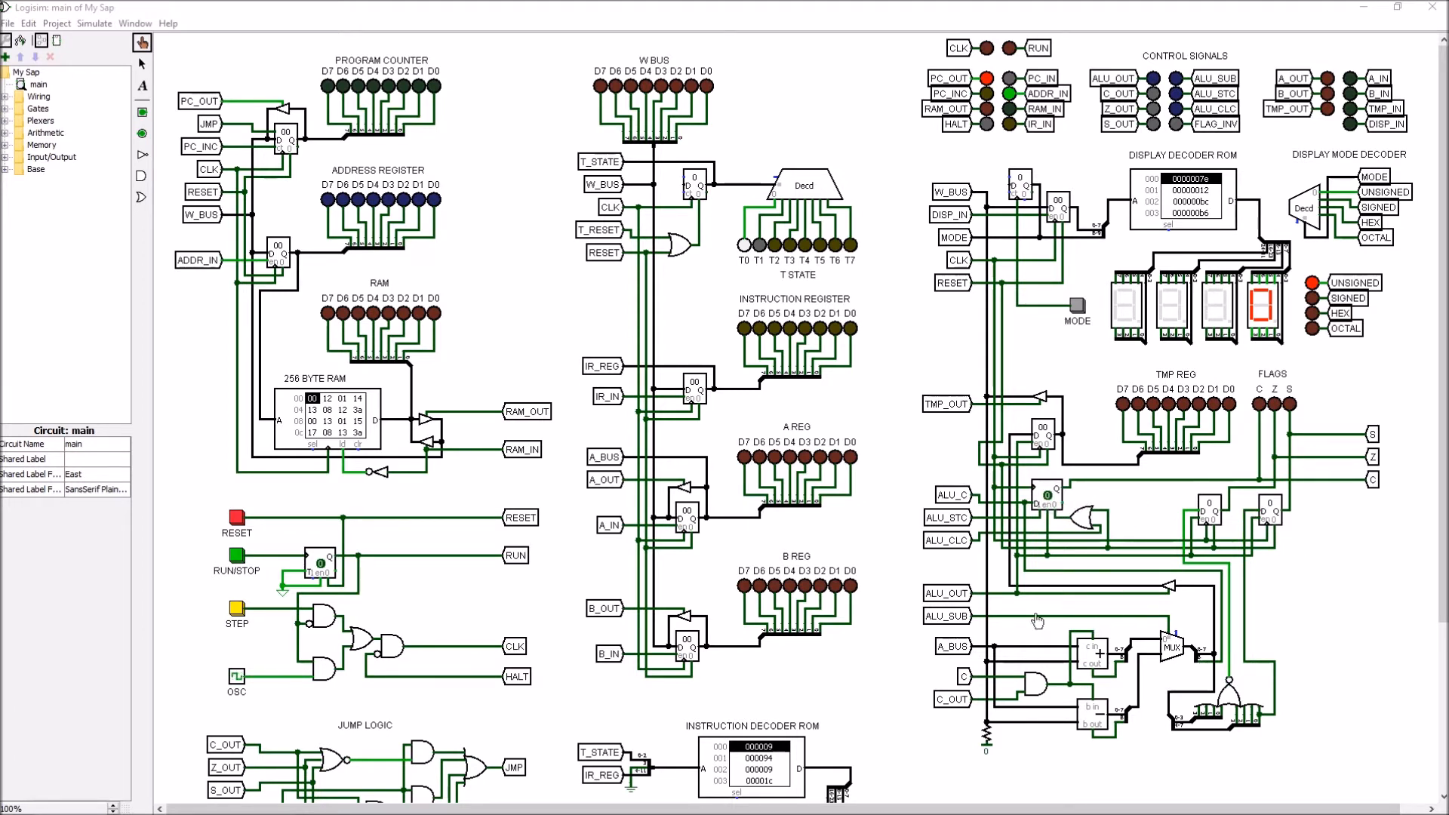
pyautogui.moveTo(1193, 700)
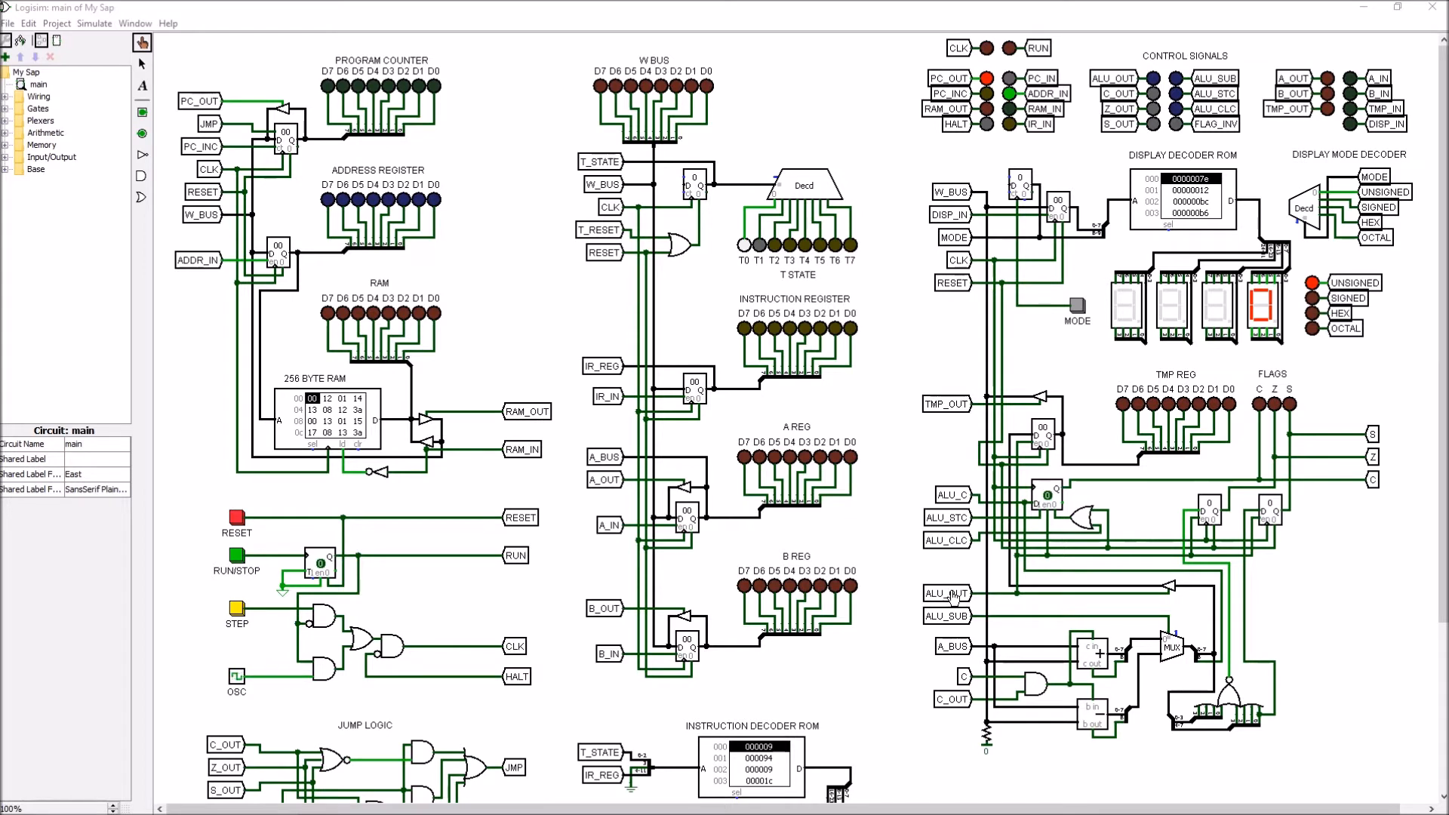
pyautogui.moveTo(1090, 386)
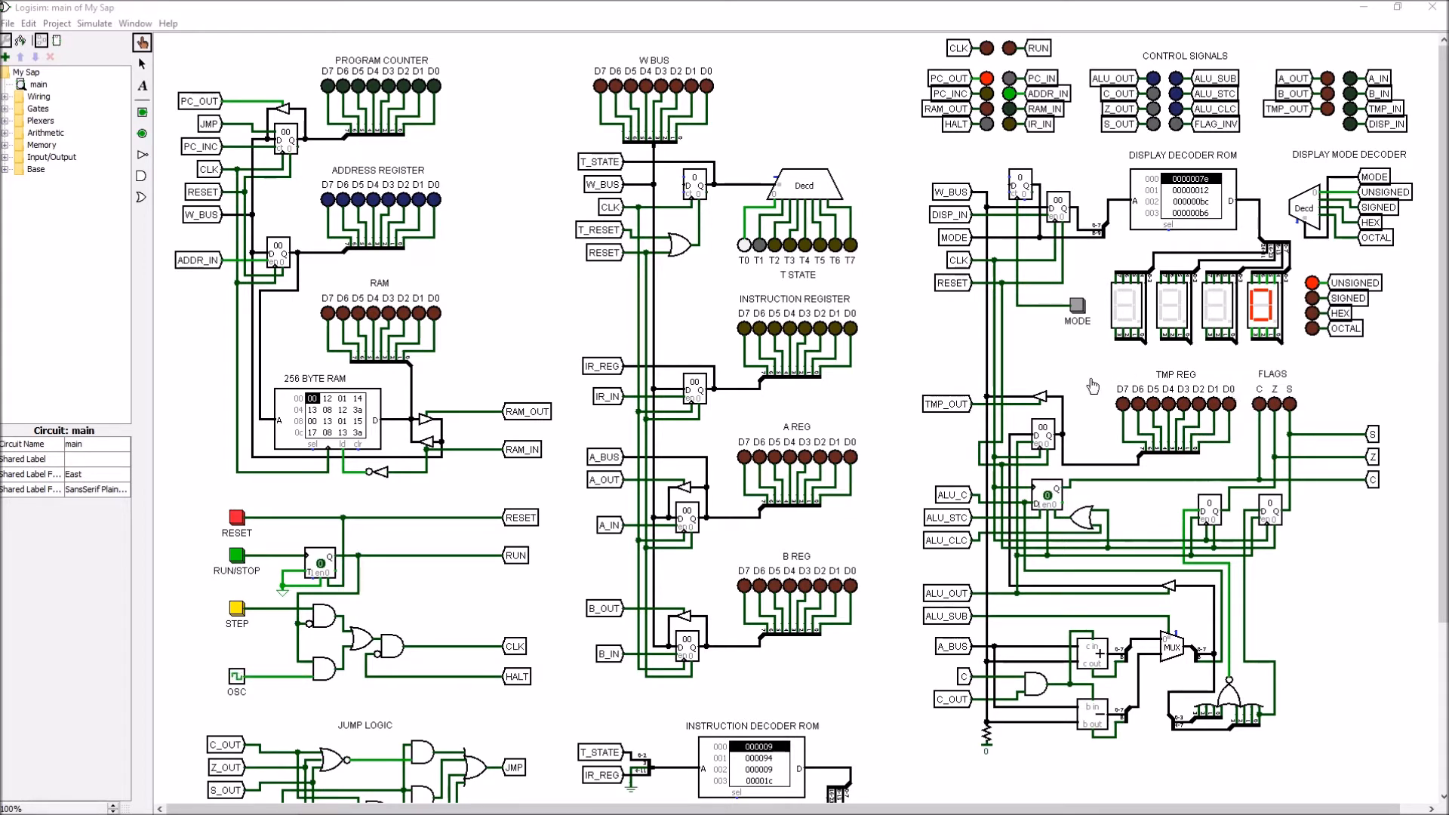
pyautogui.moveTo(1331, 434)
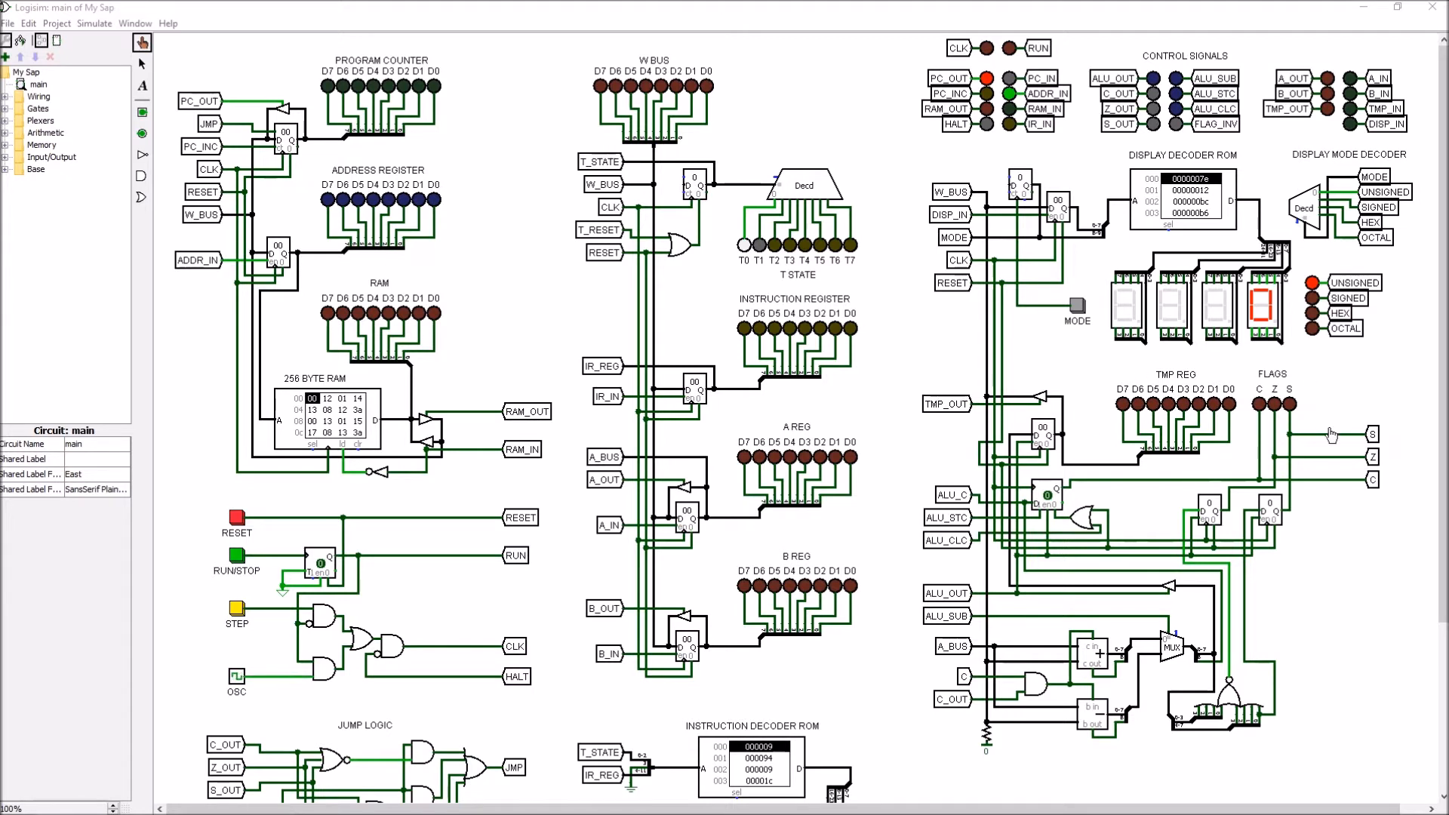
pyautogui.moveTo(1135, 379)
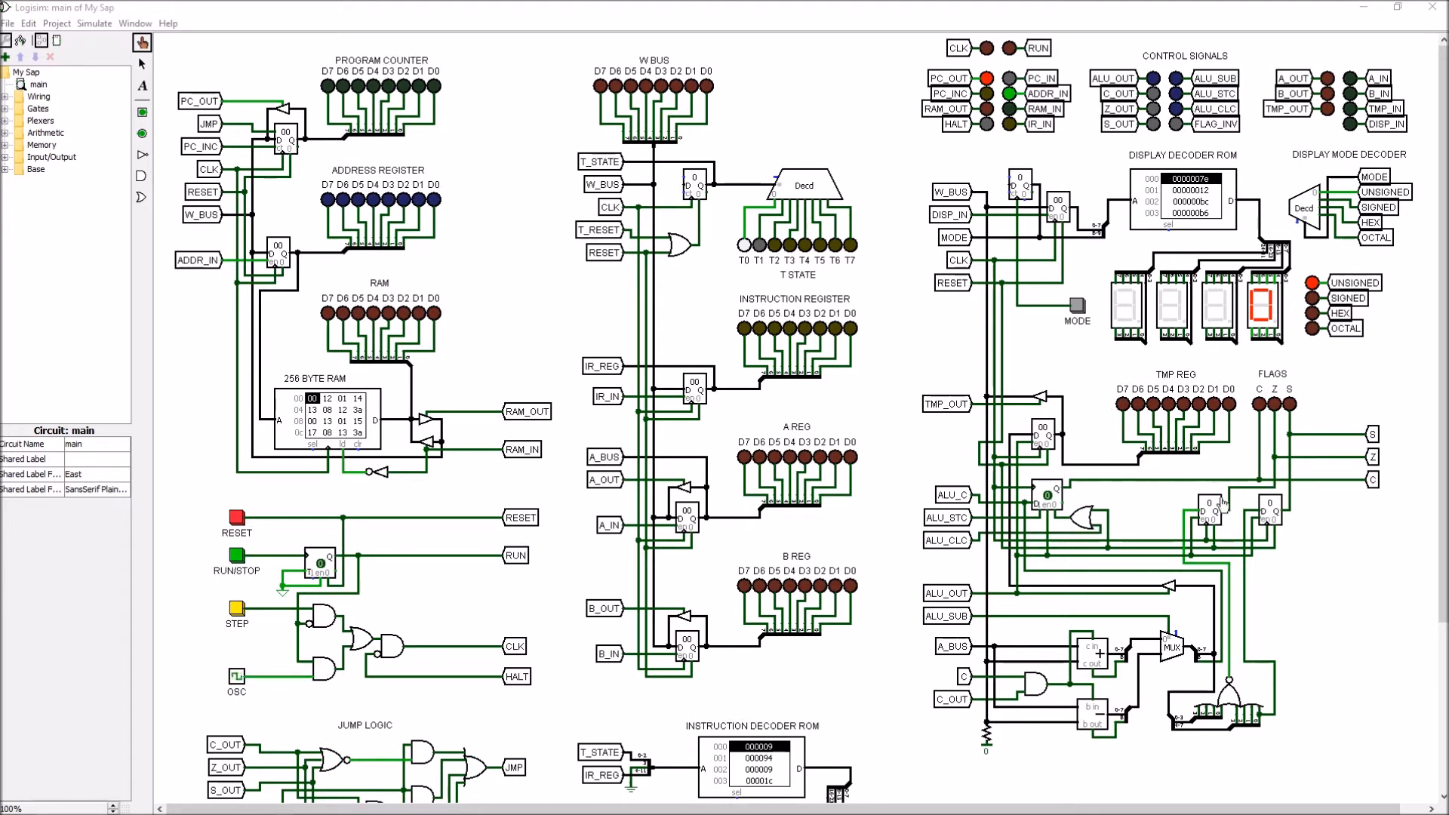
pyautogui.moveTo(934, 414)
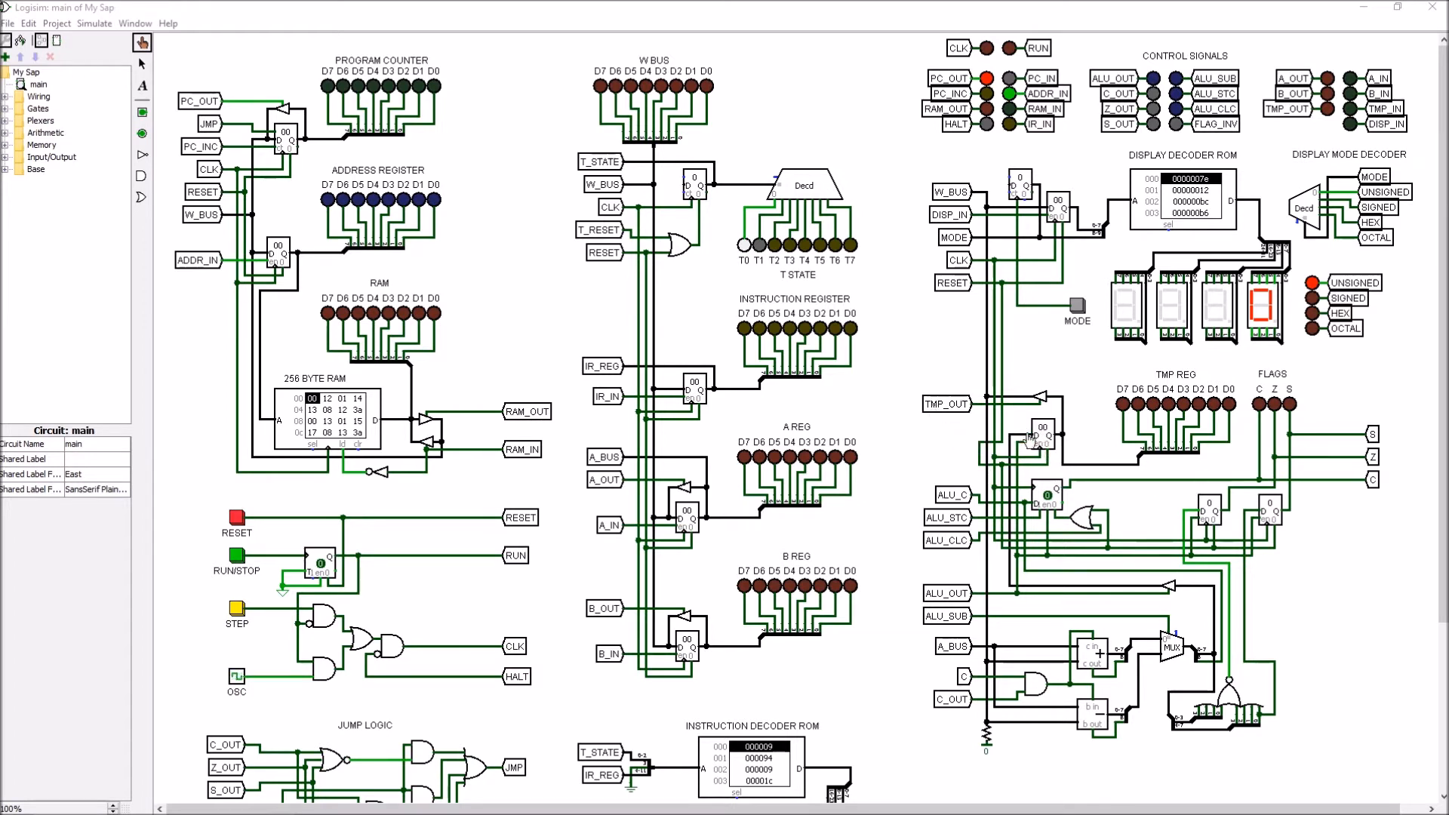
pyautogui.moveTo(1034, 437)
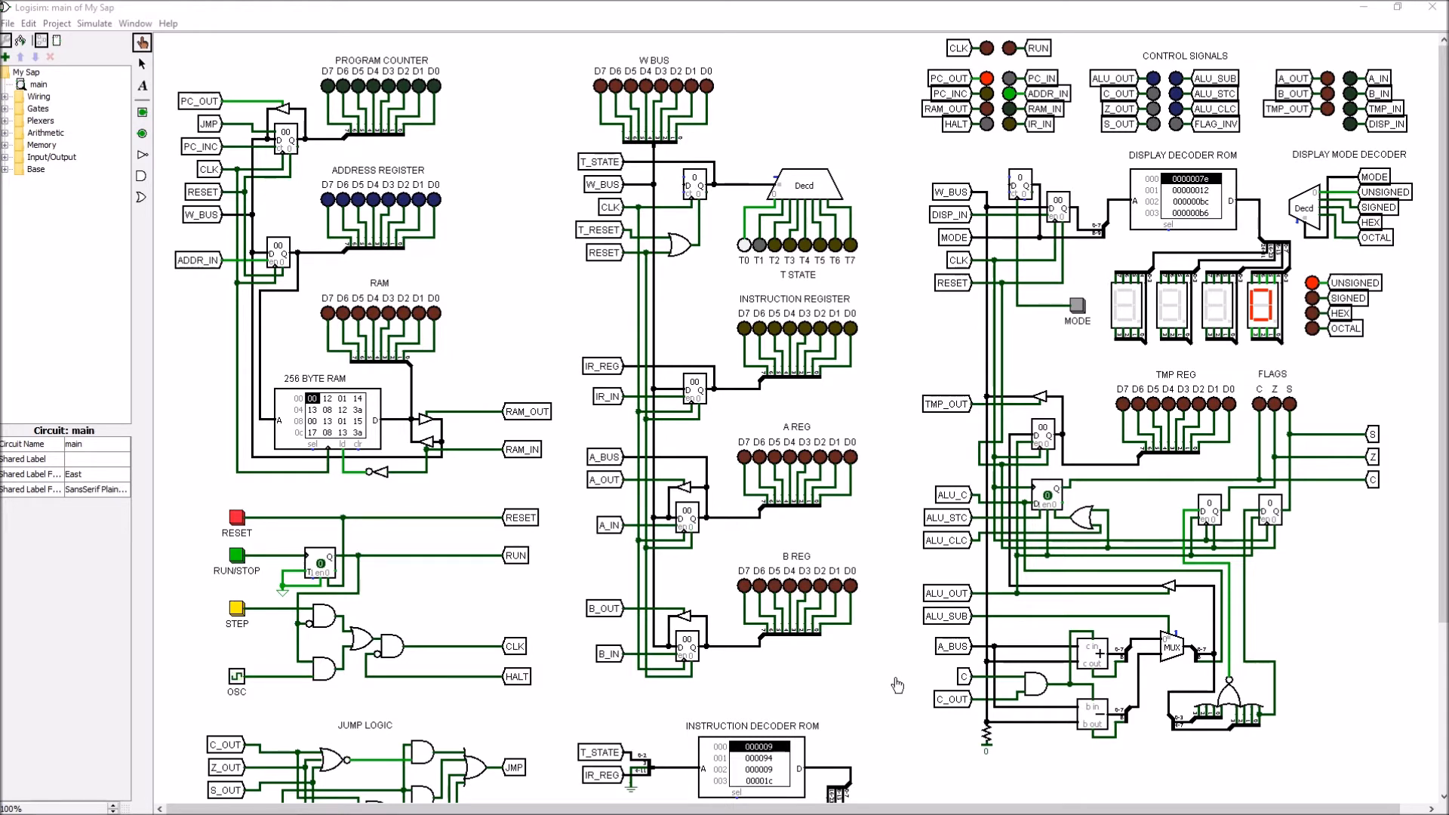
pyautogui.moveTo(907, 679)
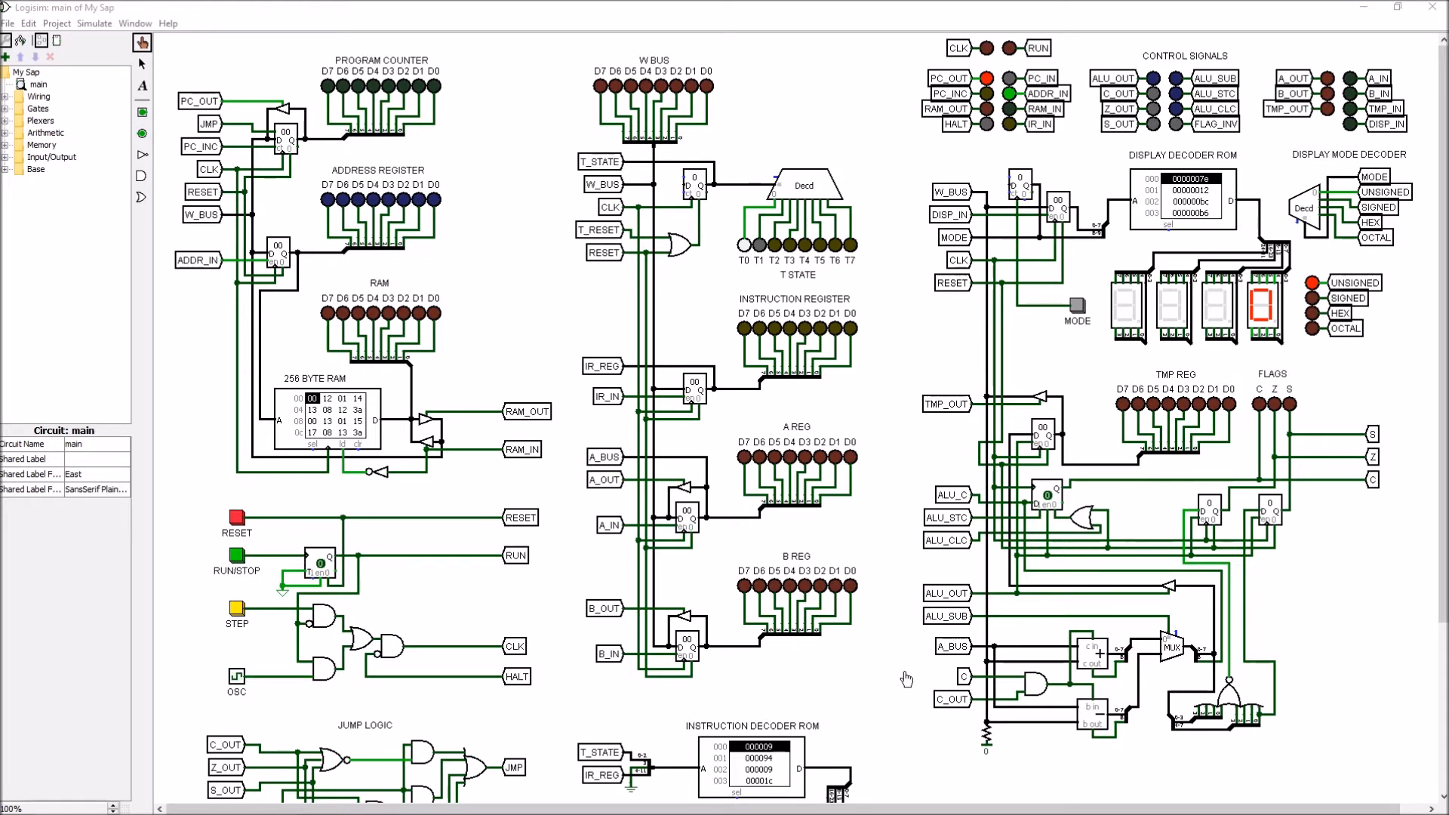
pyautogui.moveTo(1008, 631)
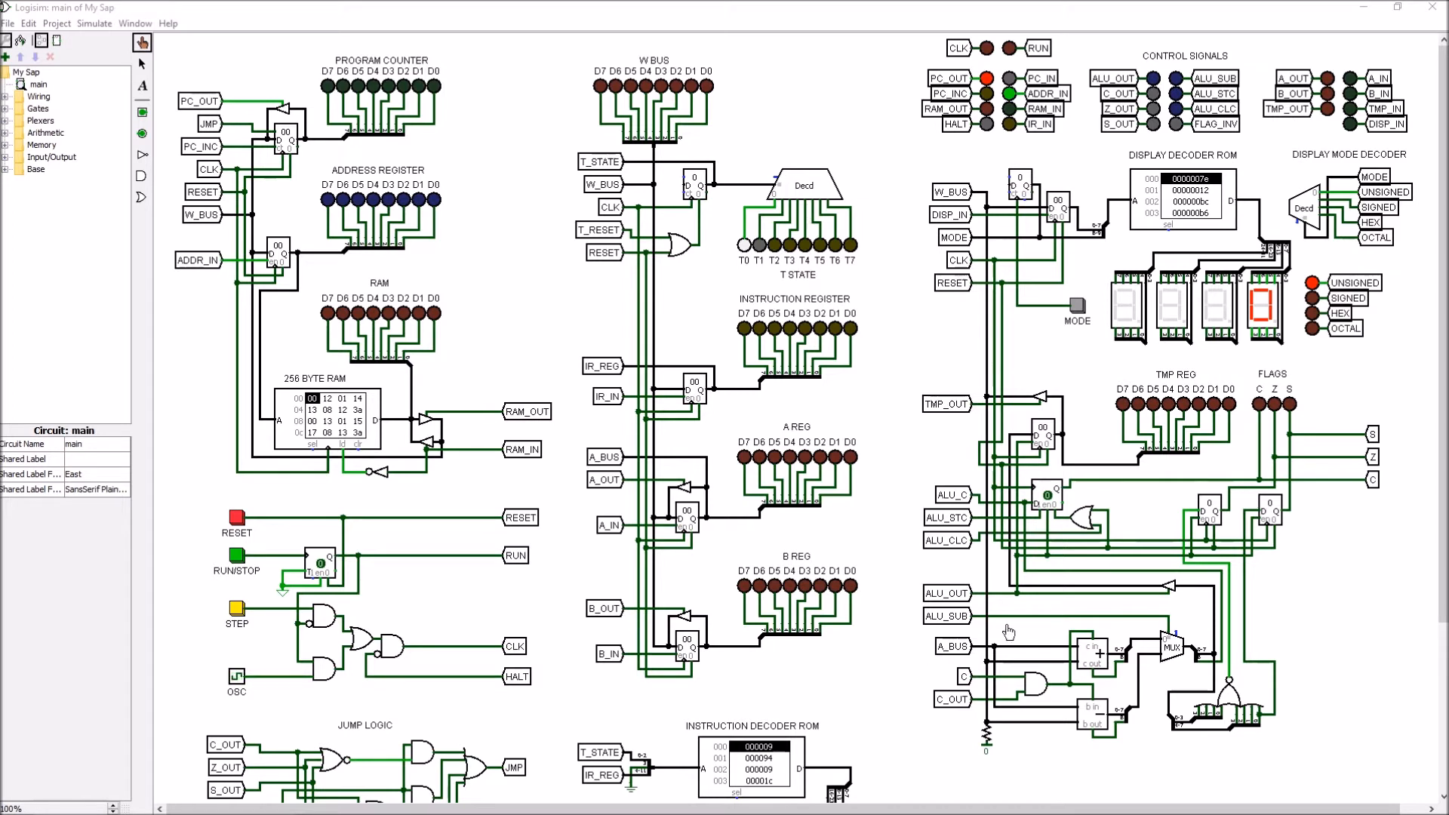
pyautogui.moveTo(906, 676)
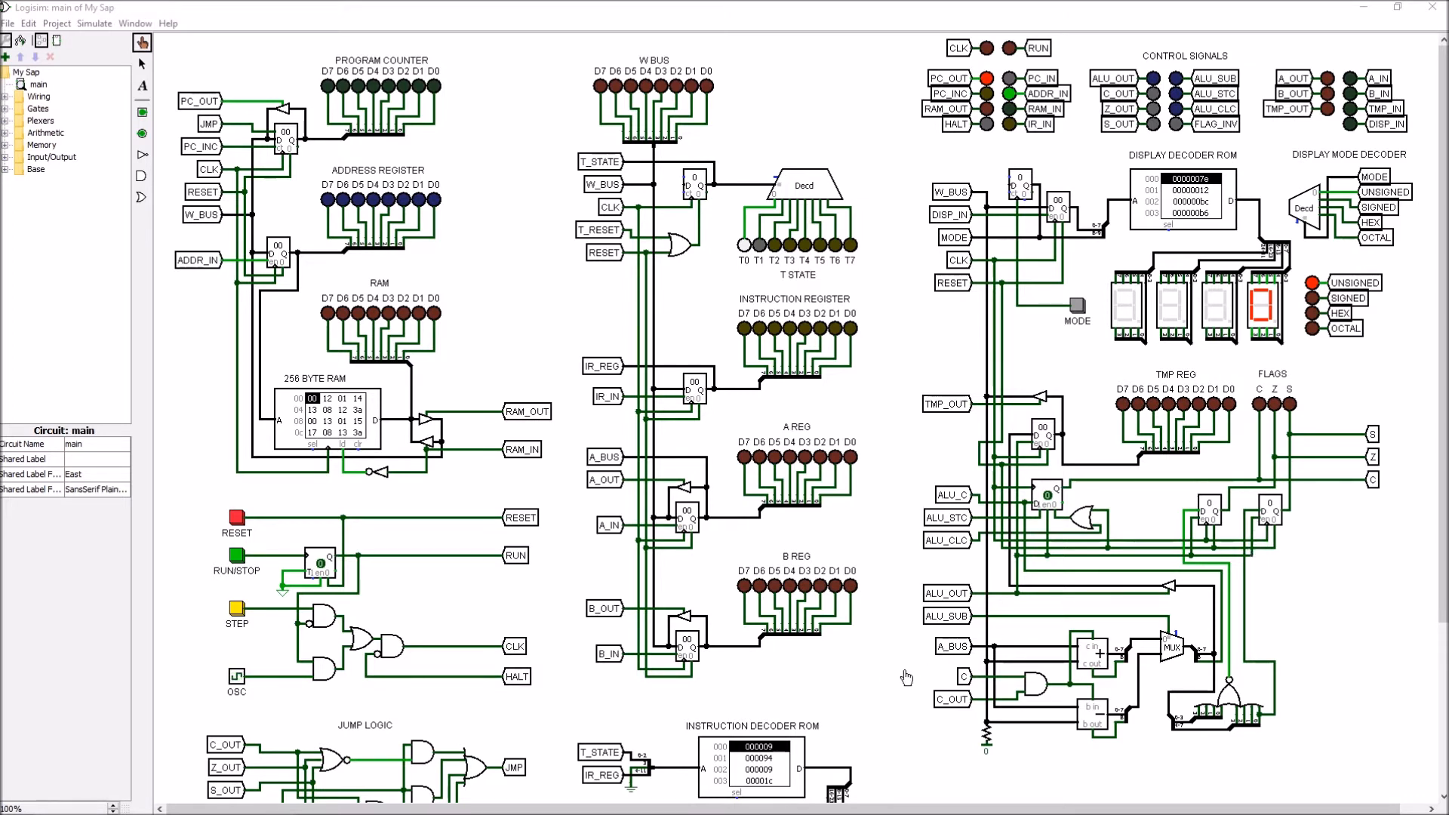
pyautogui.moveTo(1090, 649)
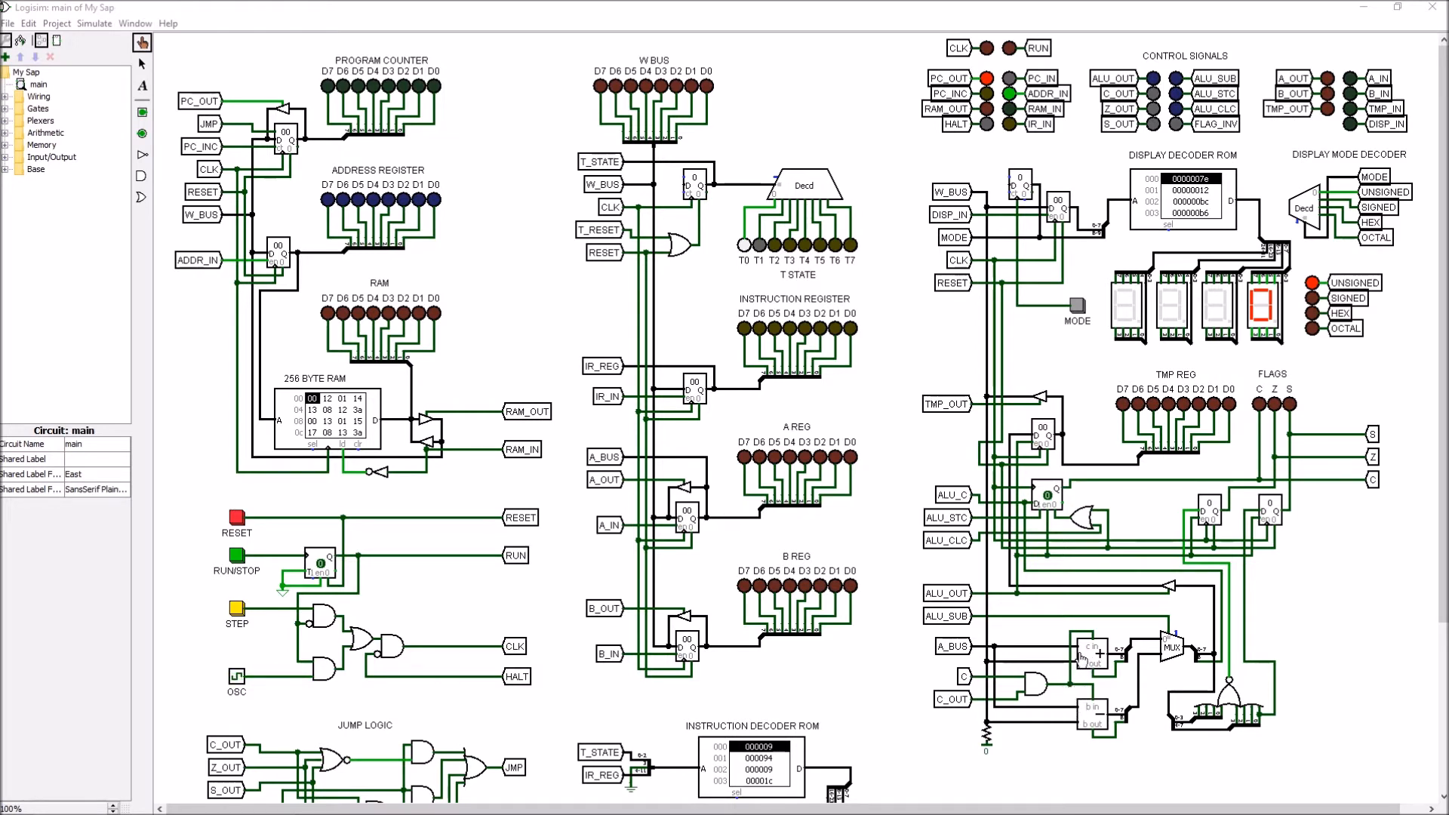
pyautogui.moveTo(911, 712)
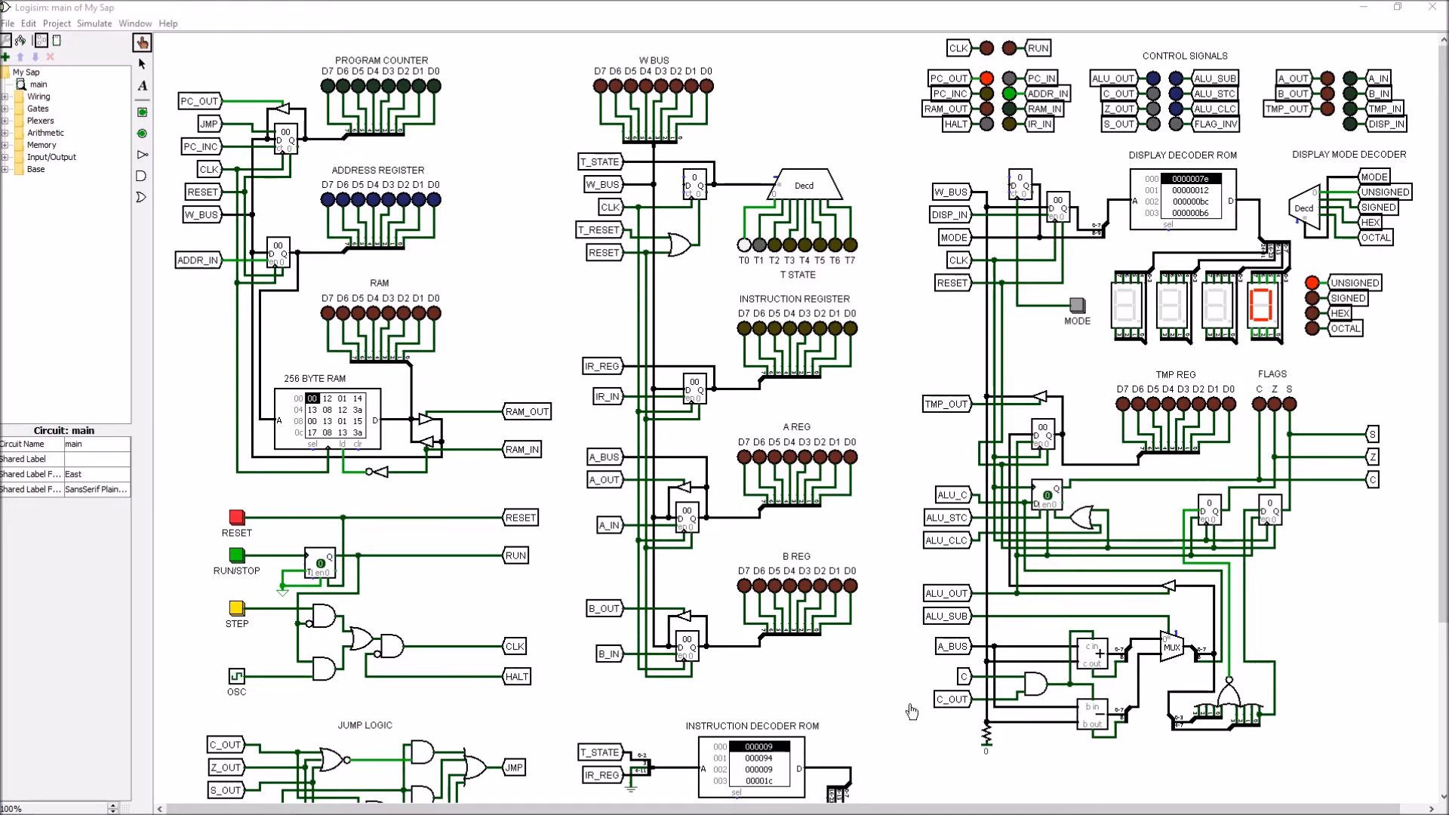
pyautogui.moveTo(942, 709)
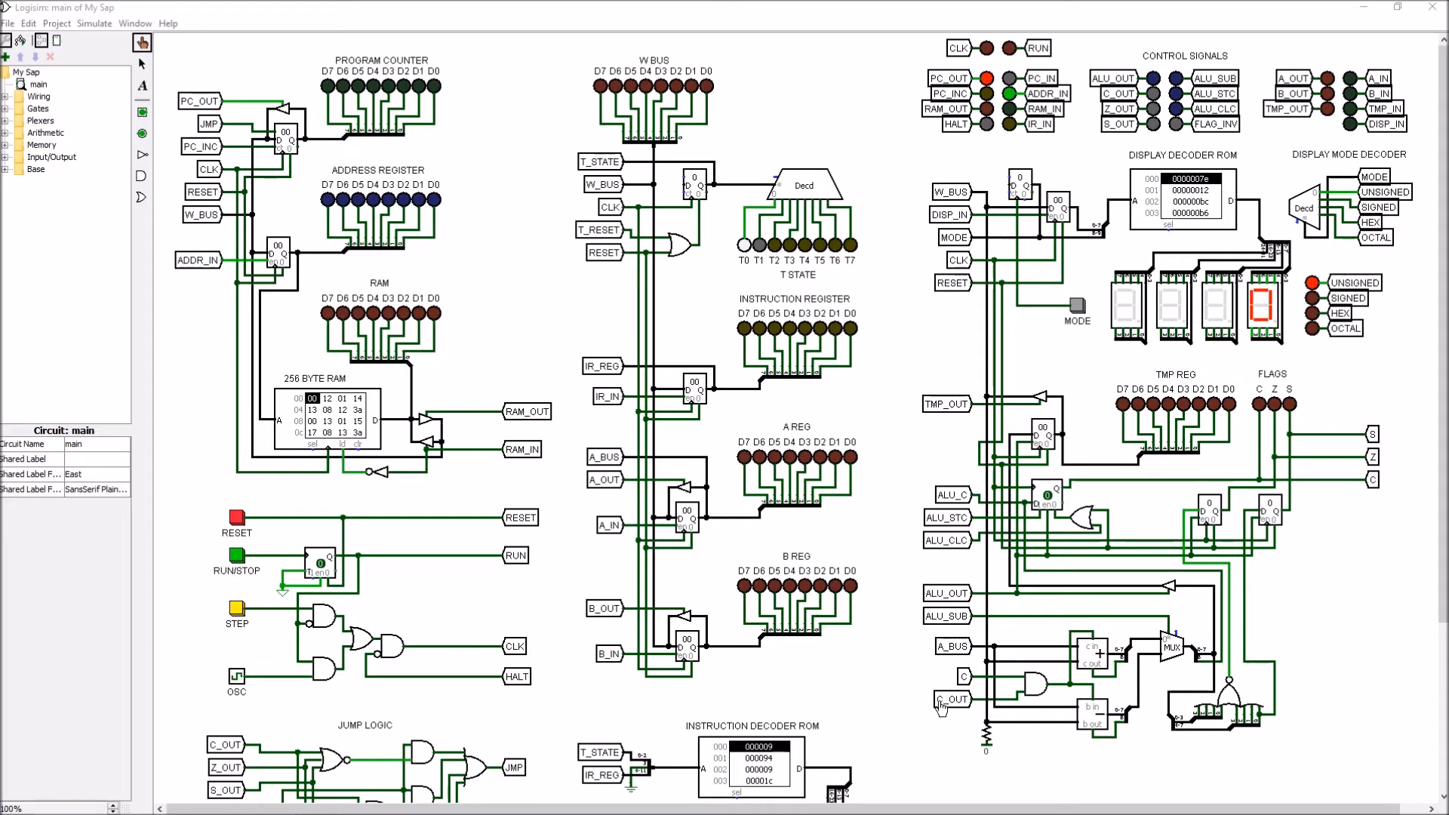
pyautogui.moveTo(961, 707)
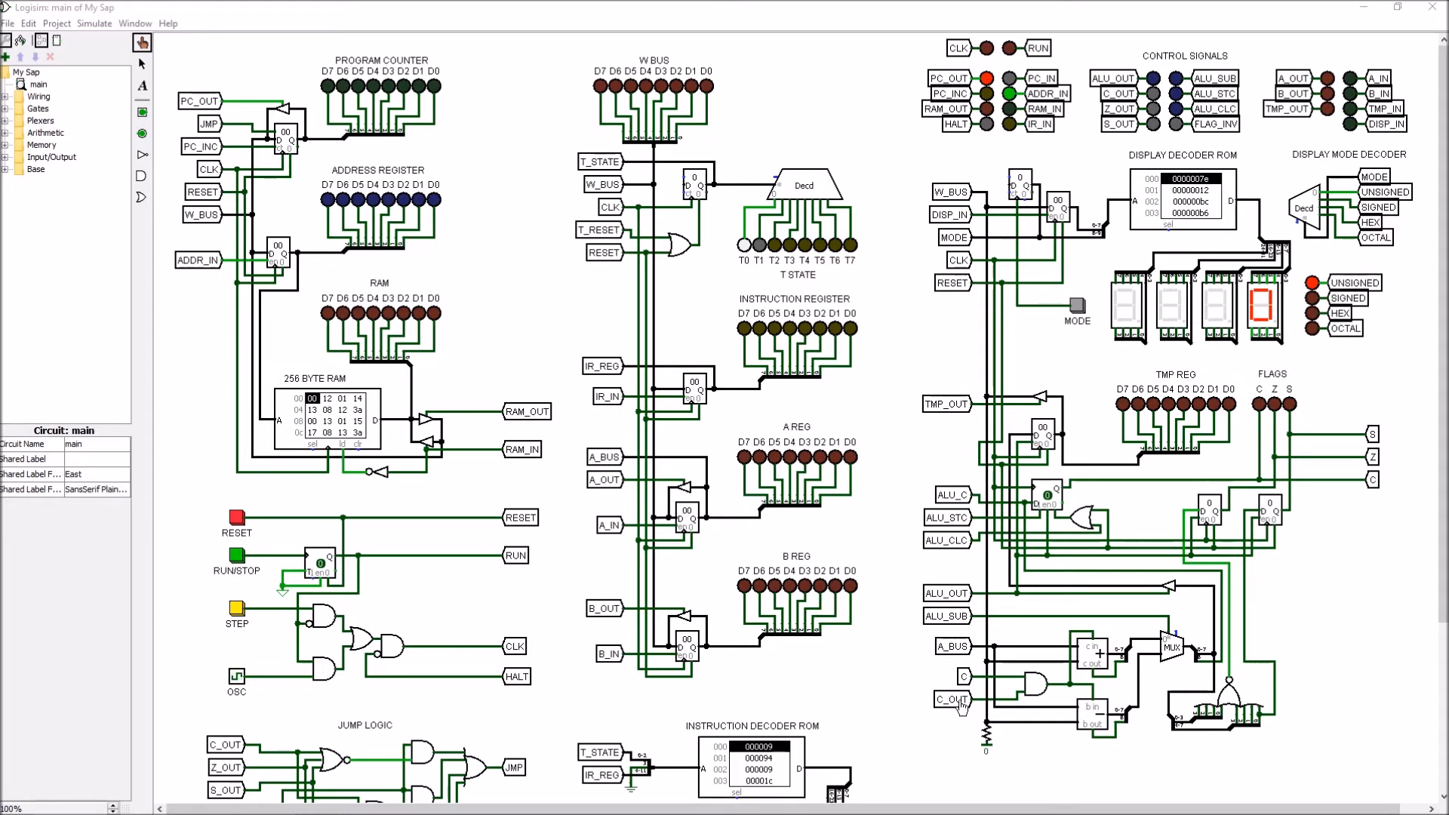
pyautogui.moveTo(1017, 703)
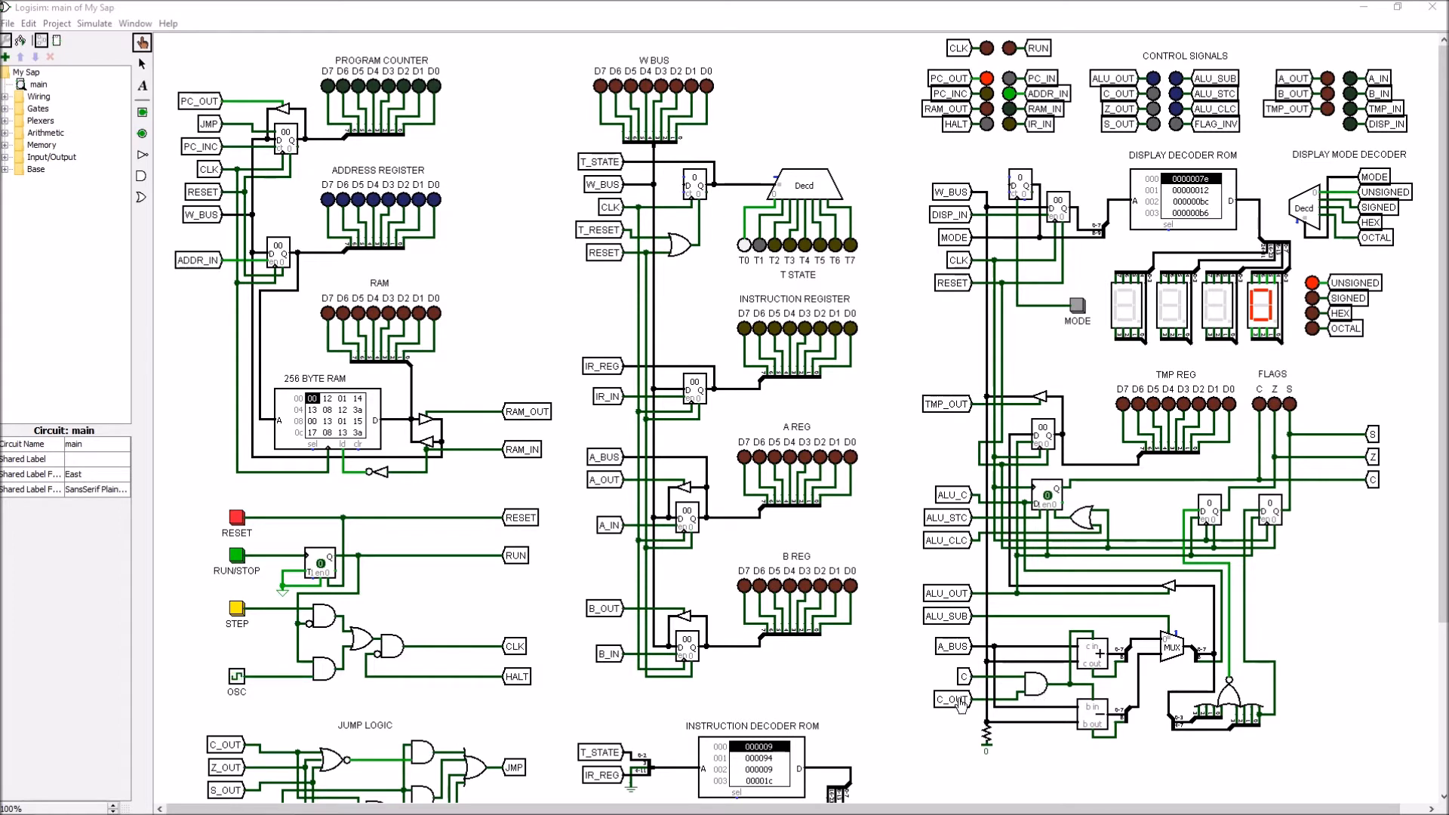
pyautogui.moveTo(966, 684)
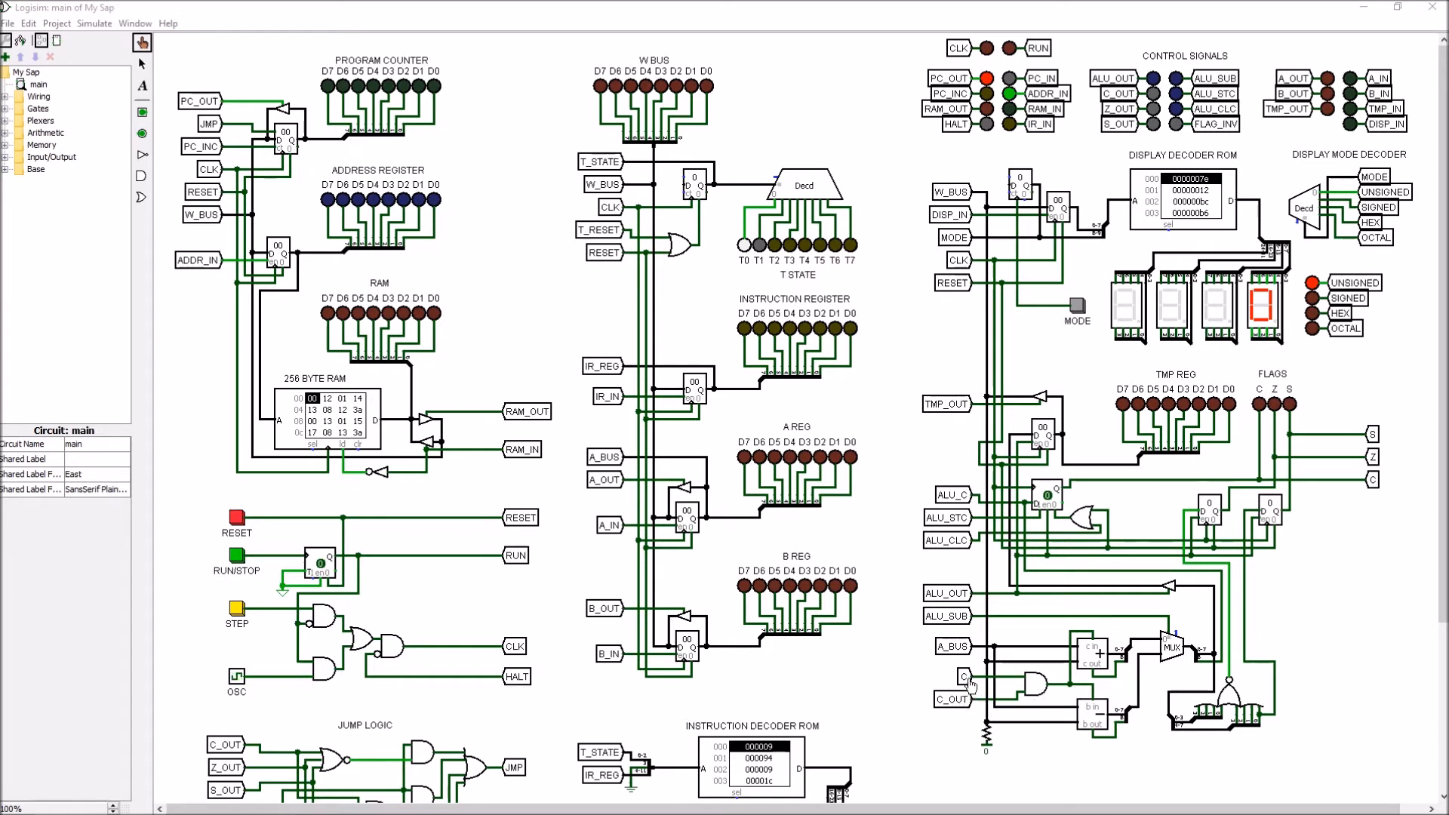
pyautogui.moveTo(1082, 666)
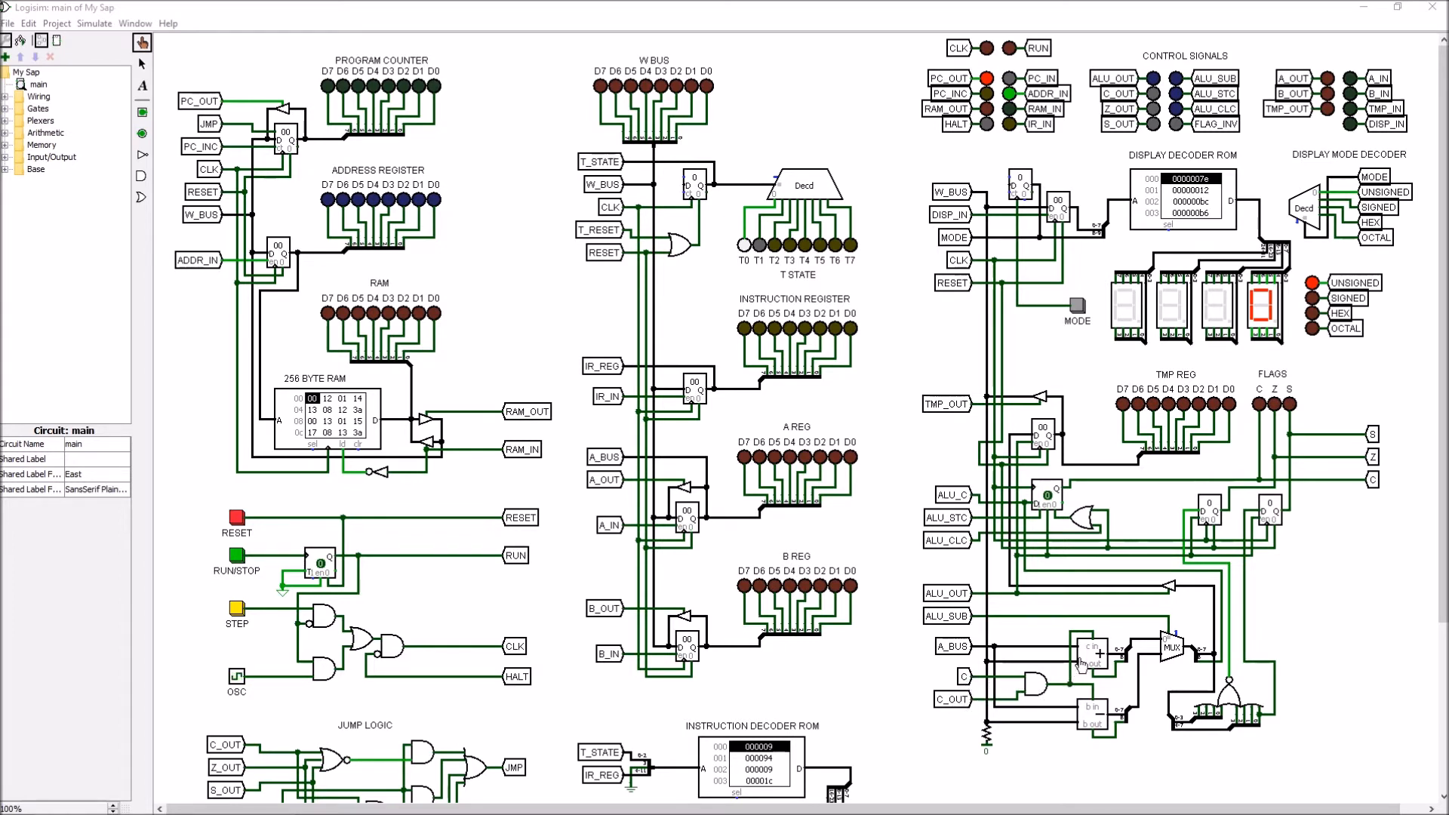
pyautogui.moveTo(922, 705)
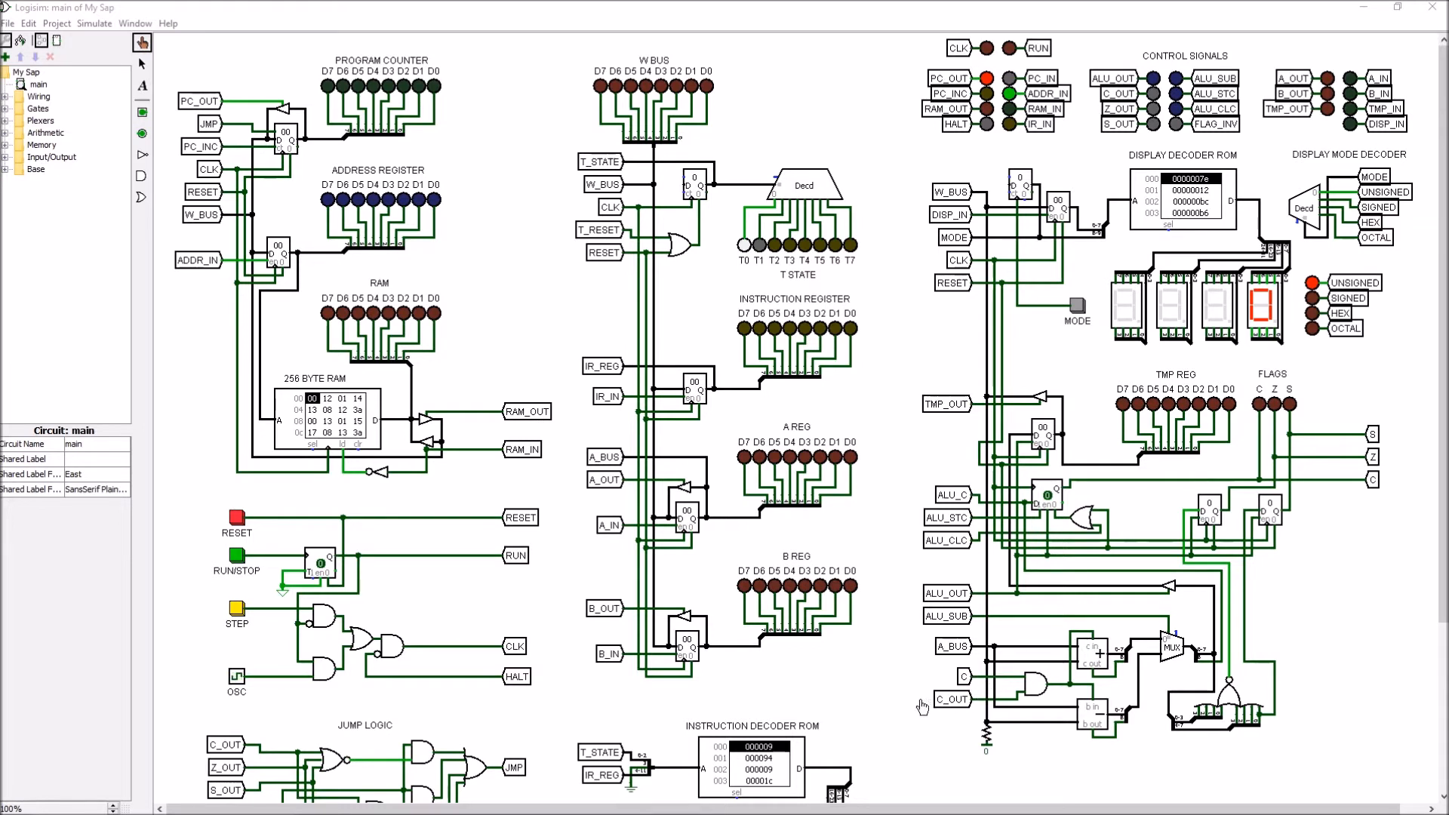
pyautogui.moveTo(1012, 697)
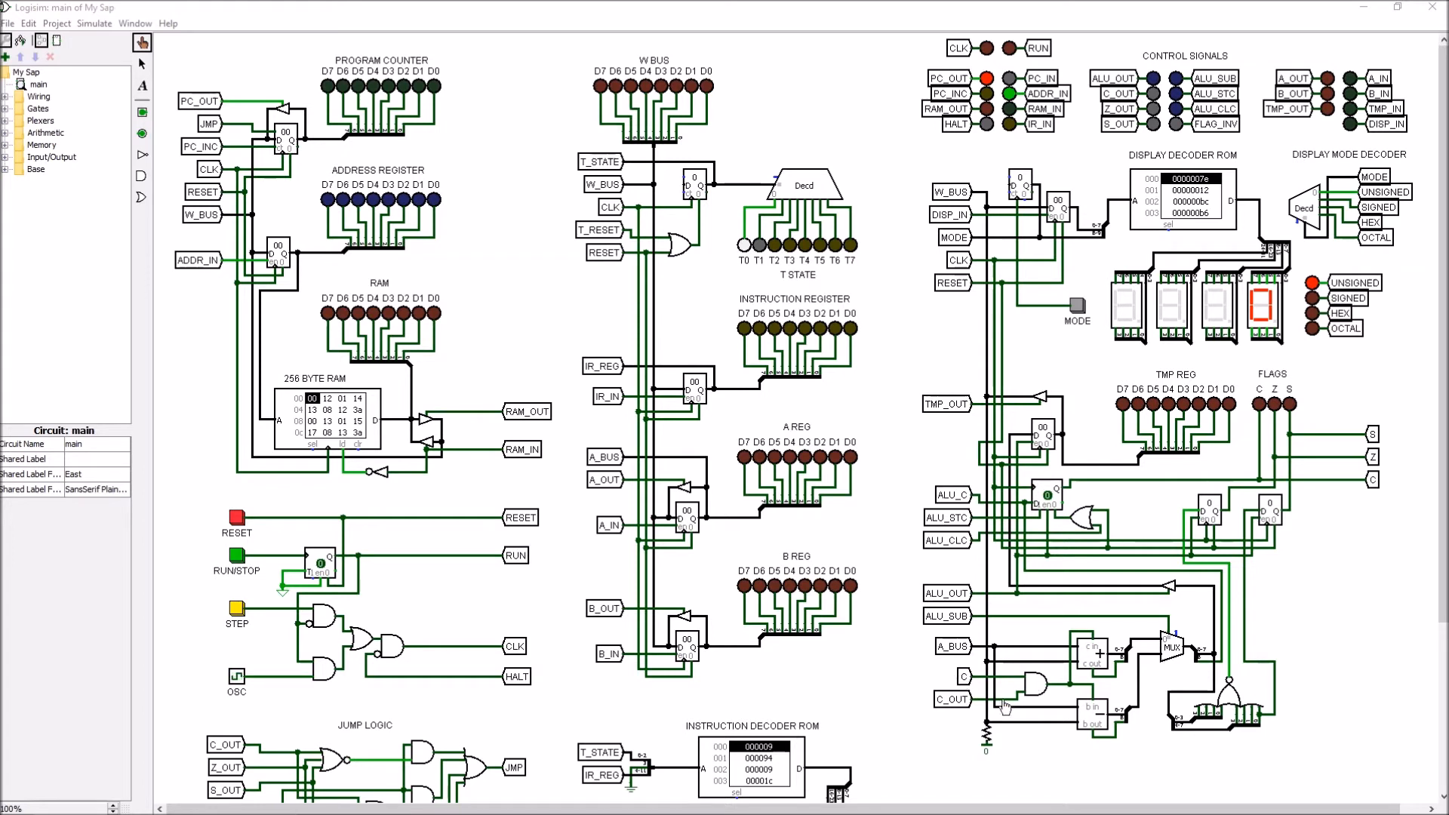
pyautogui.moveTo(1070, 692)
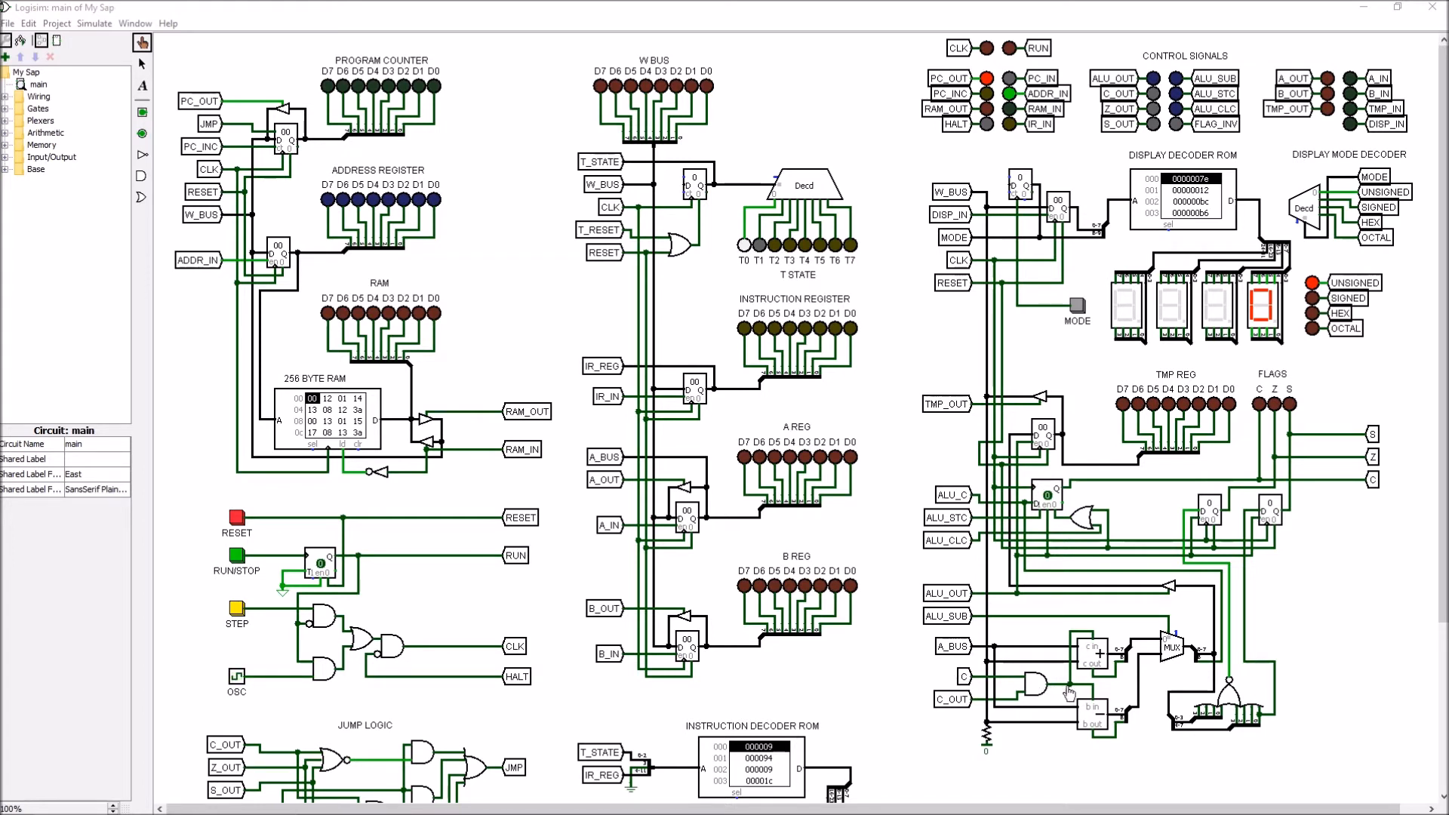
pyautogui.moveTo(1095, 655)
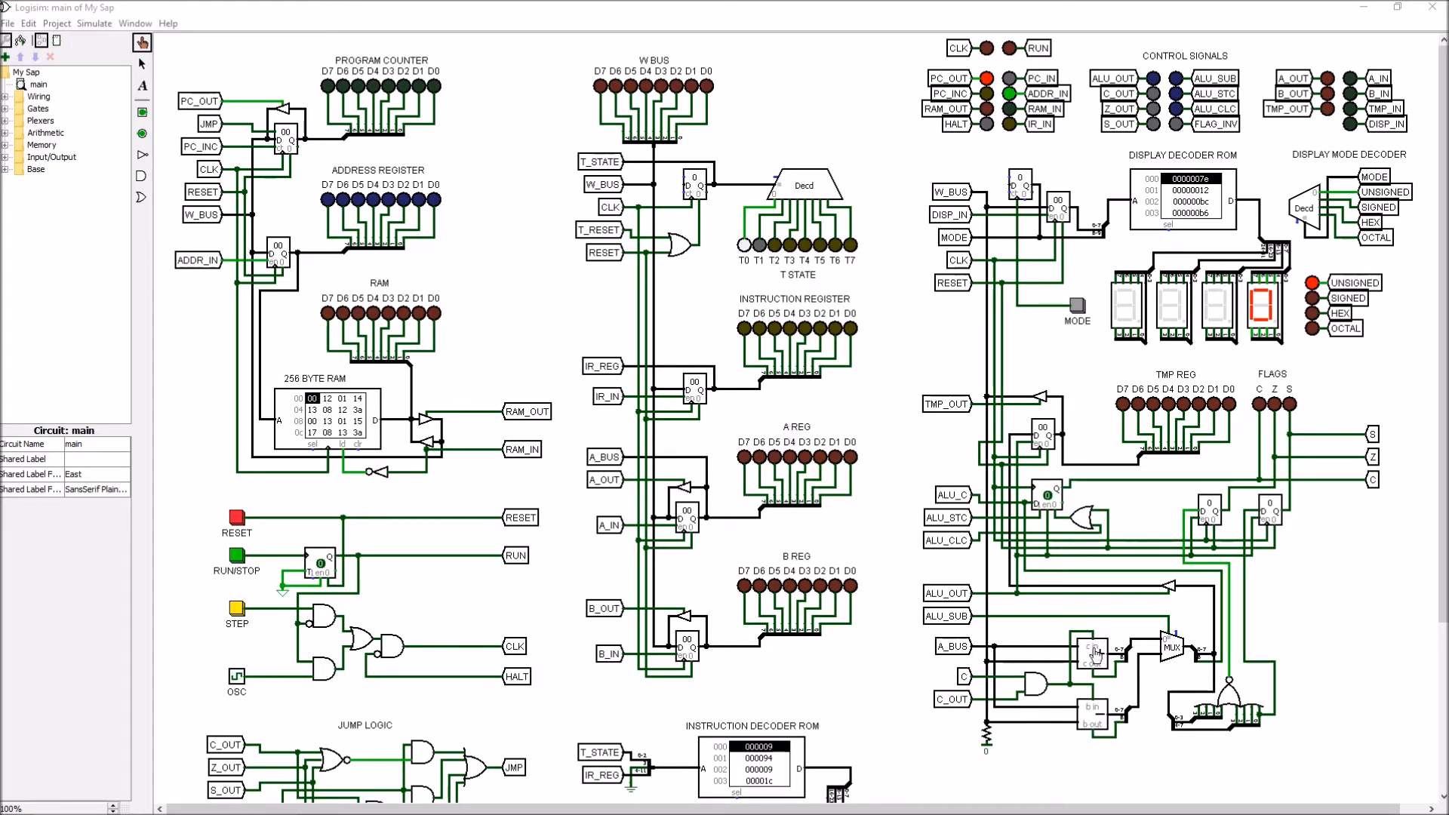
pyautogui.moveTo(947, 708)
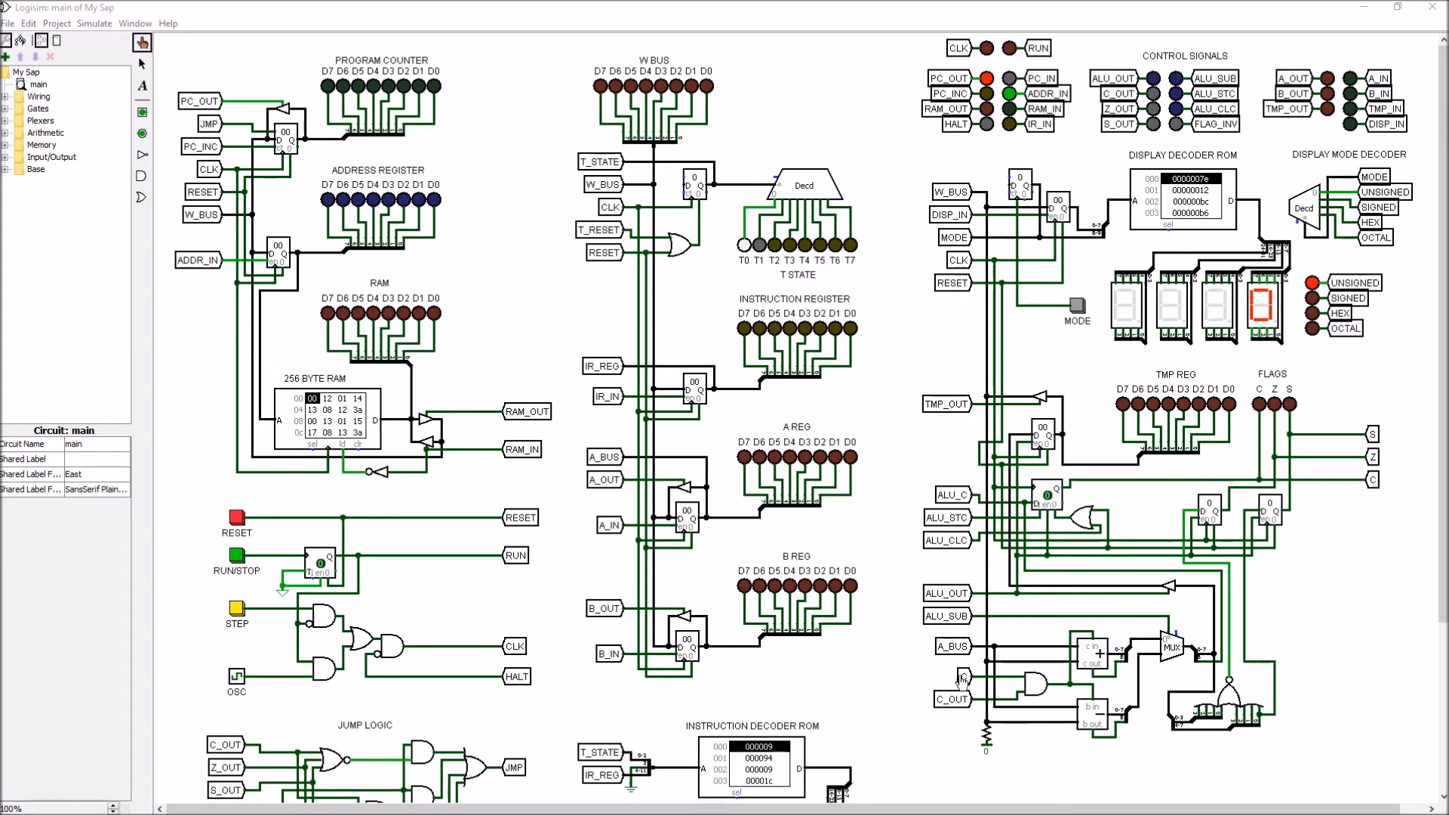
pyautogui.moveTo(1033, 681)
pyautogui.write('C')
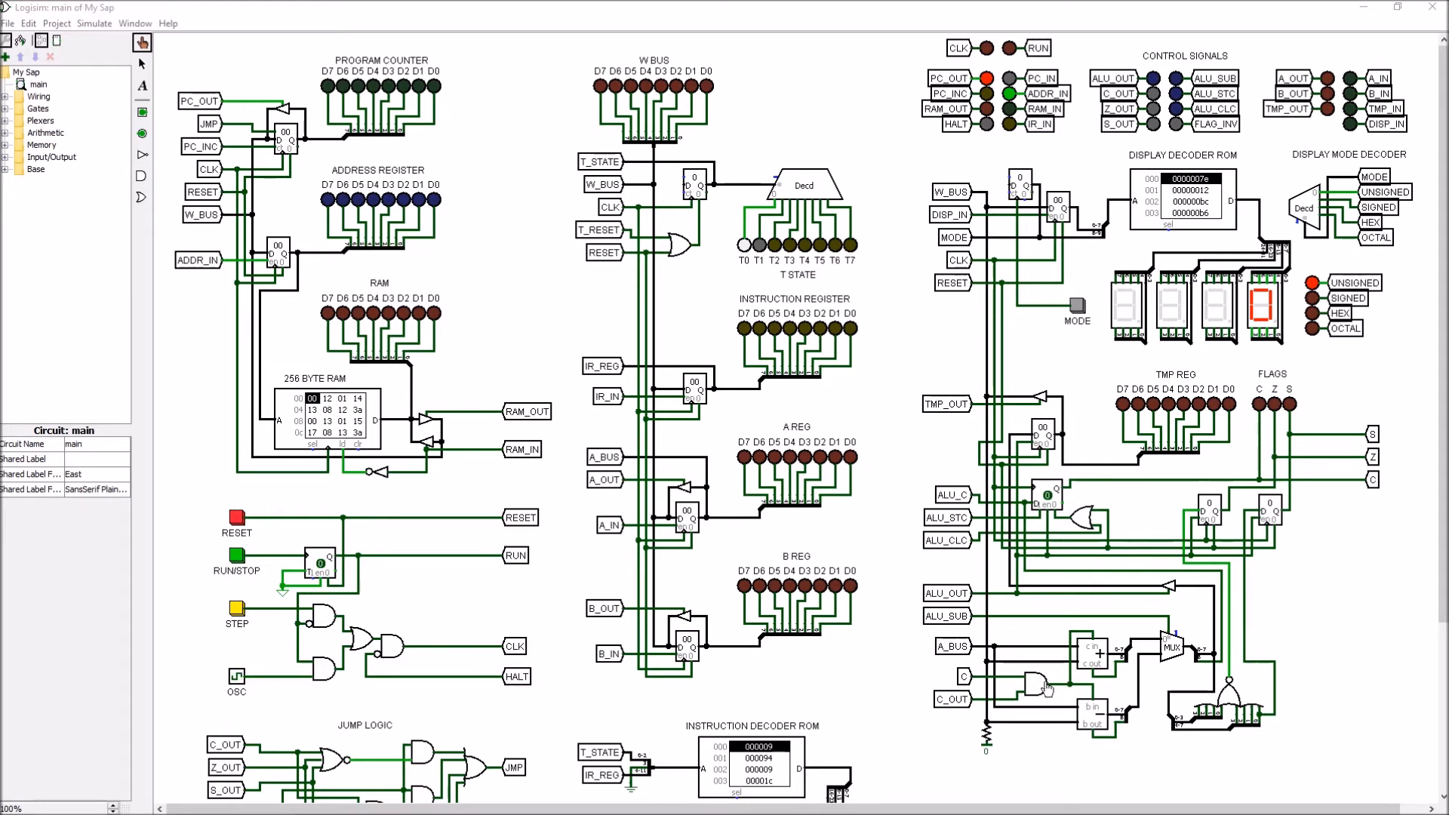
pyautogui.moveTo(1074, 695)
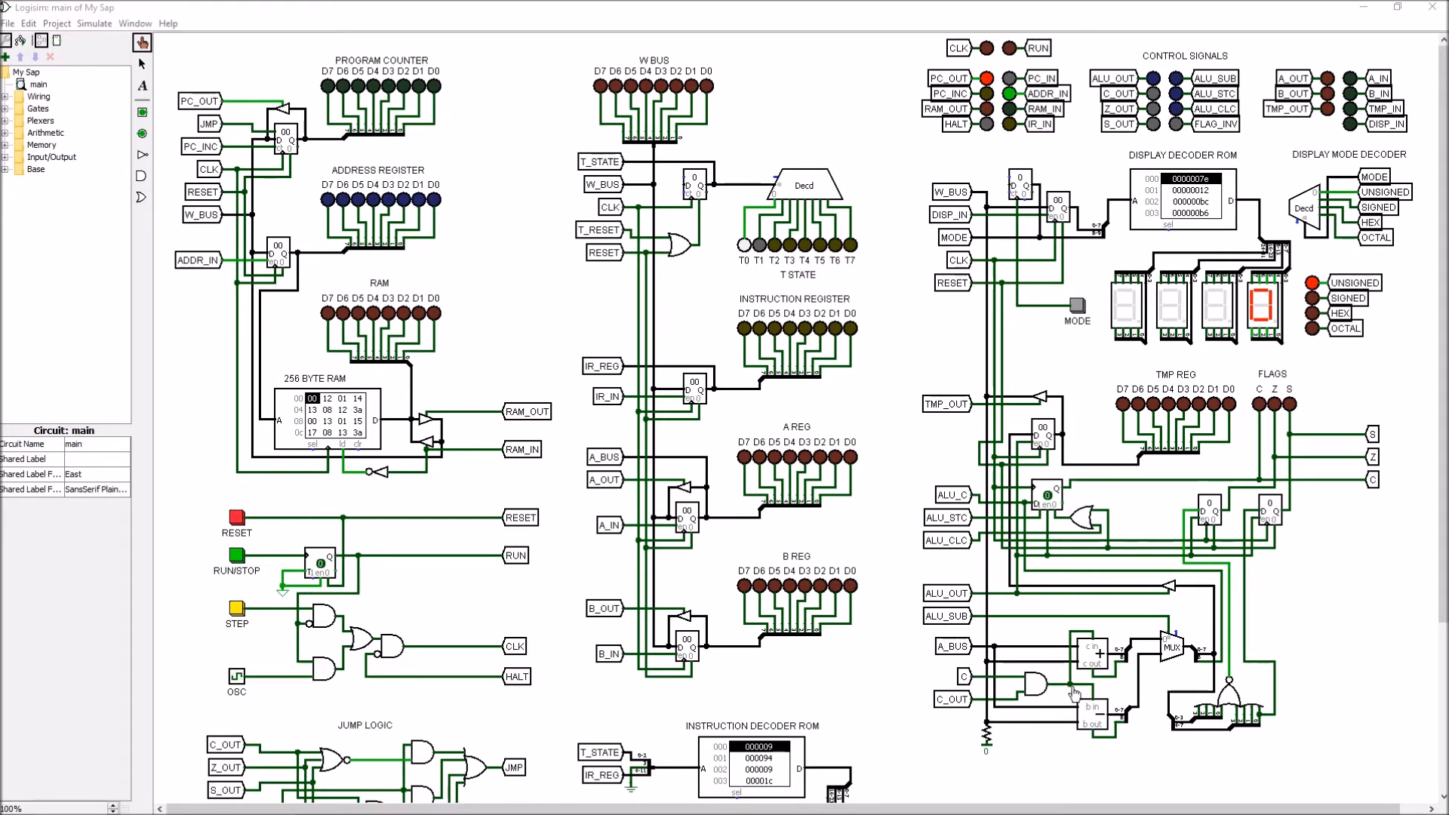
pyautogui.moveTo(1061, 691)
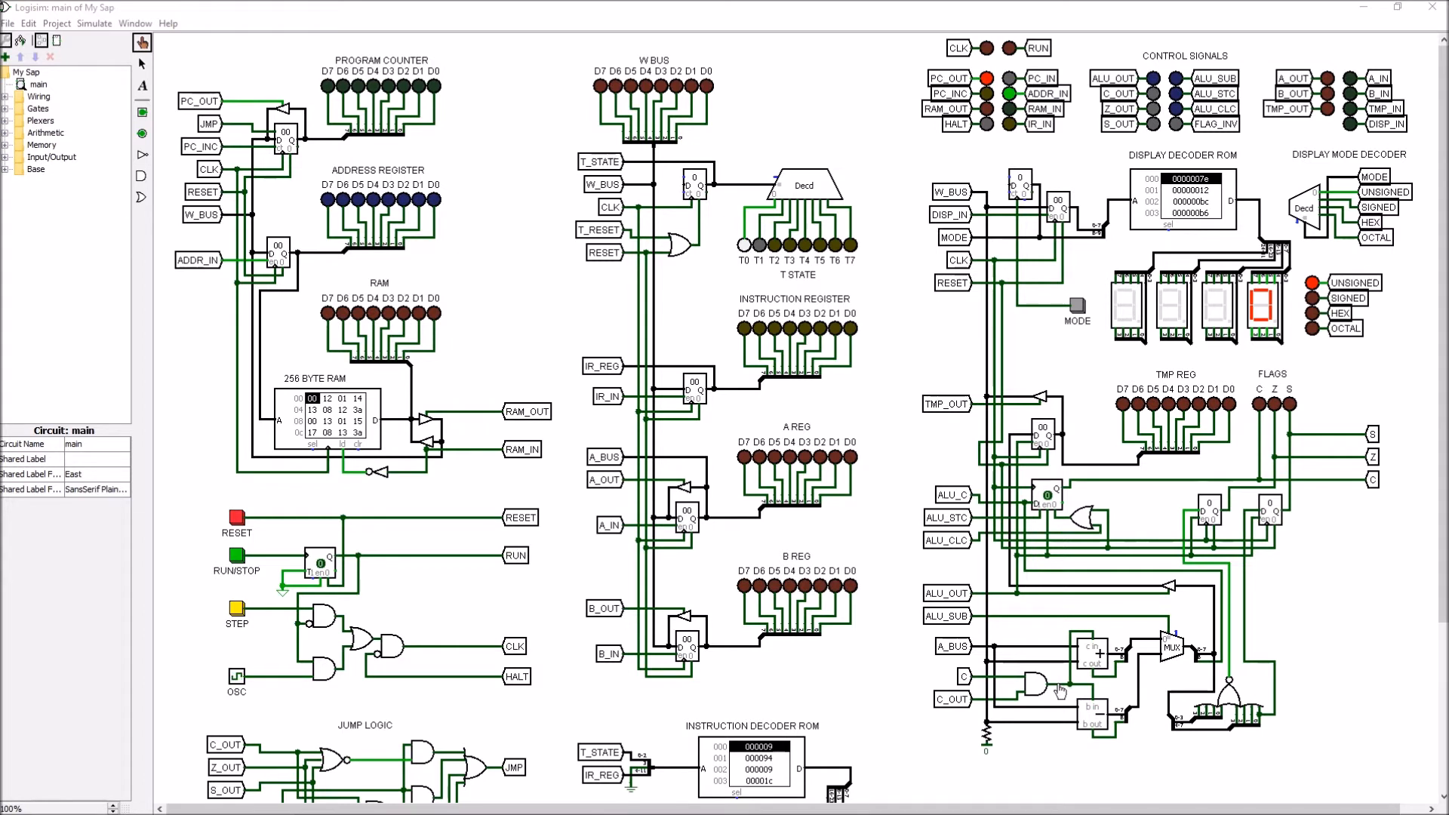
pyautogui.moveTo(1009, 679)
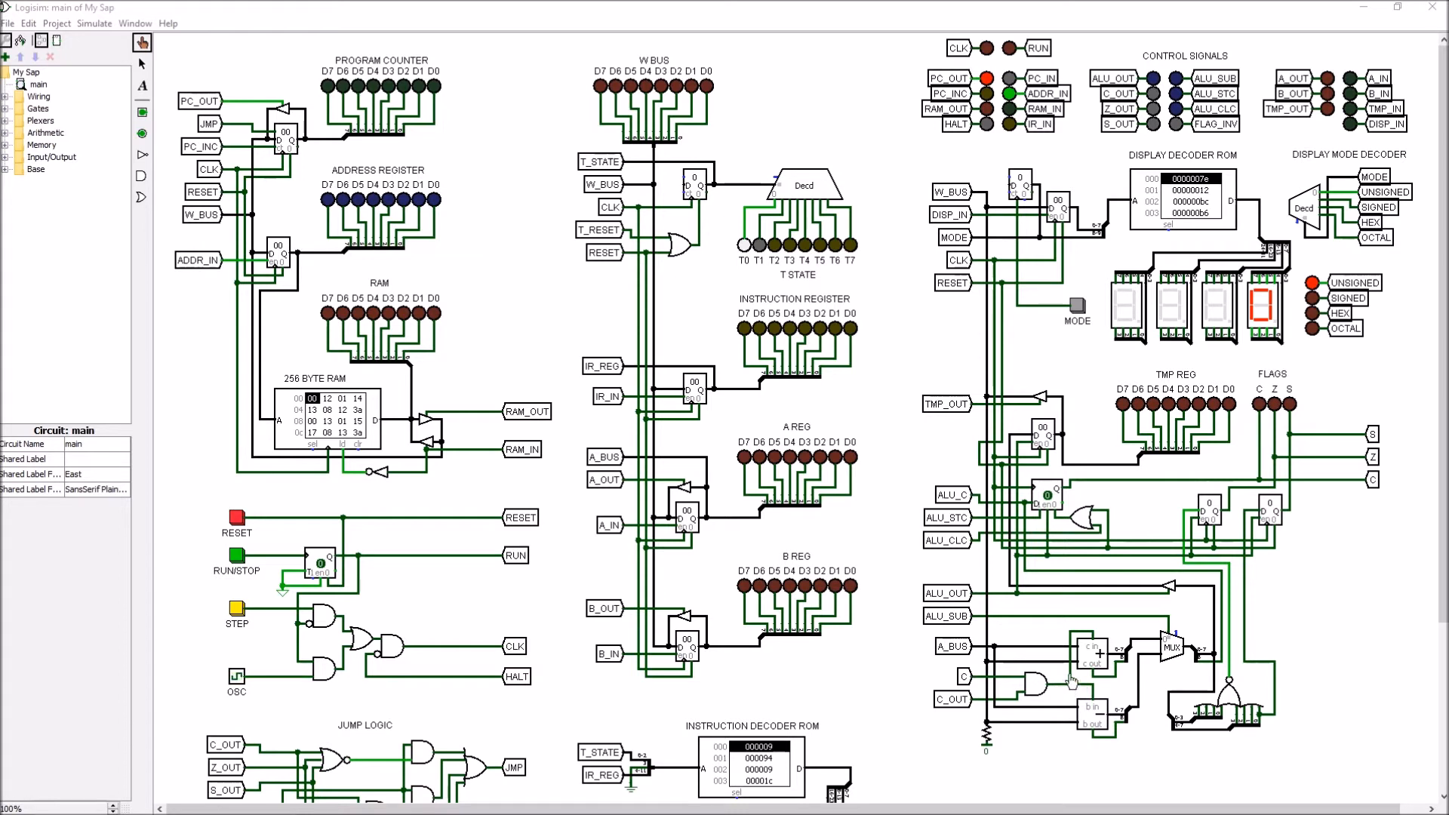
pyautogui.moveTo(1067, 687)
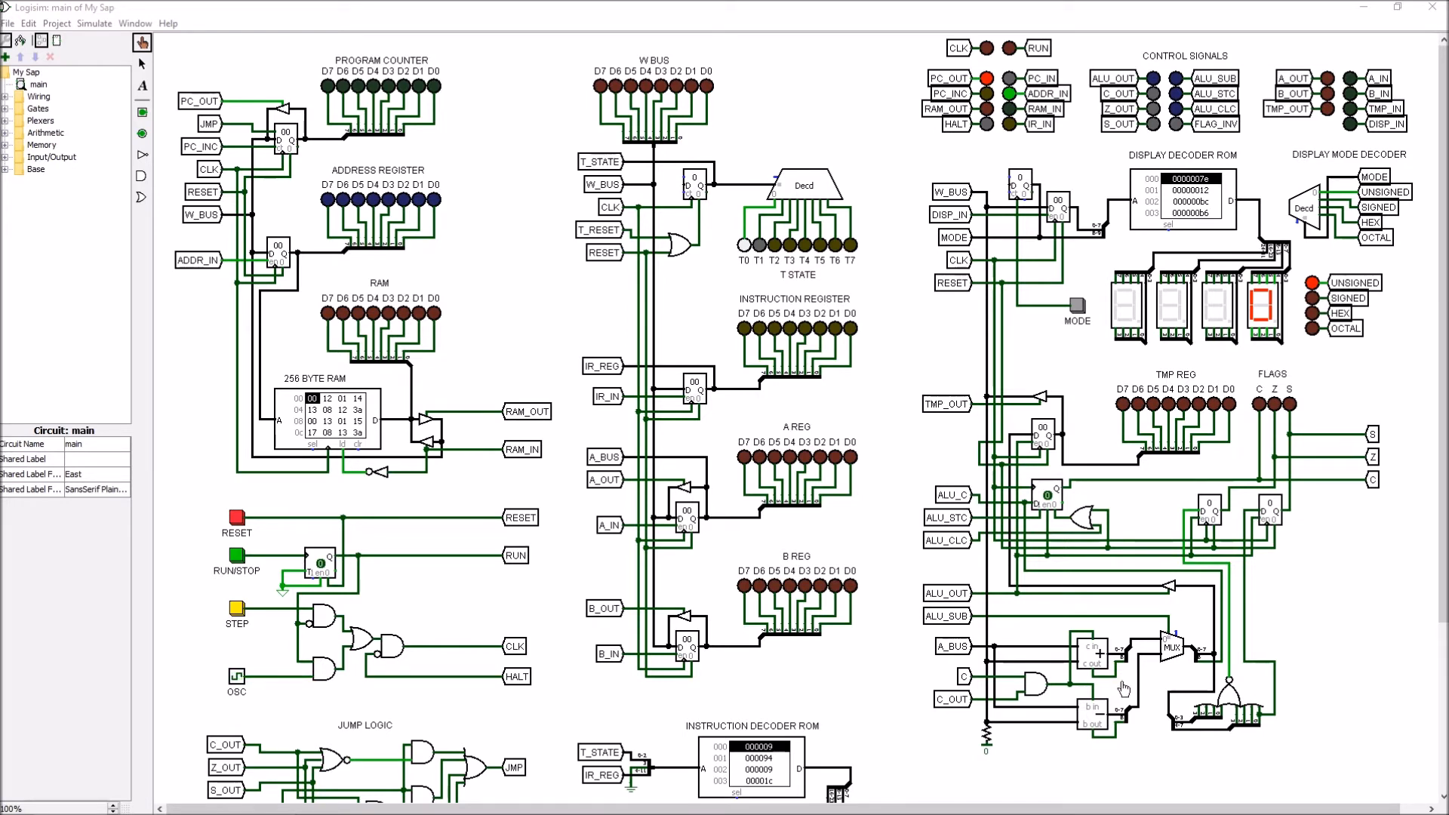
pyautogui.moveTo(1248, 530)
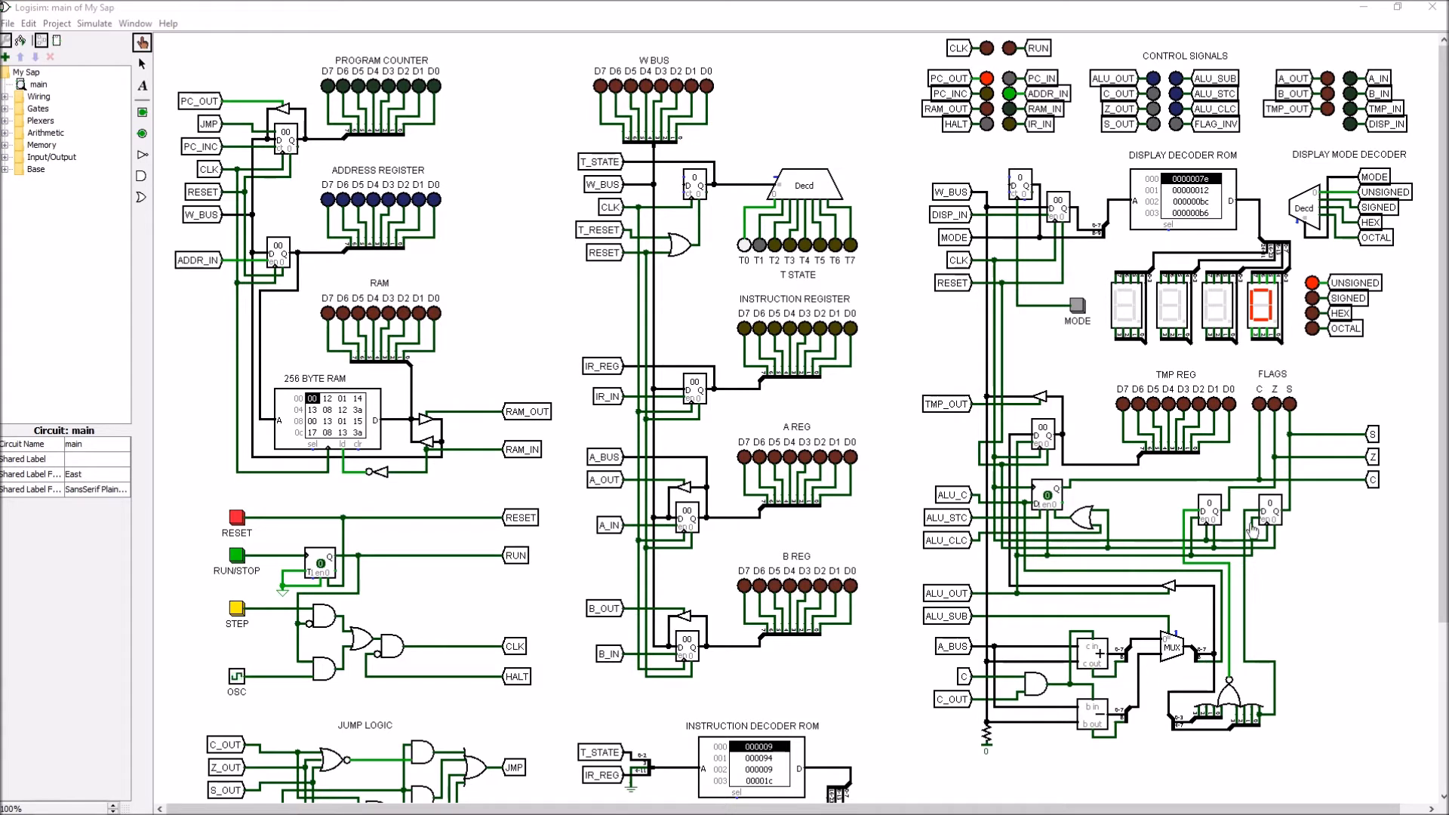
pyautogui.moveTo(1261, 448)
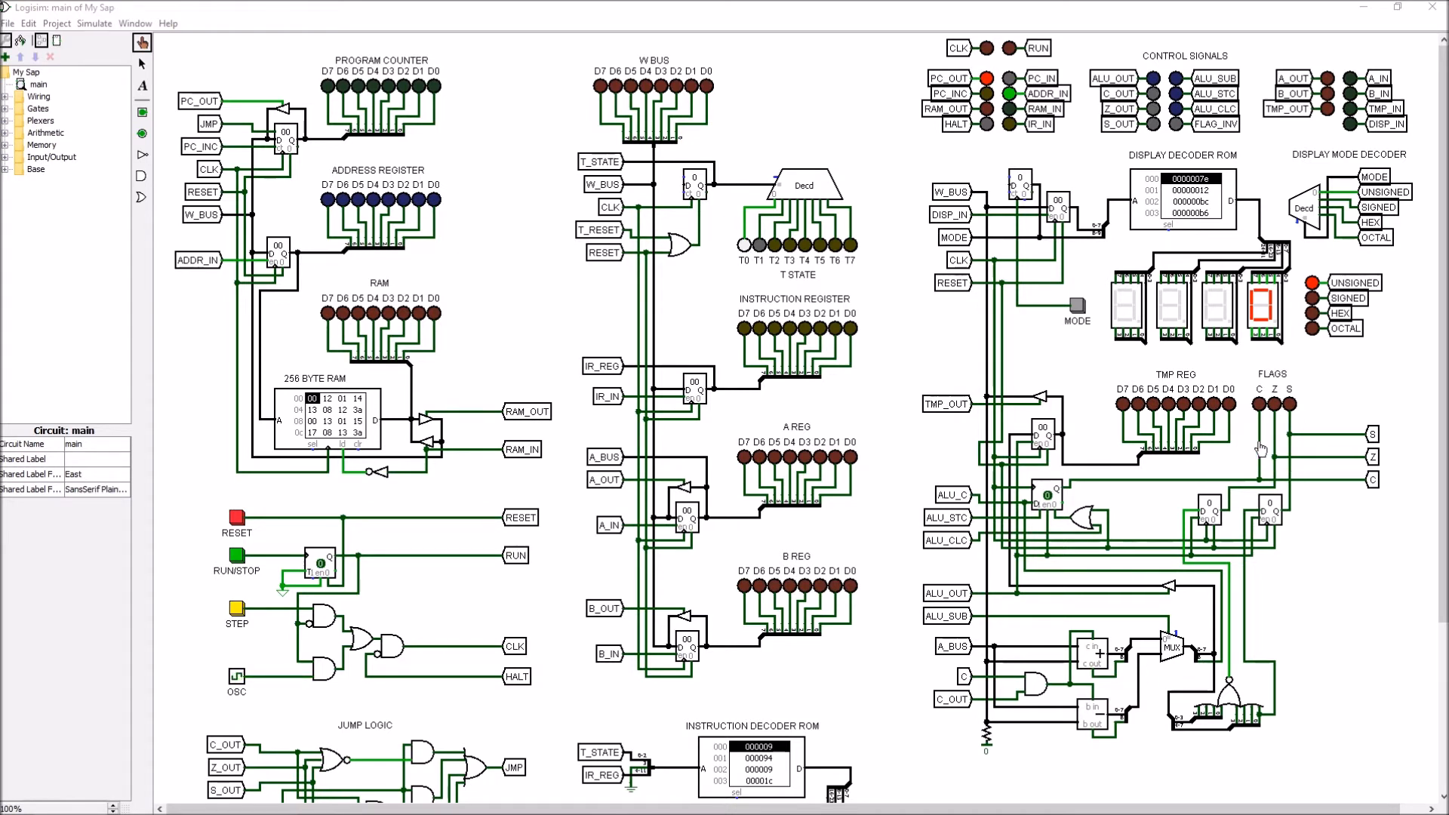
pyautogui.moveTo(1005, 691)
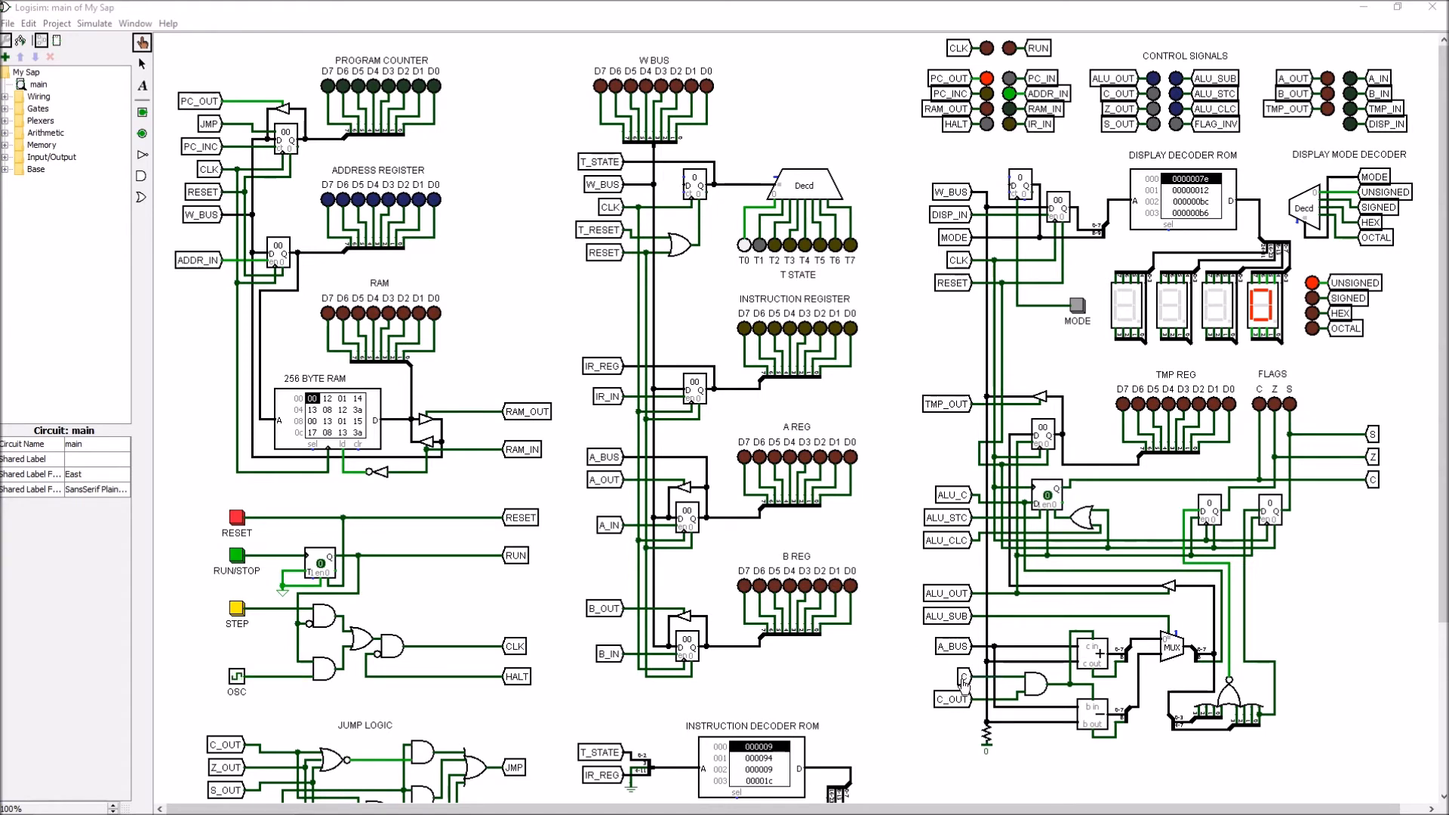
pyautogui.moveTo(1156, 680)
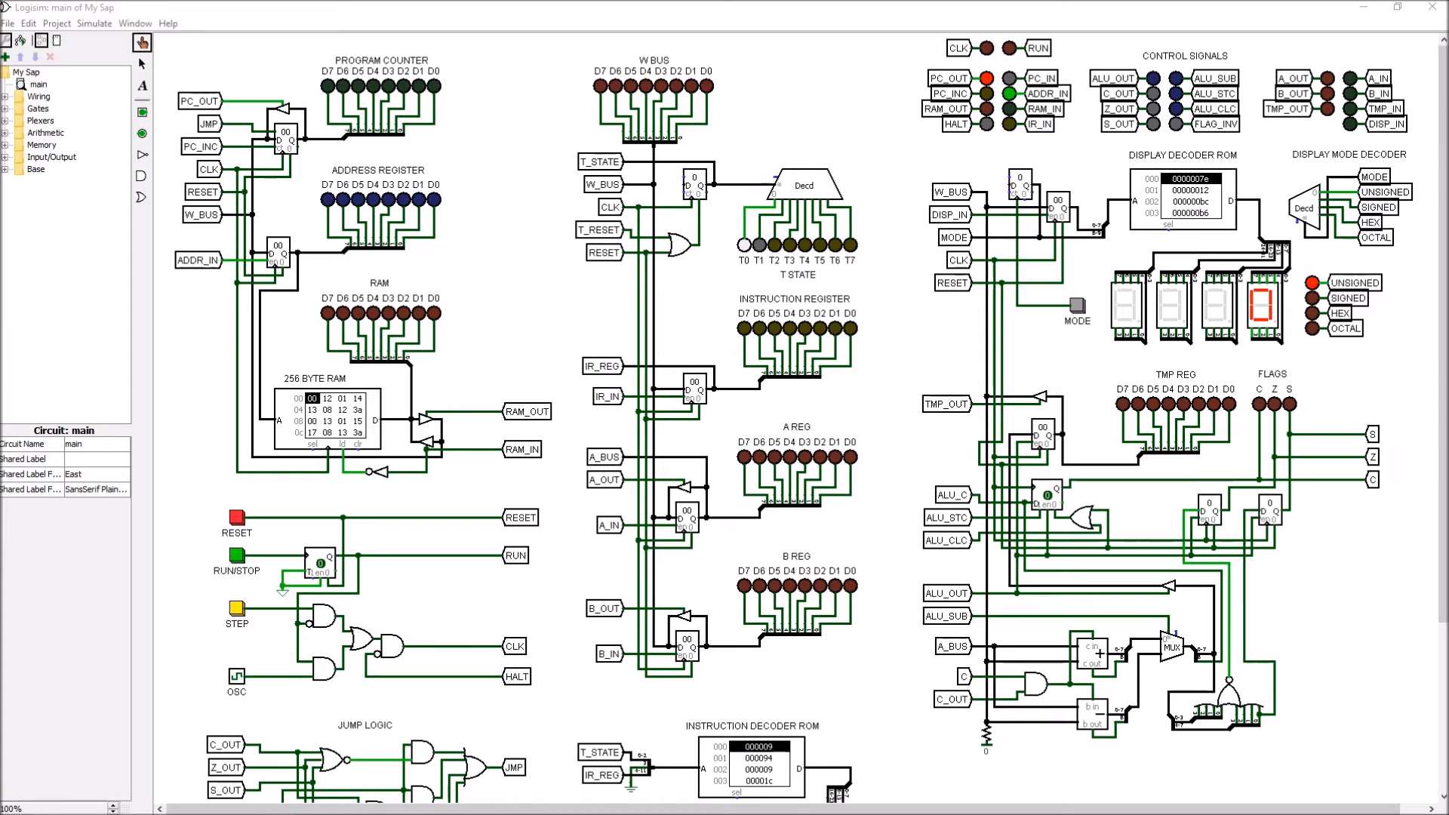
pyautogui.moveTo(478, 168)
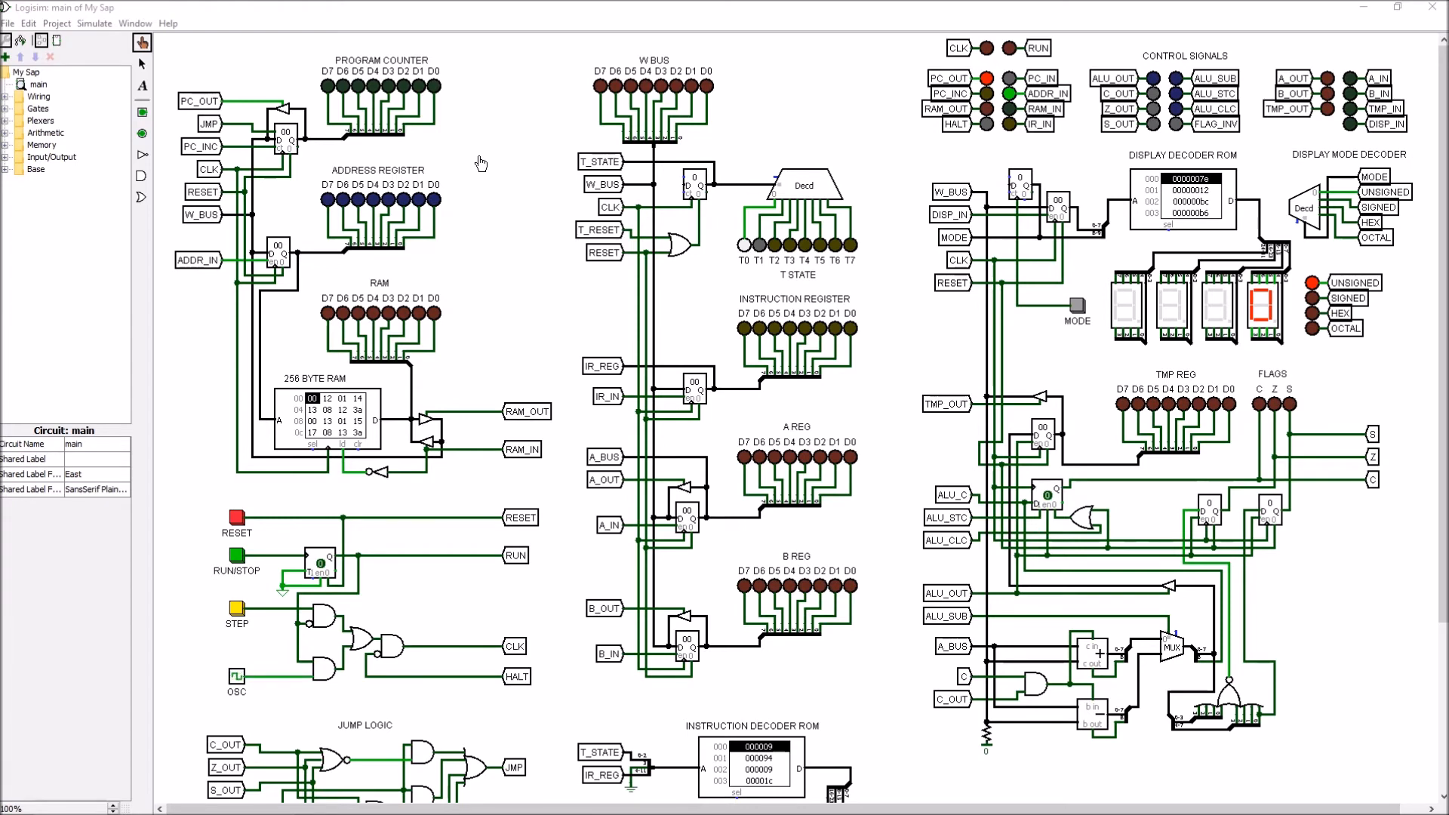
pyautogui.scroll(-3)
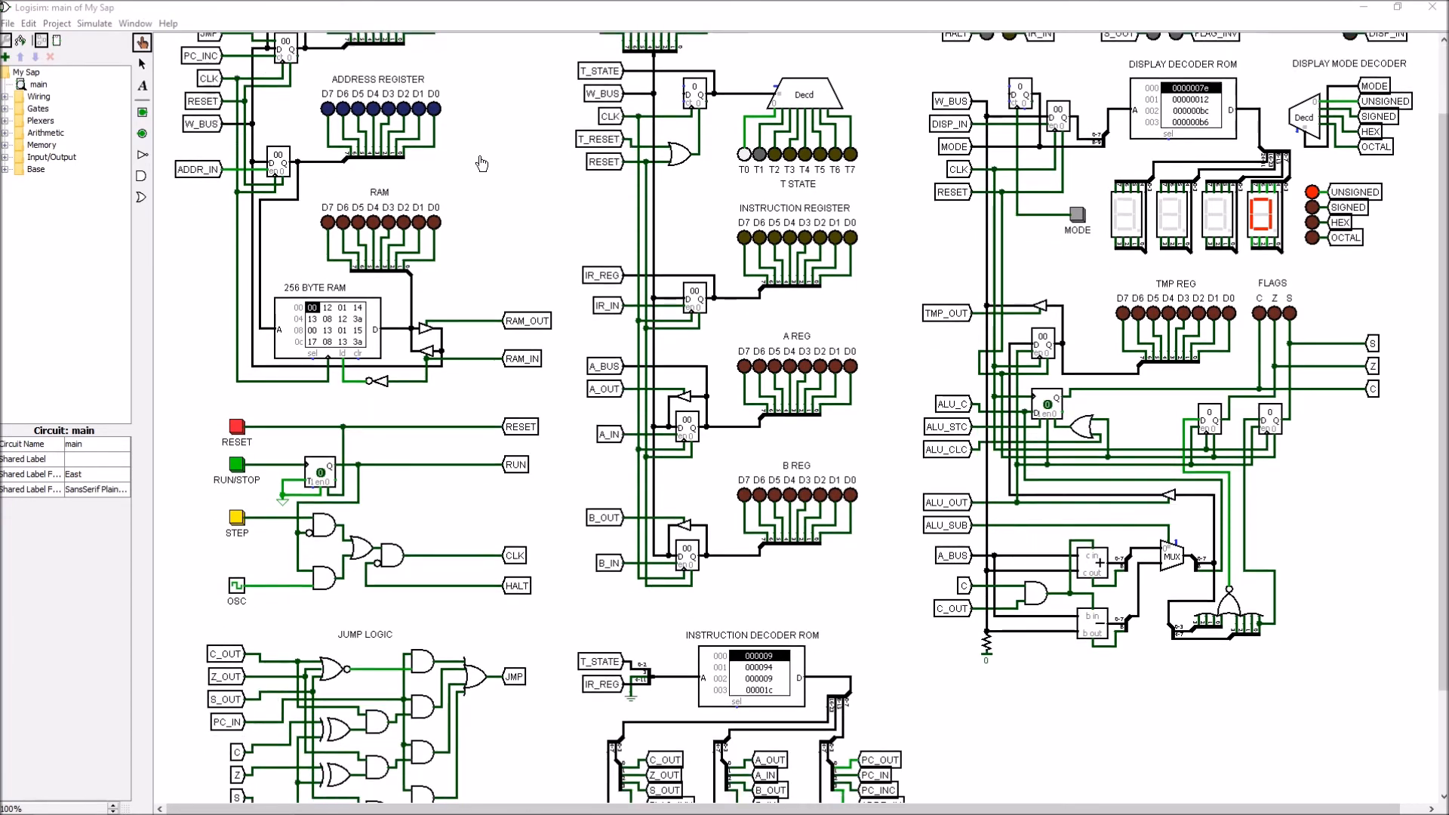
pyautogui.scroll(-3)
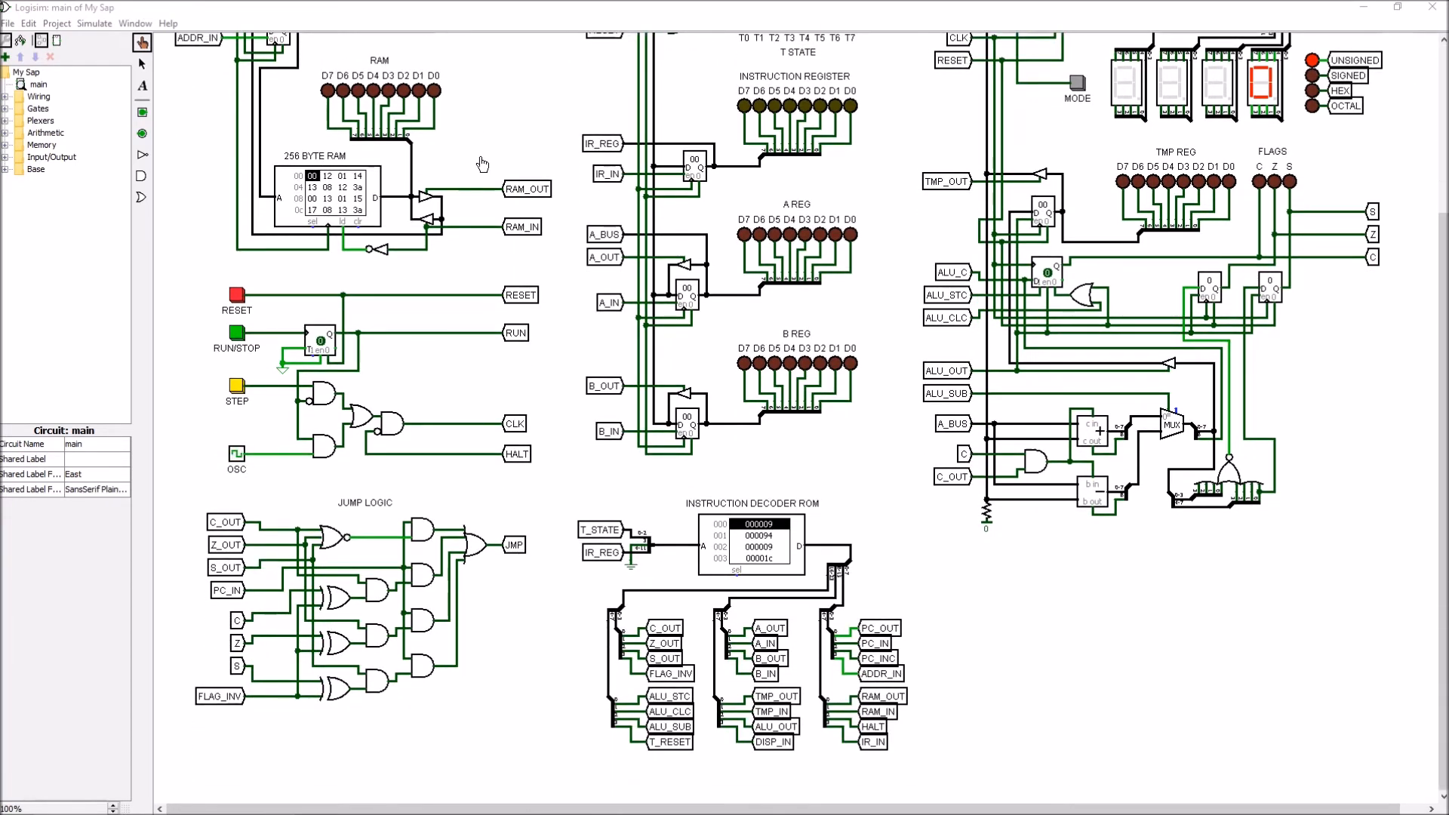
pyautogui.moveTo(214, 500)
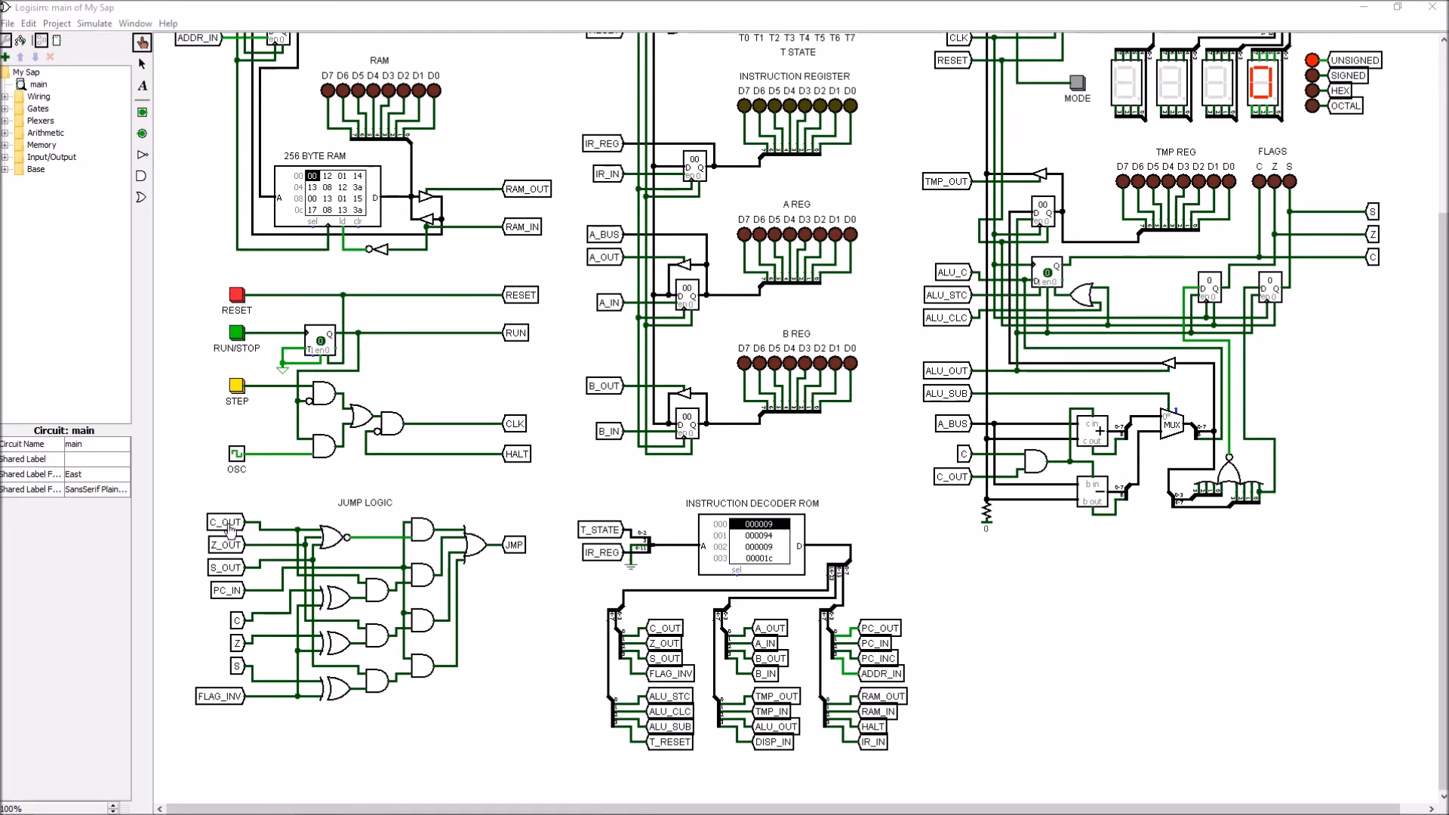
pyautogui.moveTo(228, 575)
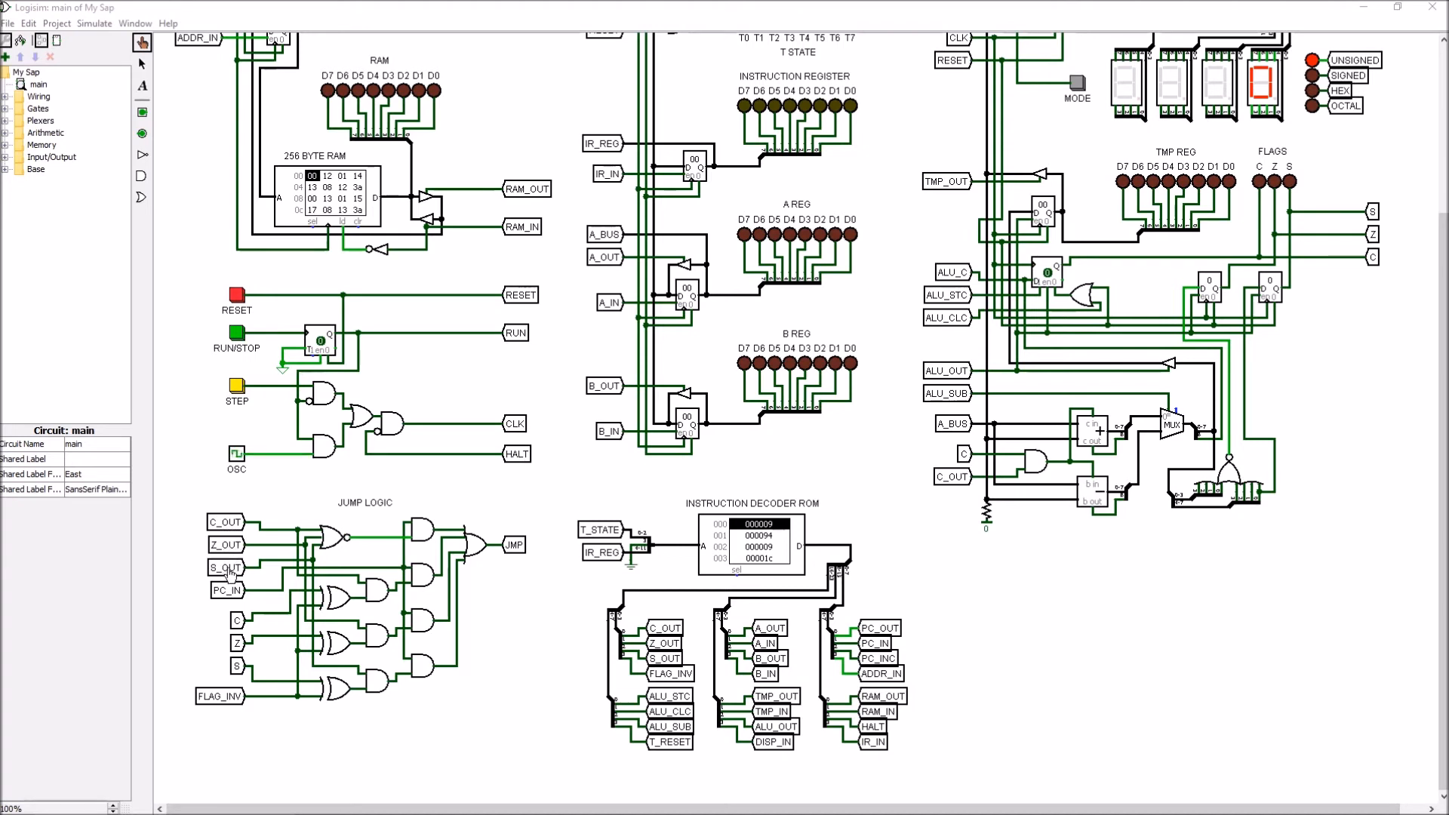
pyautogui.moveTo(228, 527)
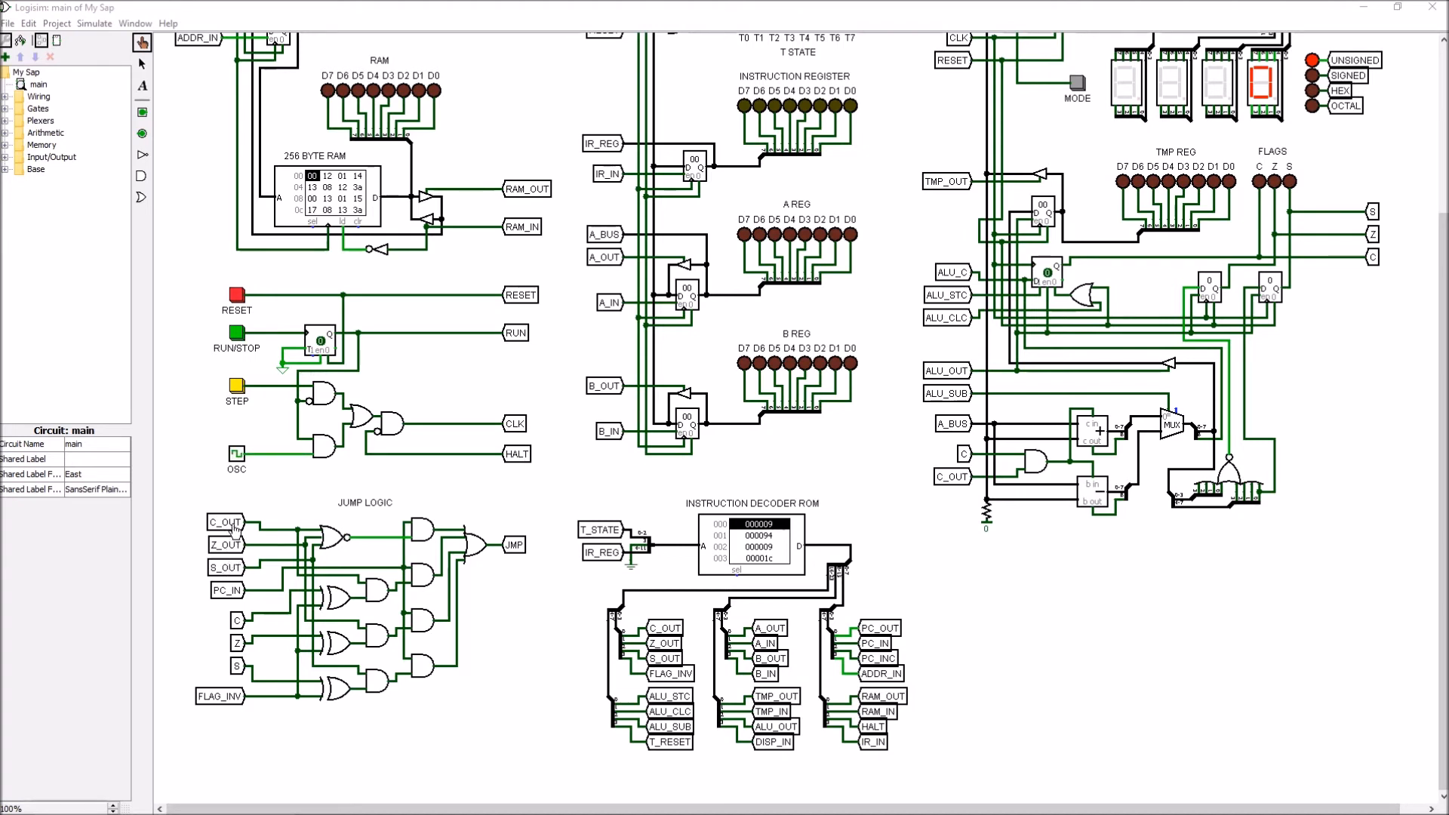
pyautogui.moveTo(235, 564)
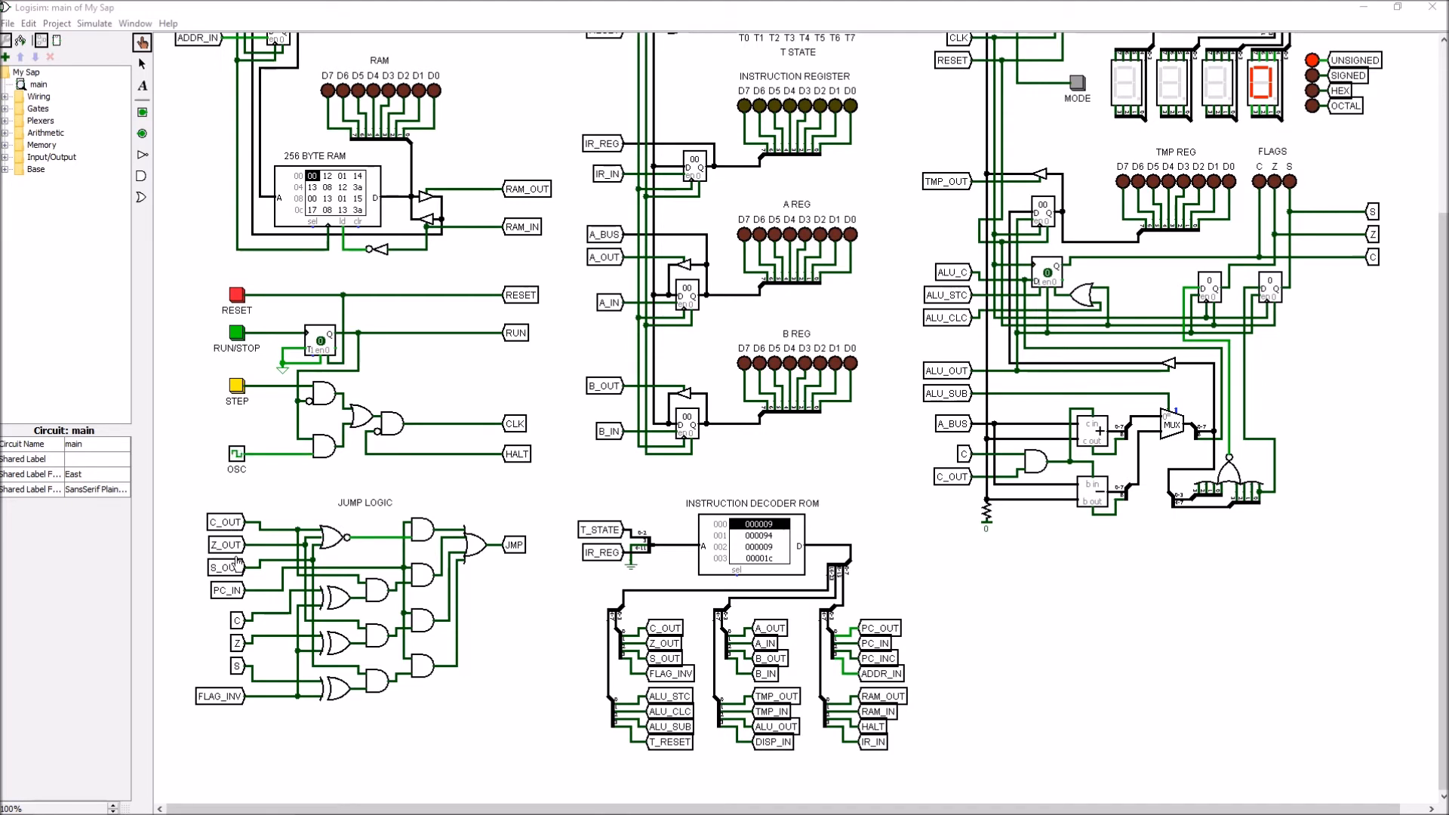
pyautogui.moveTo(182, 626)
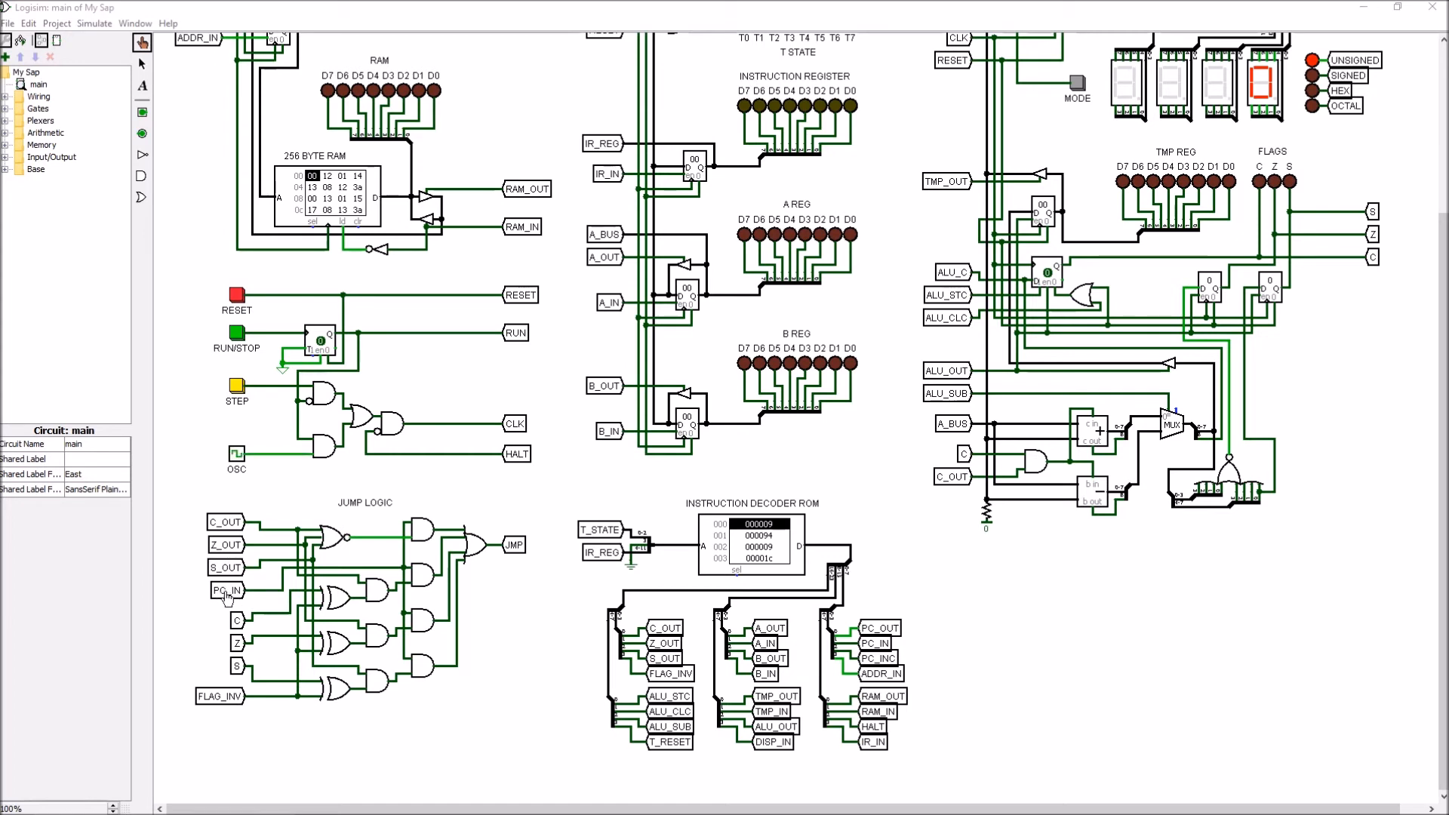
pyautogui.moveTo(346, 574)
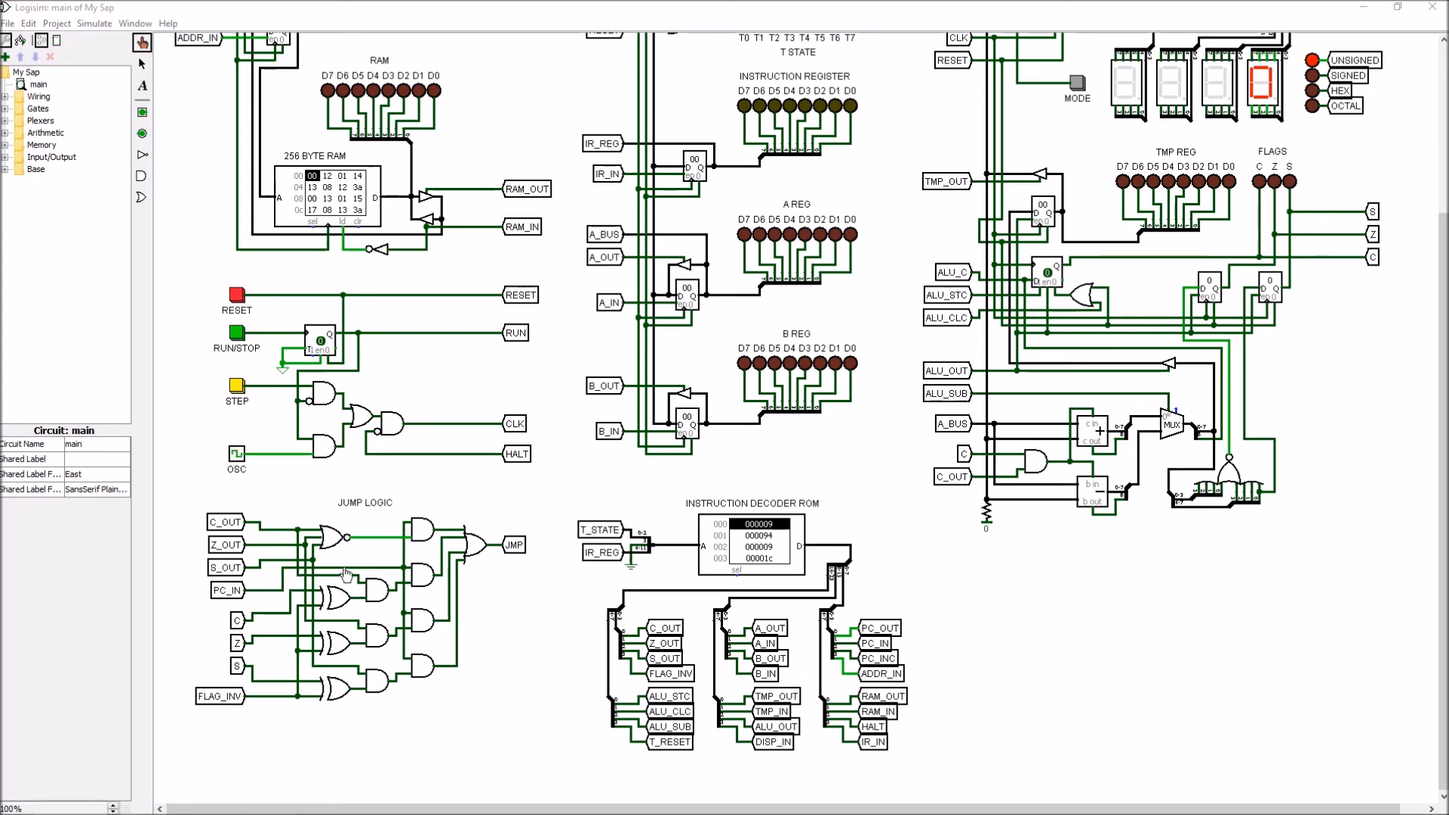
pyautogui.moveTo(205, 604)
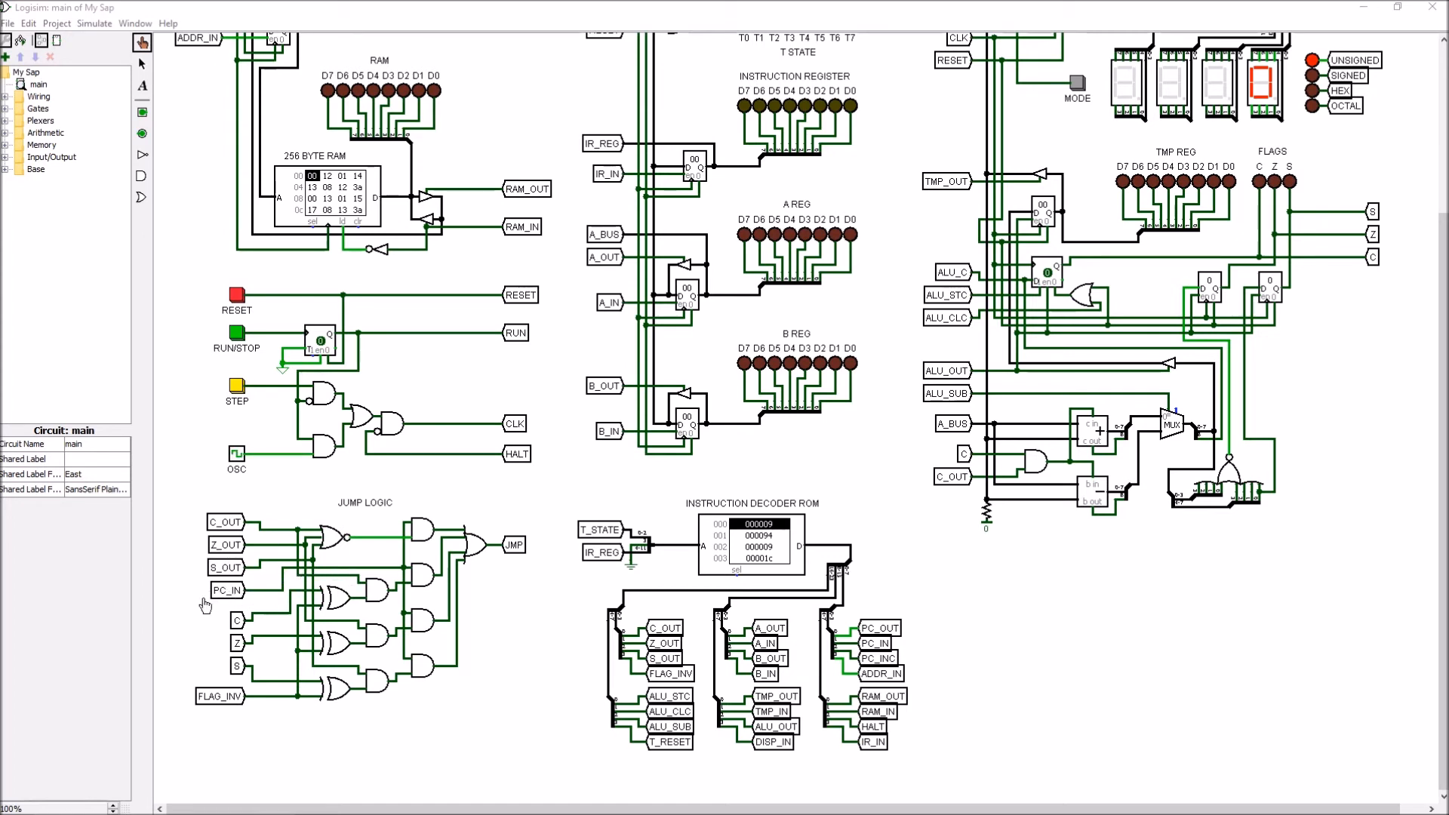
pyautogui.moveTo(245, 626)
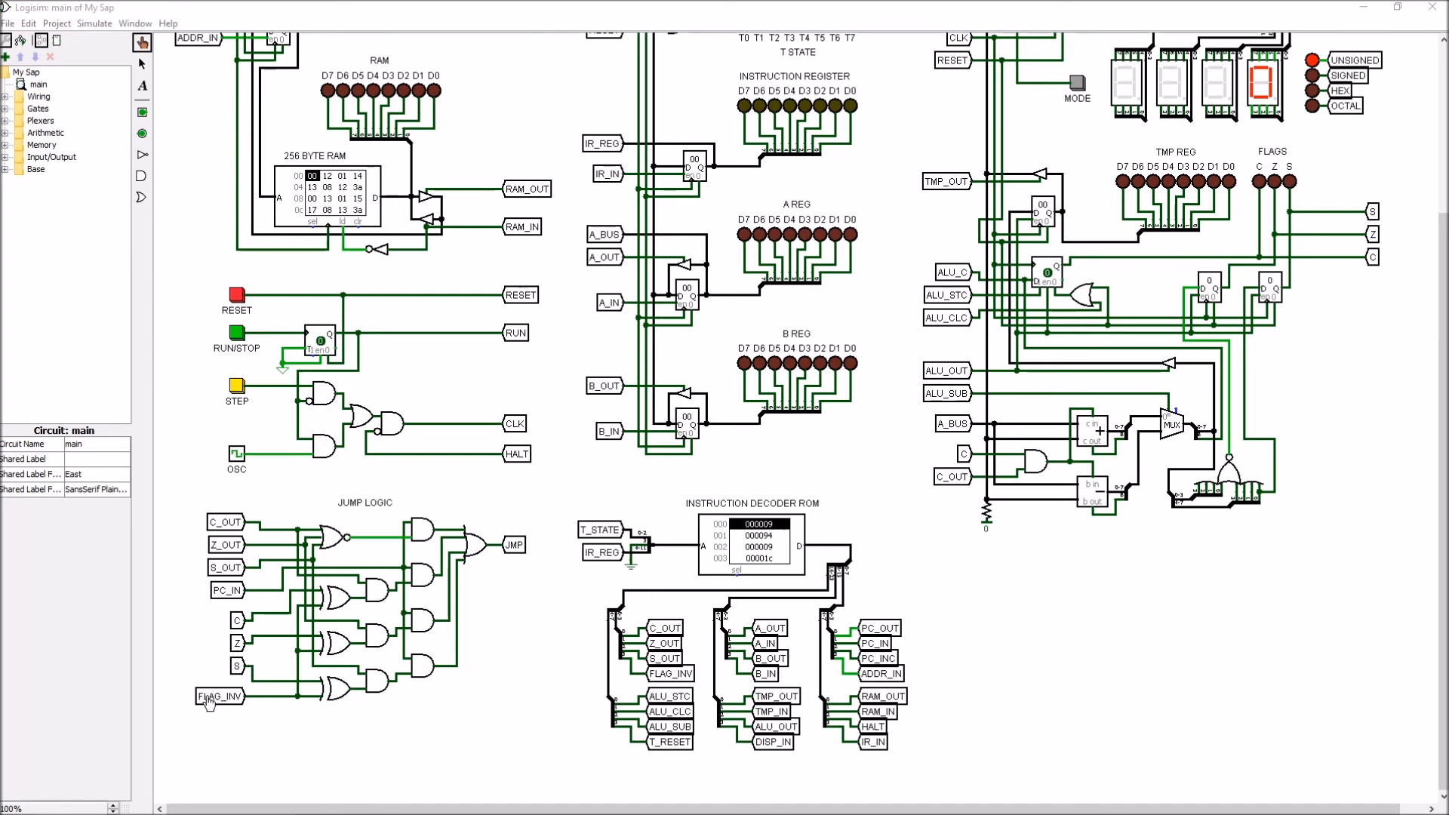
pyautogui.moveTo(224, 701)
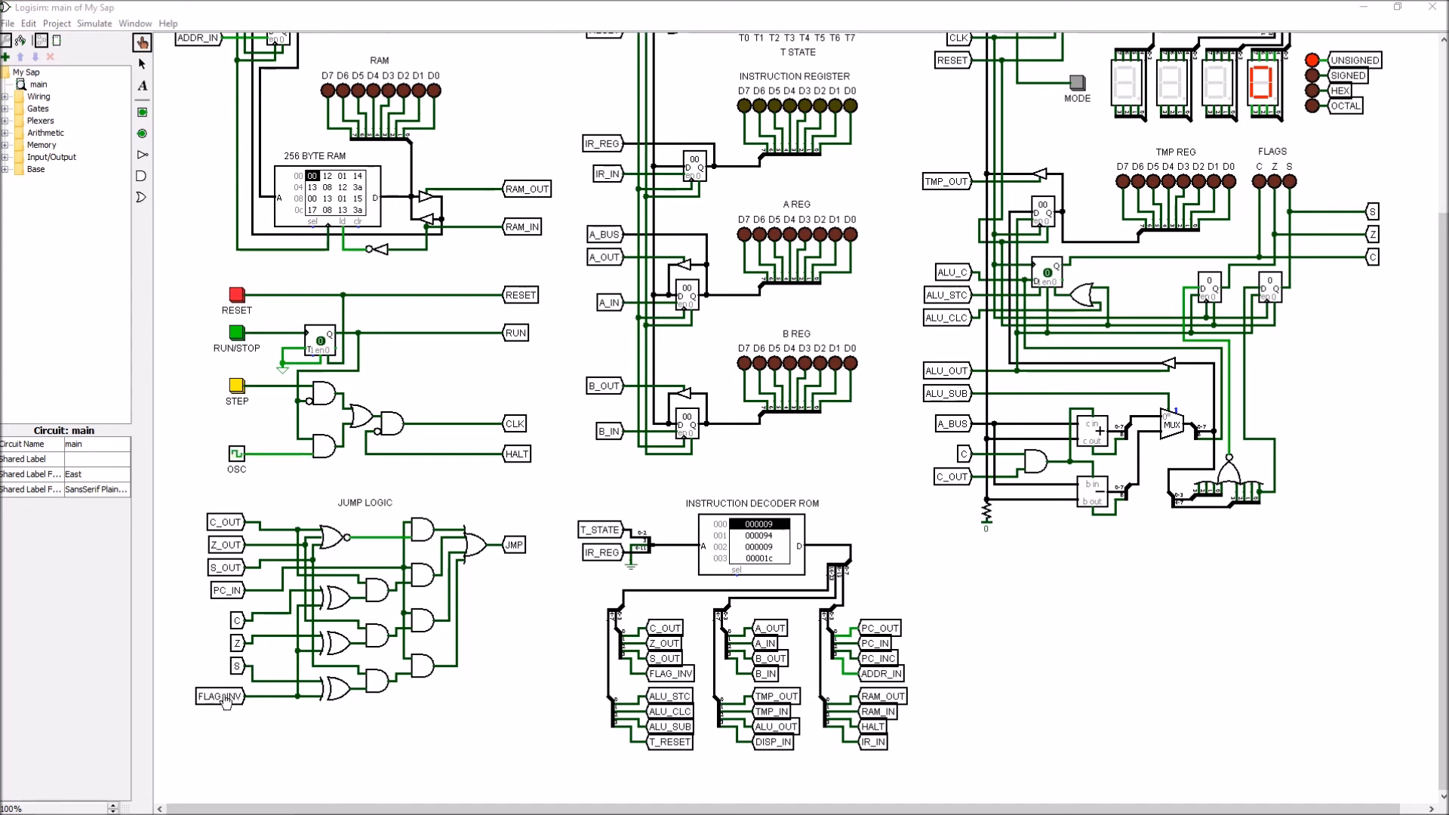
pyautogui.moveTo(223, 701)
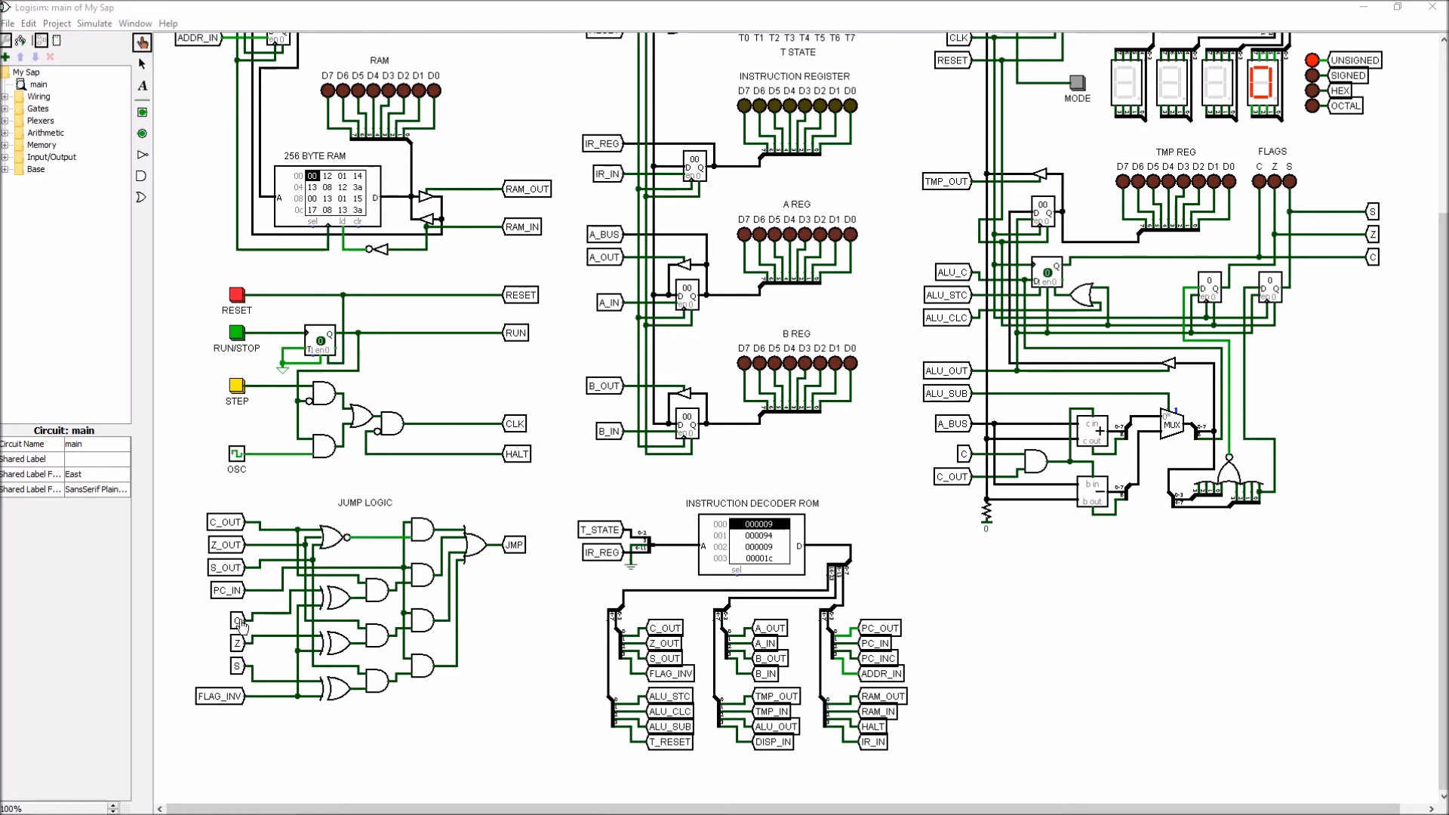
pyautogui.moveTo(218, 624)
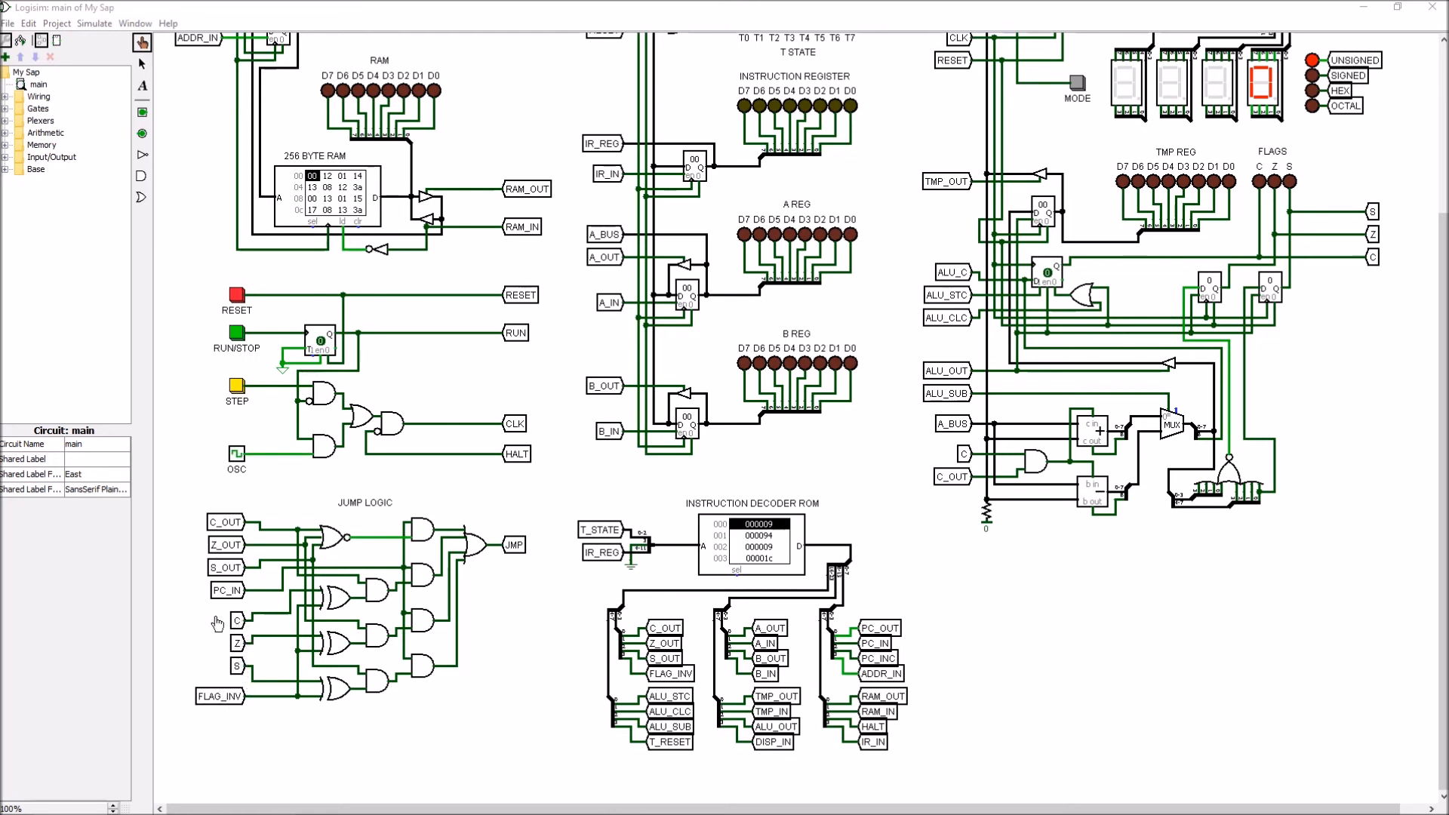
pyautogui.moveTo(228, 621)
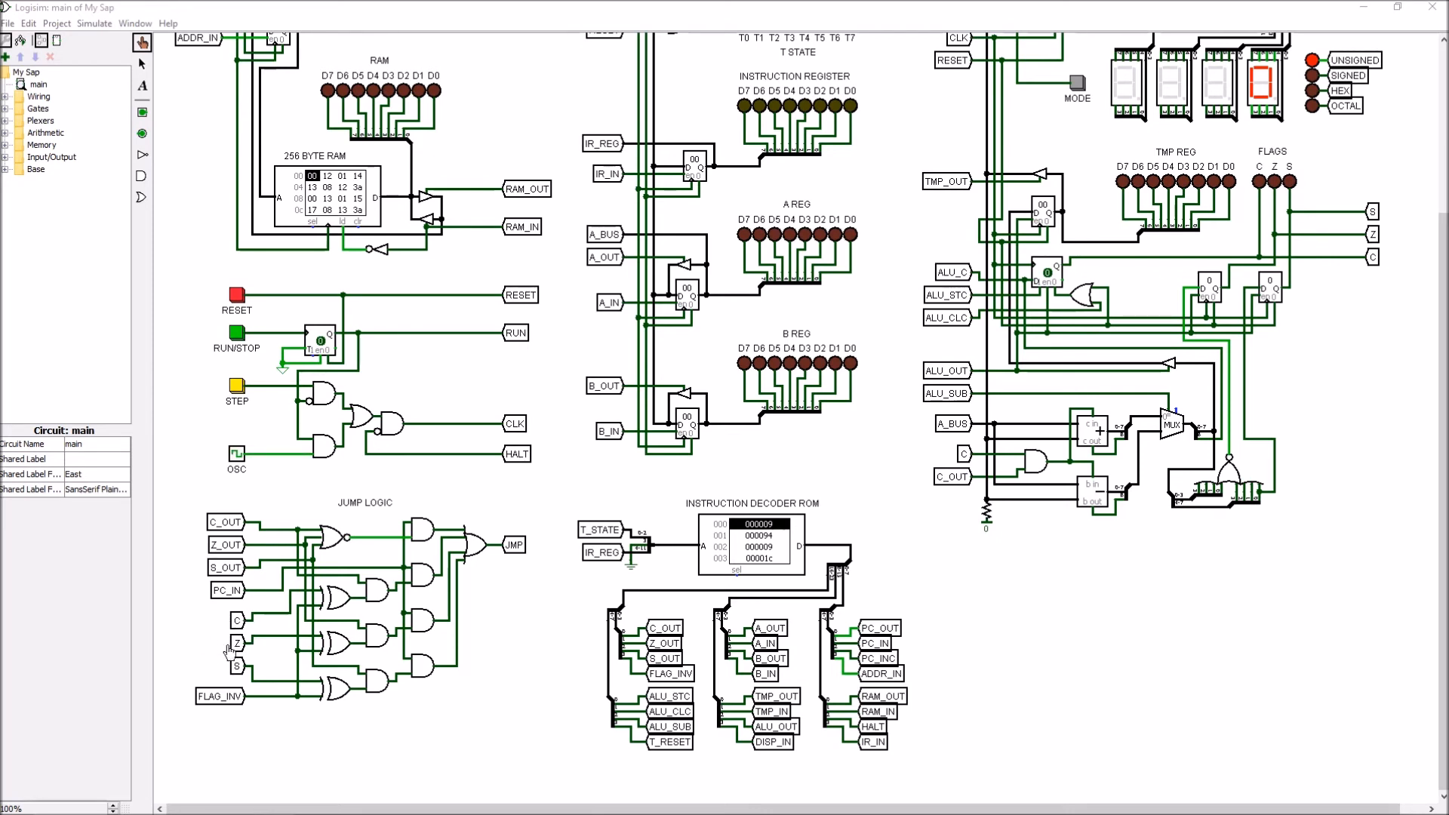
pyautogui.moveTo(192, 677)
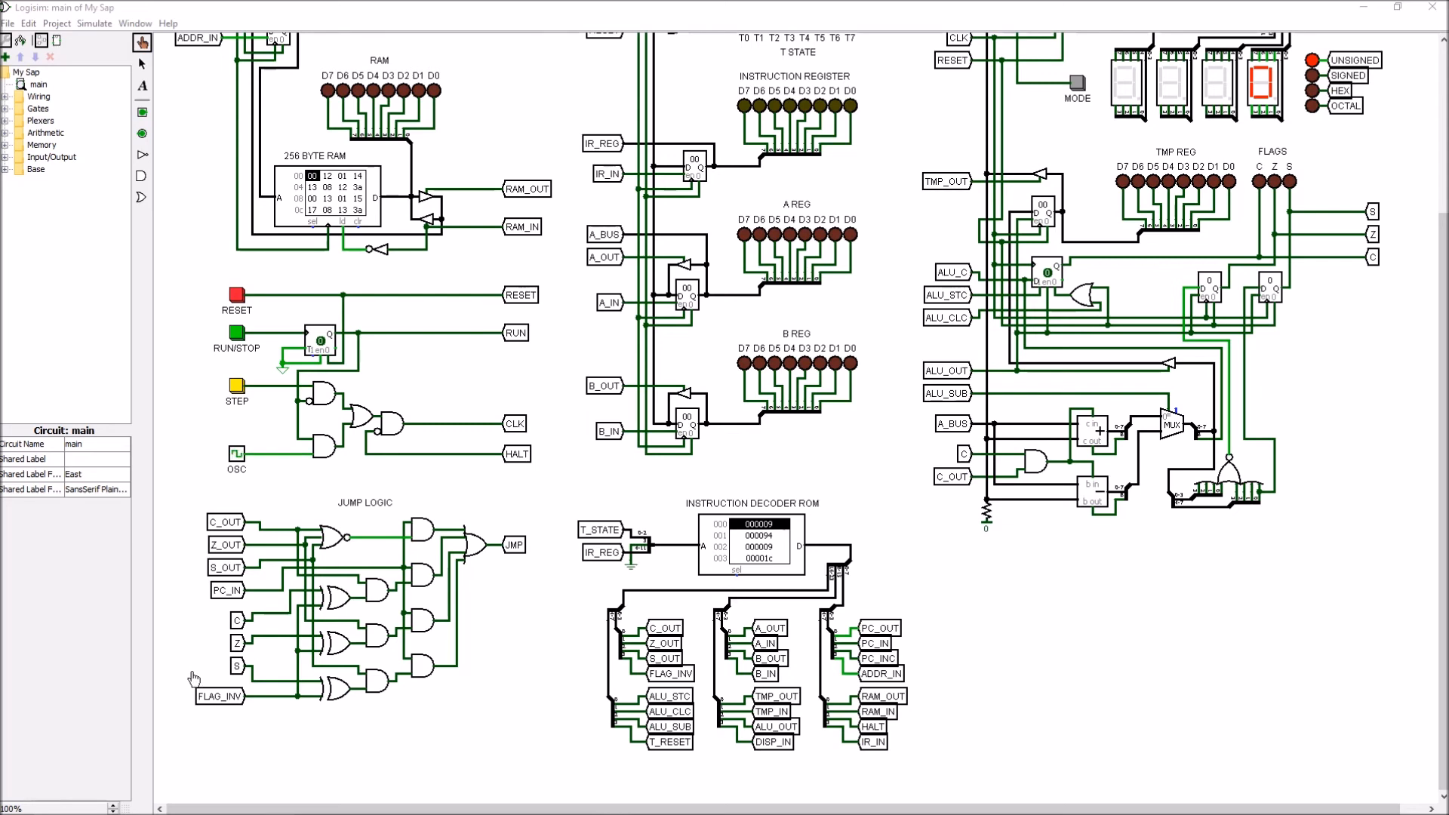
pyautogui.moveTo(225, 703)
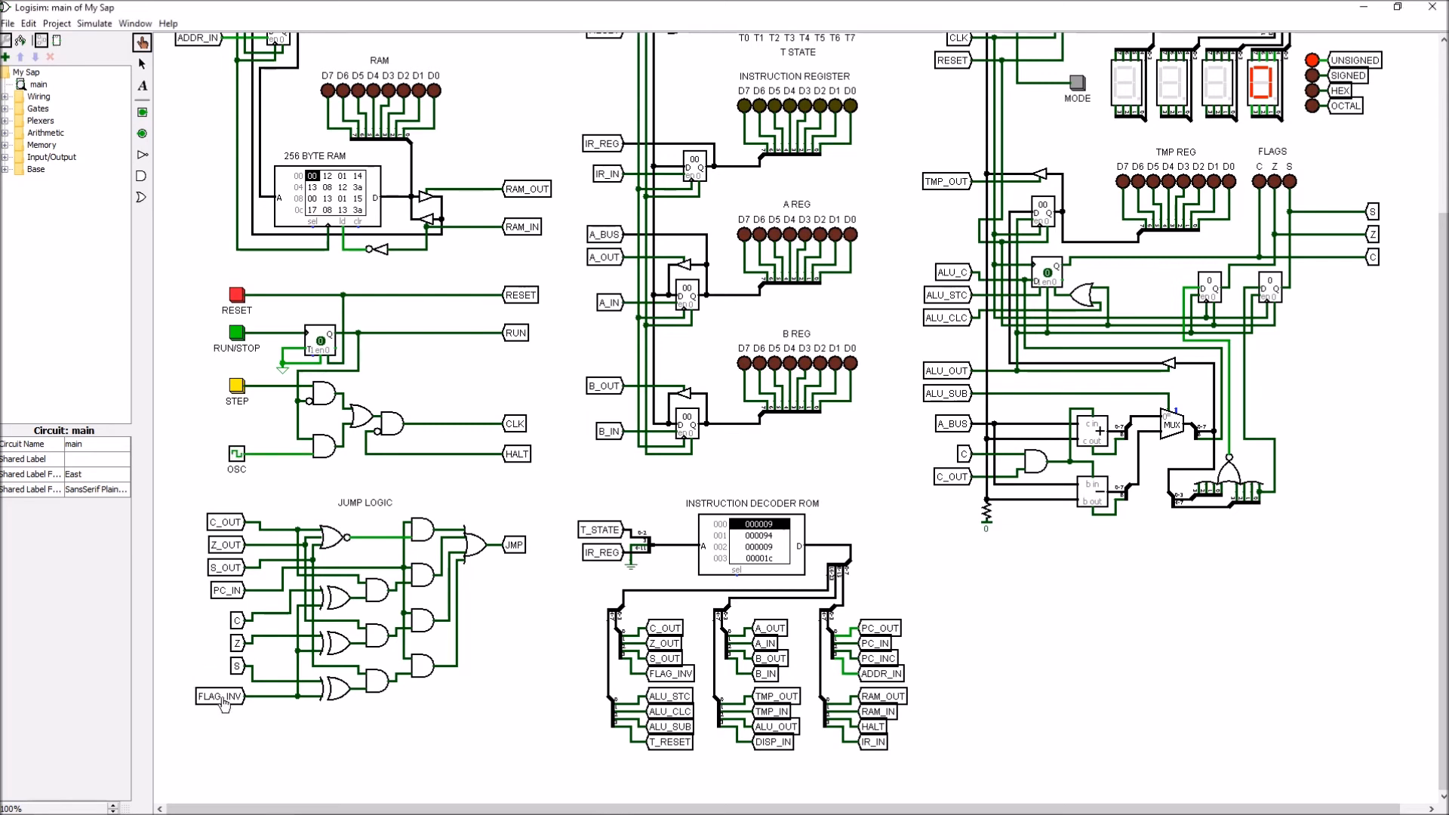
pyautogui.moveTo(338, 692)
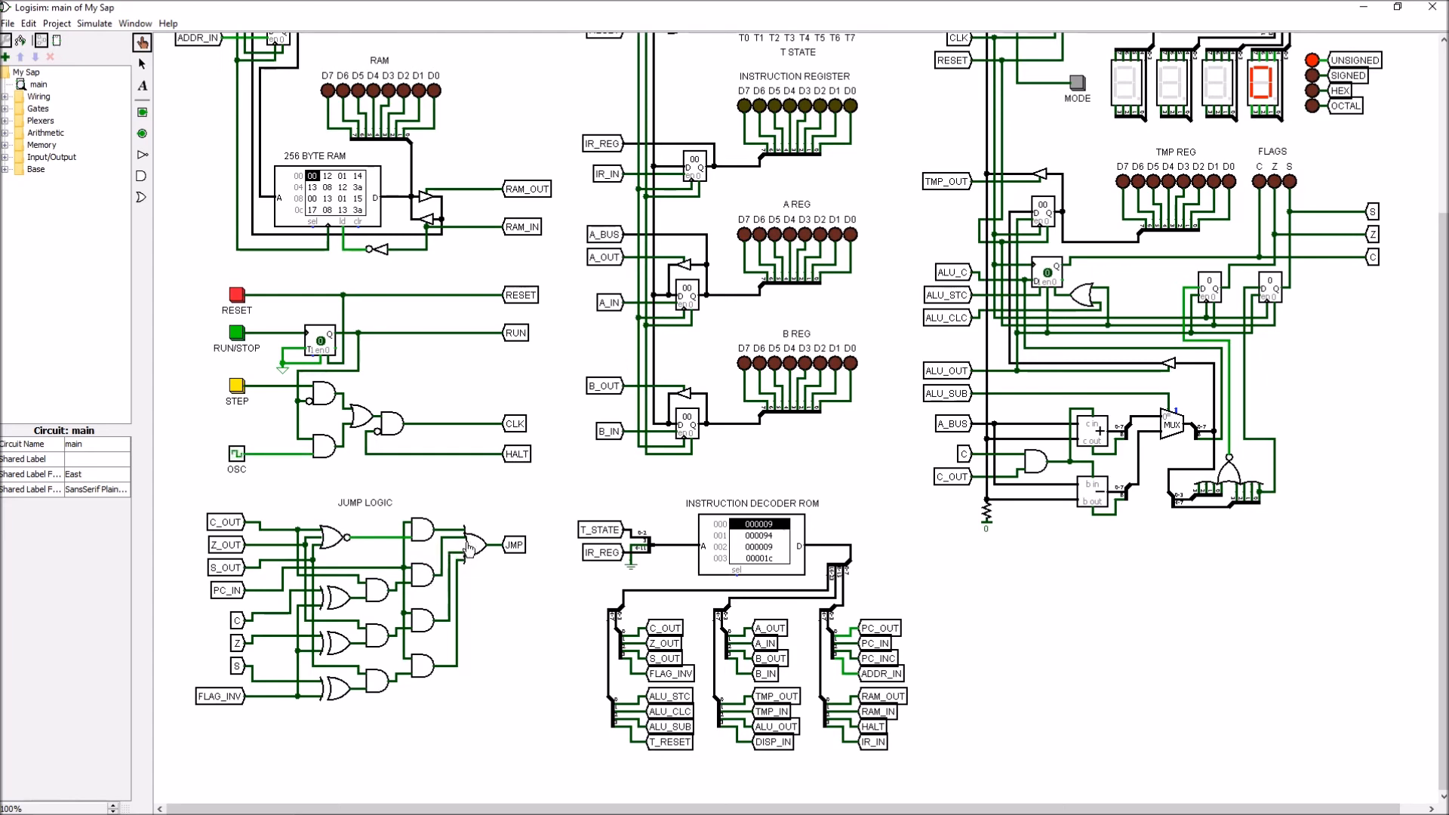
pyautogui.scroll(3)
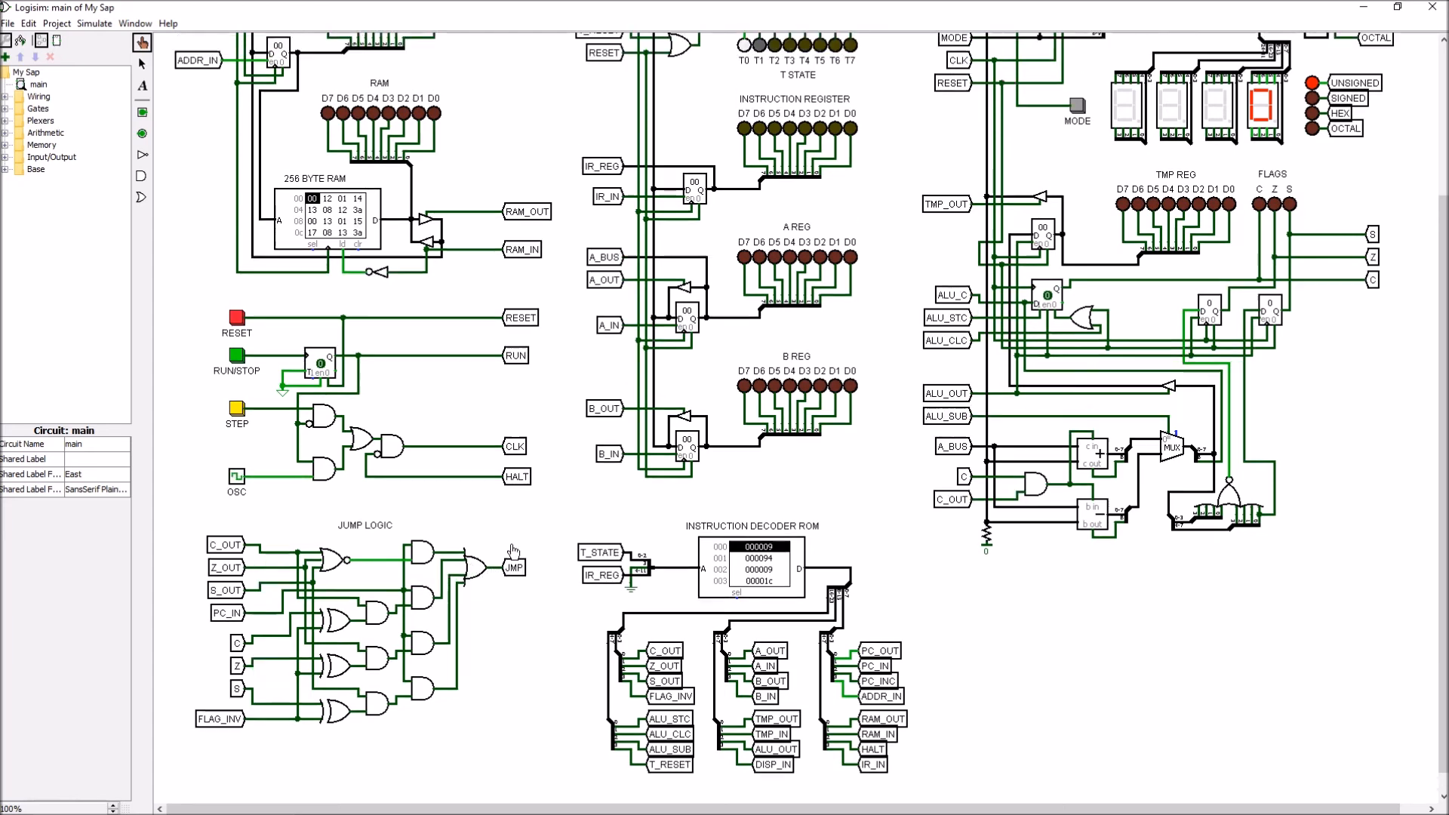
pyautogui.scroll(3)
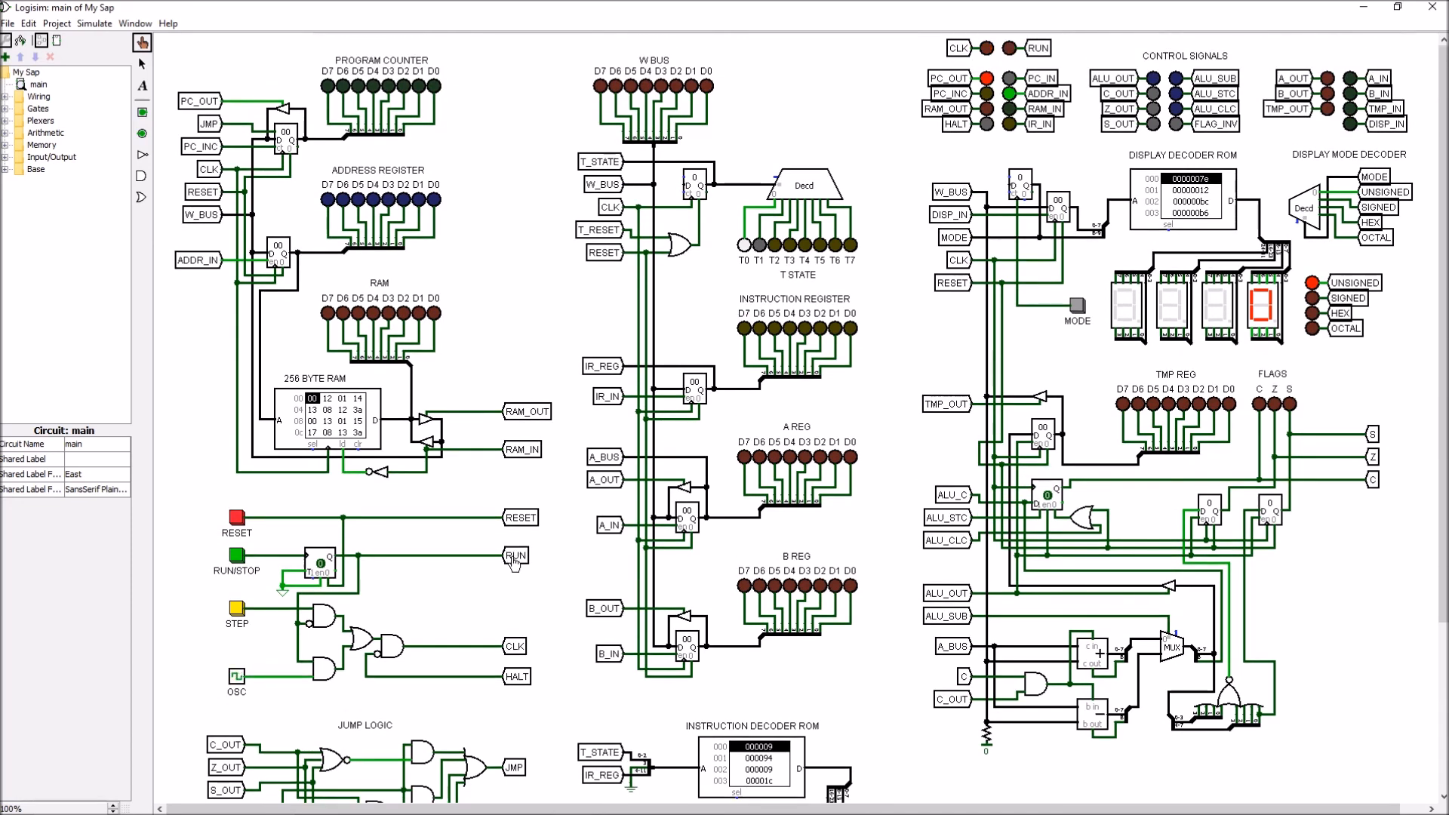
pyautogui.moveTo(209, 127)
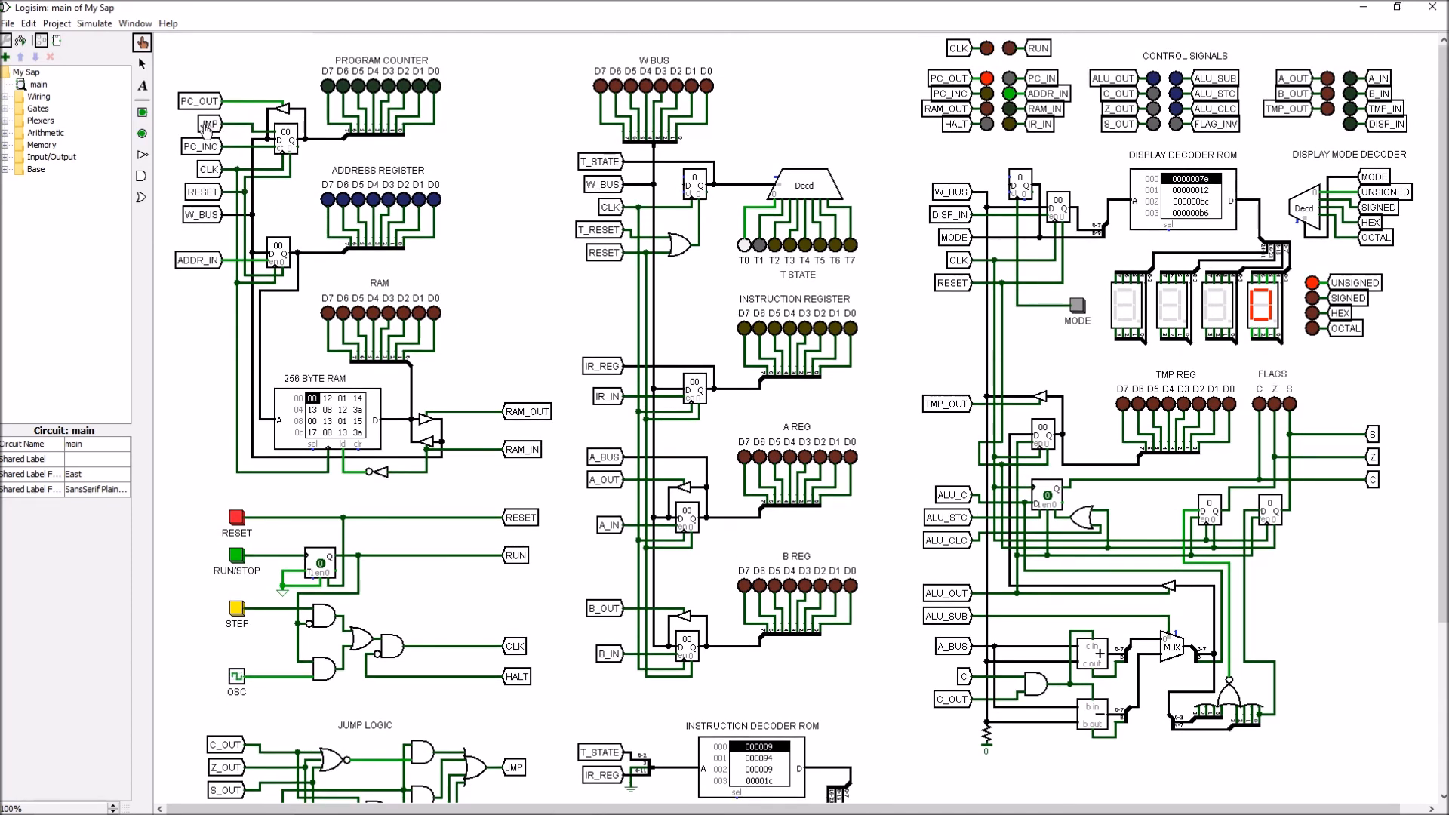
pyautogui.moveTo(305, 151)
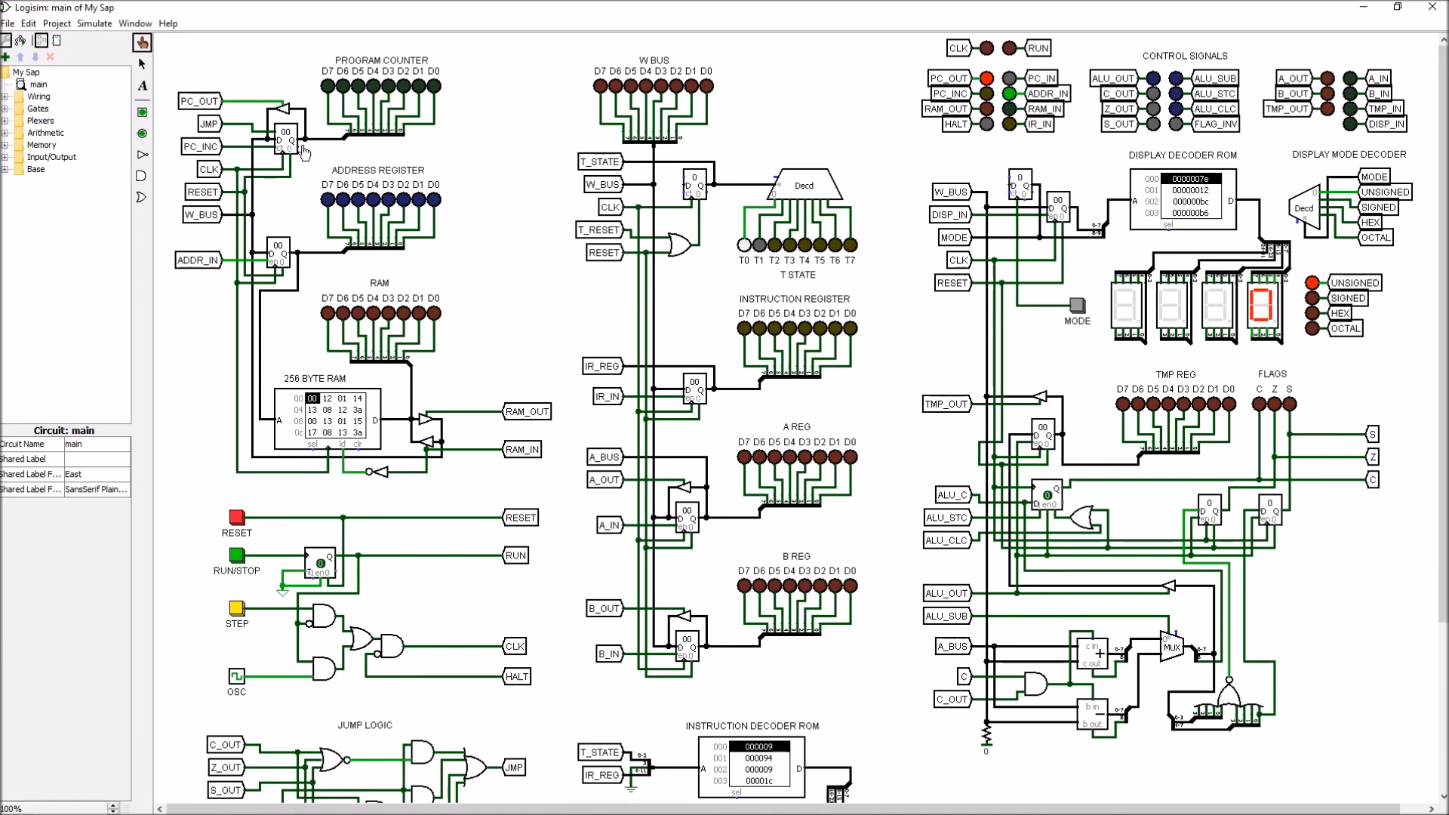
pyautogui.moveTo(281, 148)
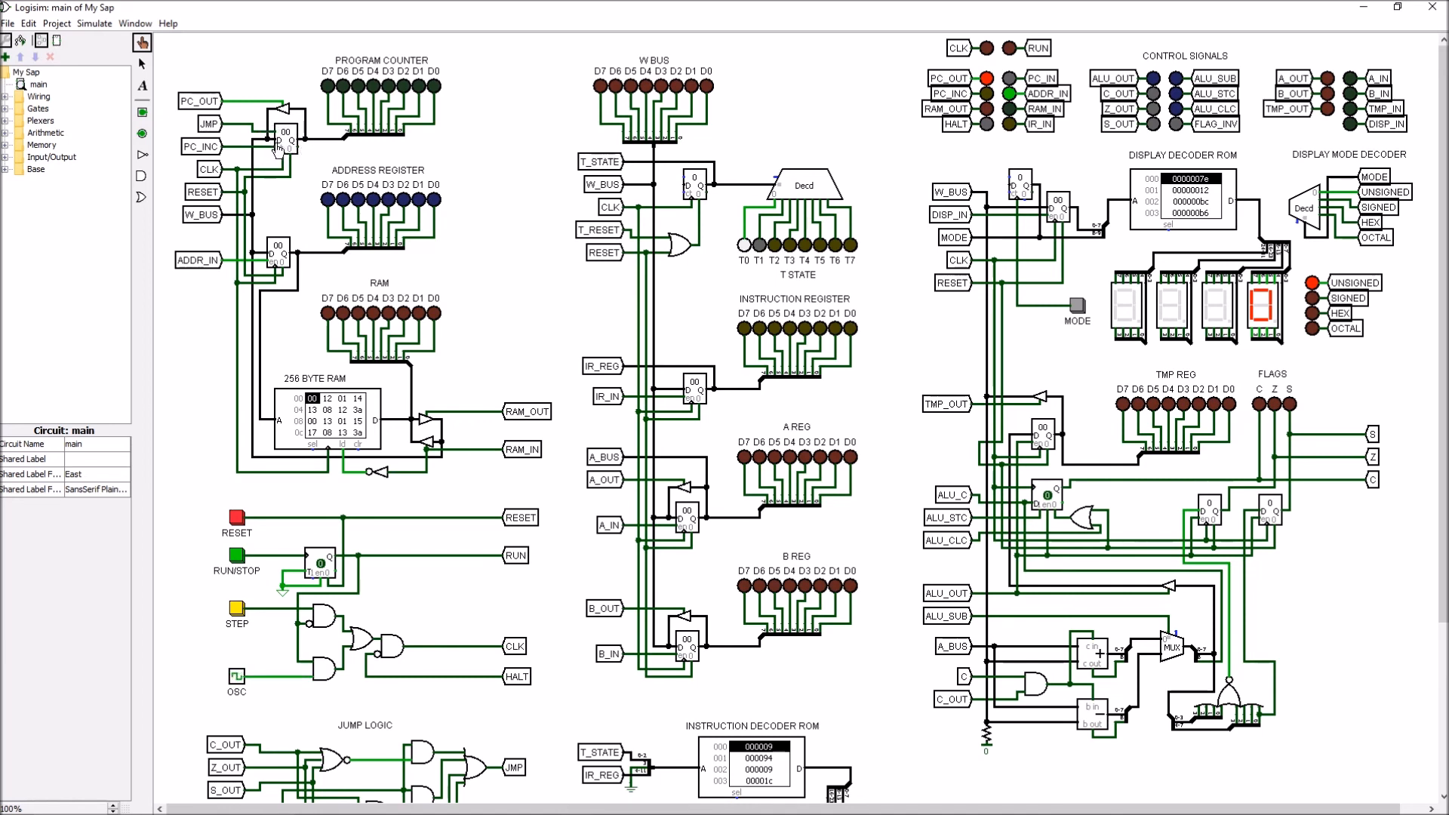
pyautogui.moveTo(281, 148)
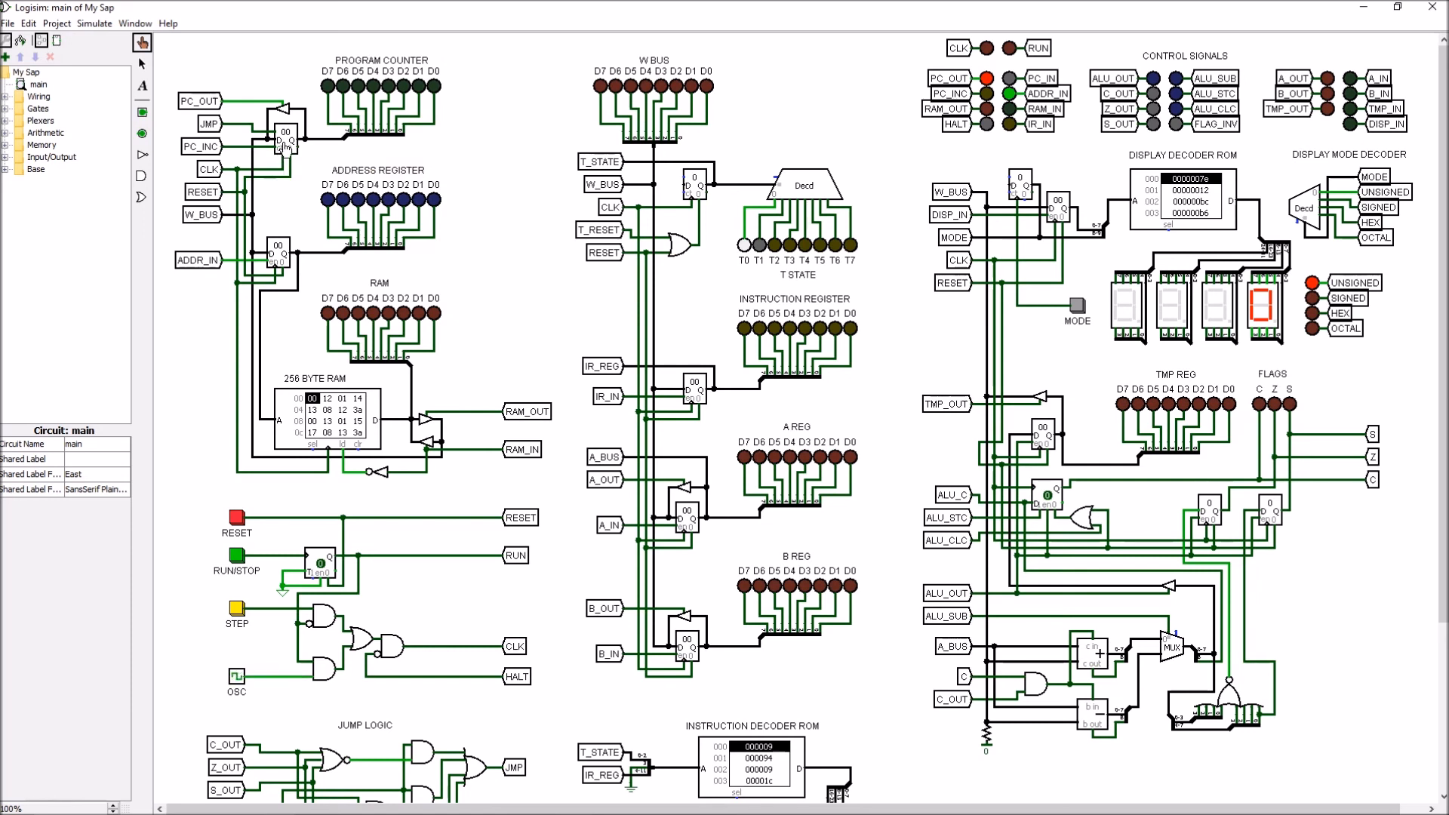
pyautogui.moveTo(211, 125)
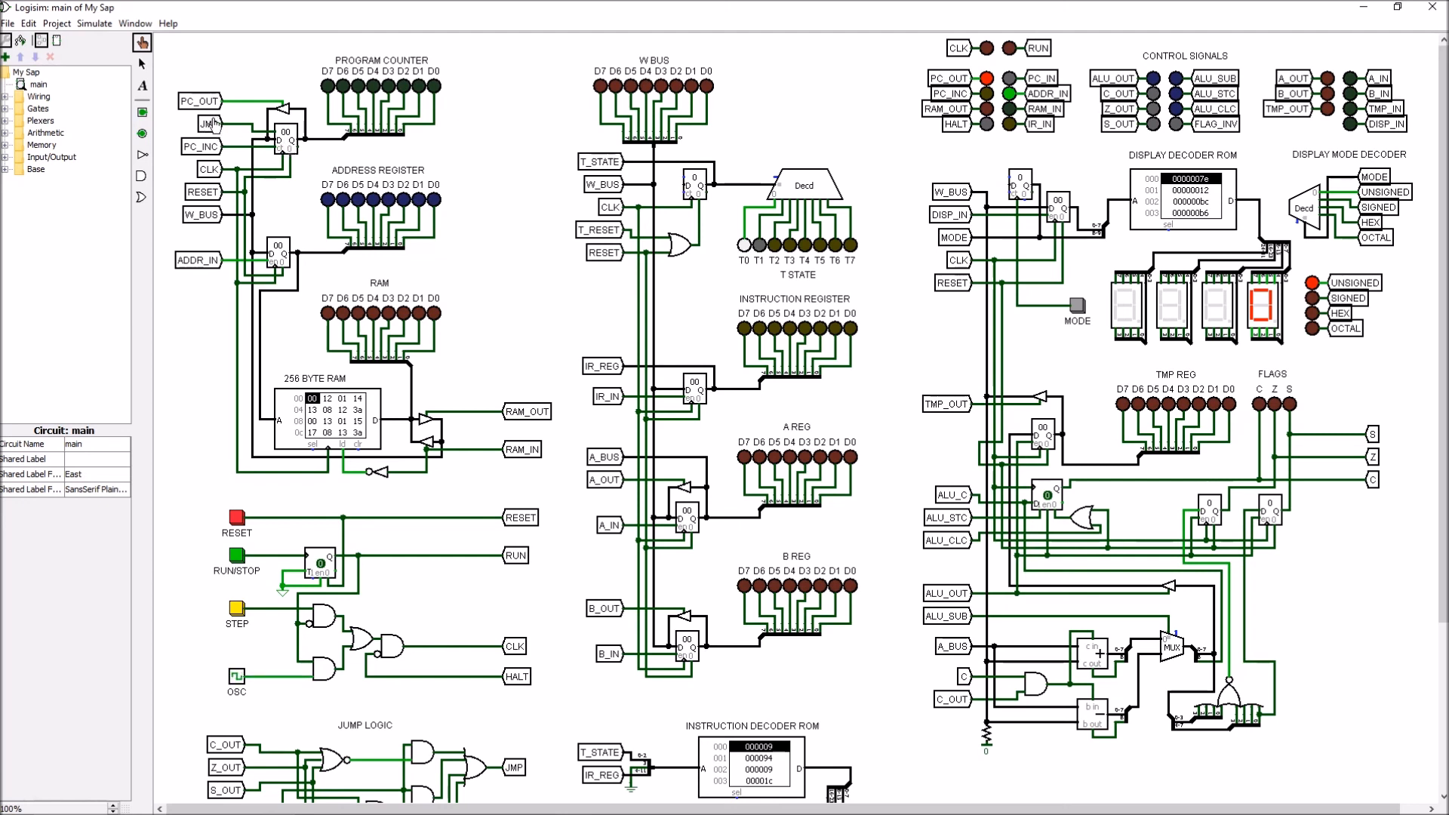